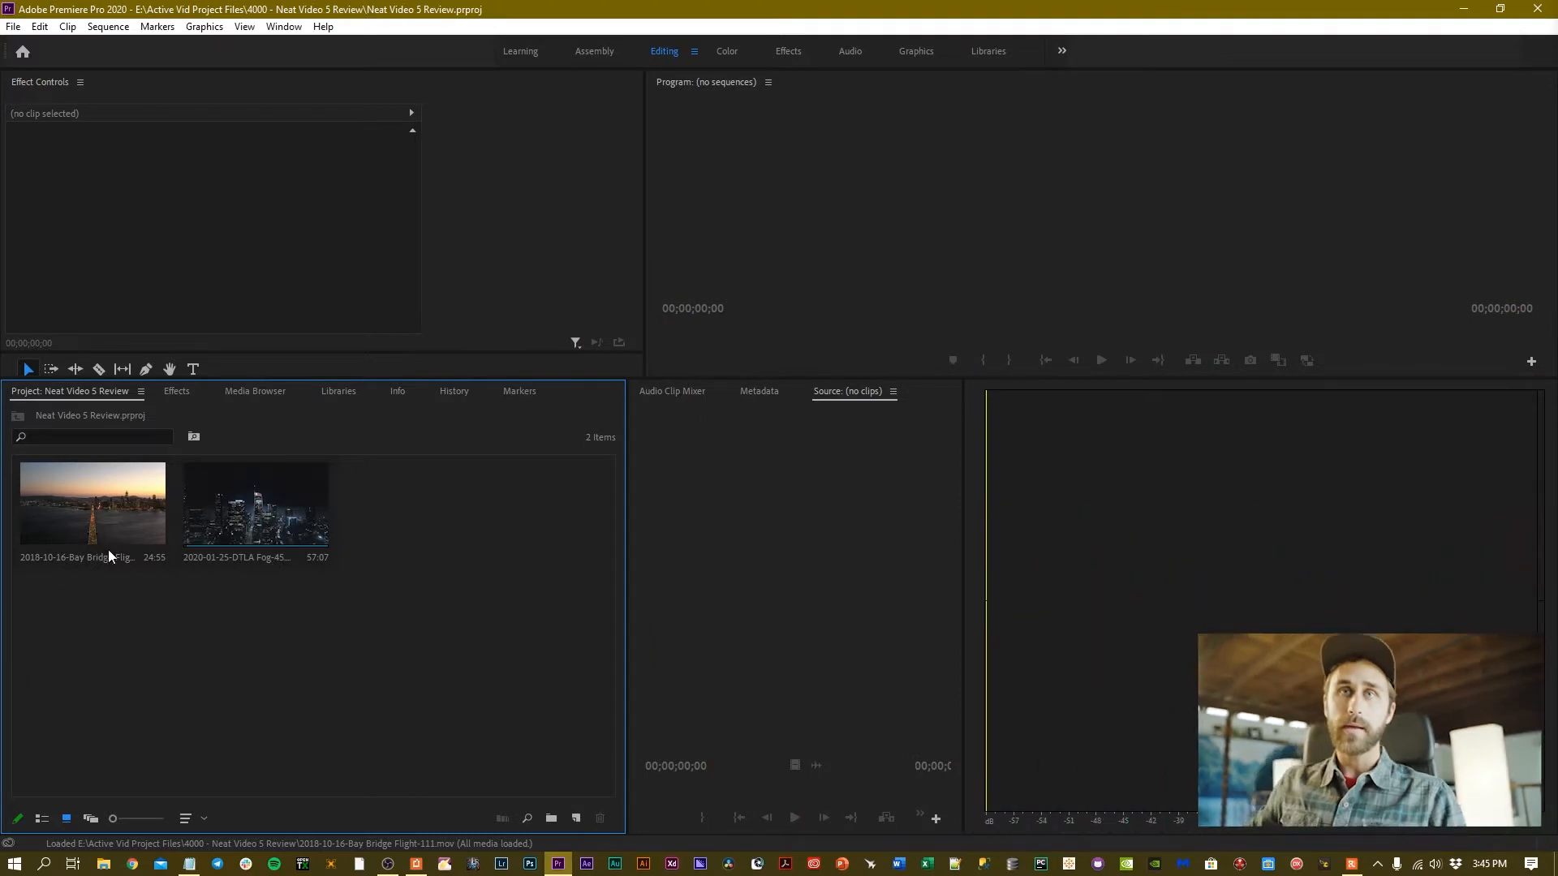
Step: Select the Bay Bridge Flight-111 drone clip in the Project panel and build a sequence from it
click(91, 502)
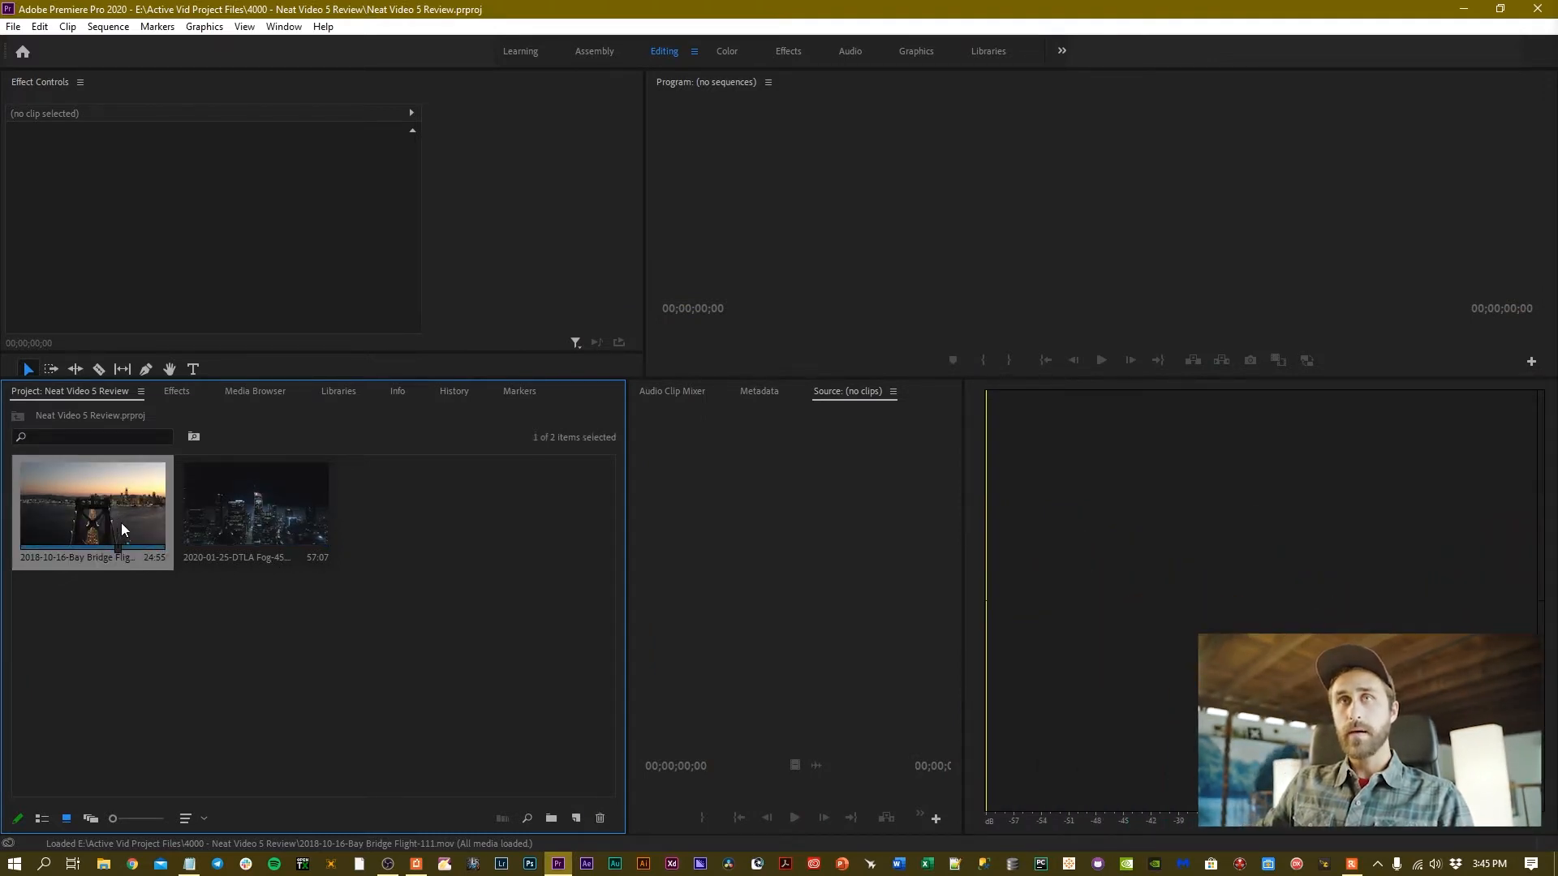
click(255, 505)
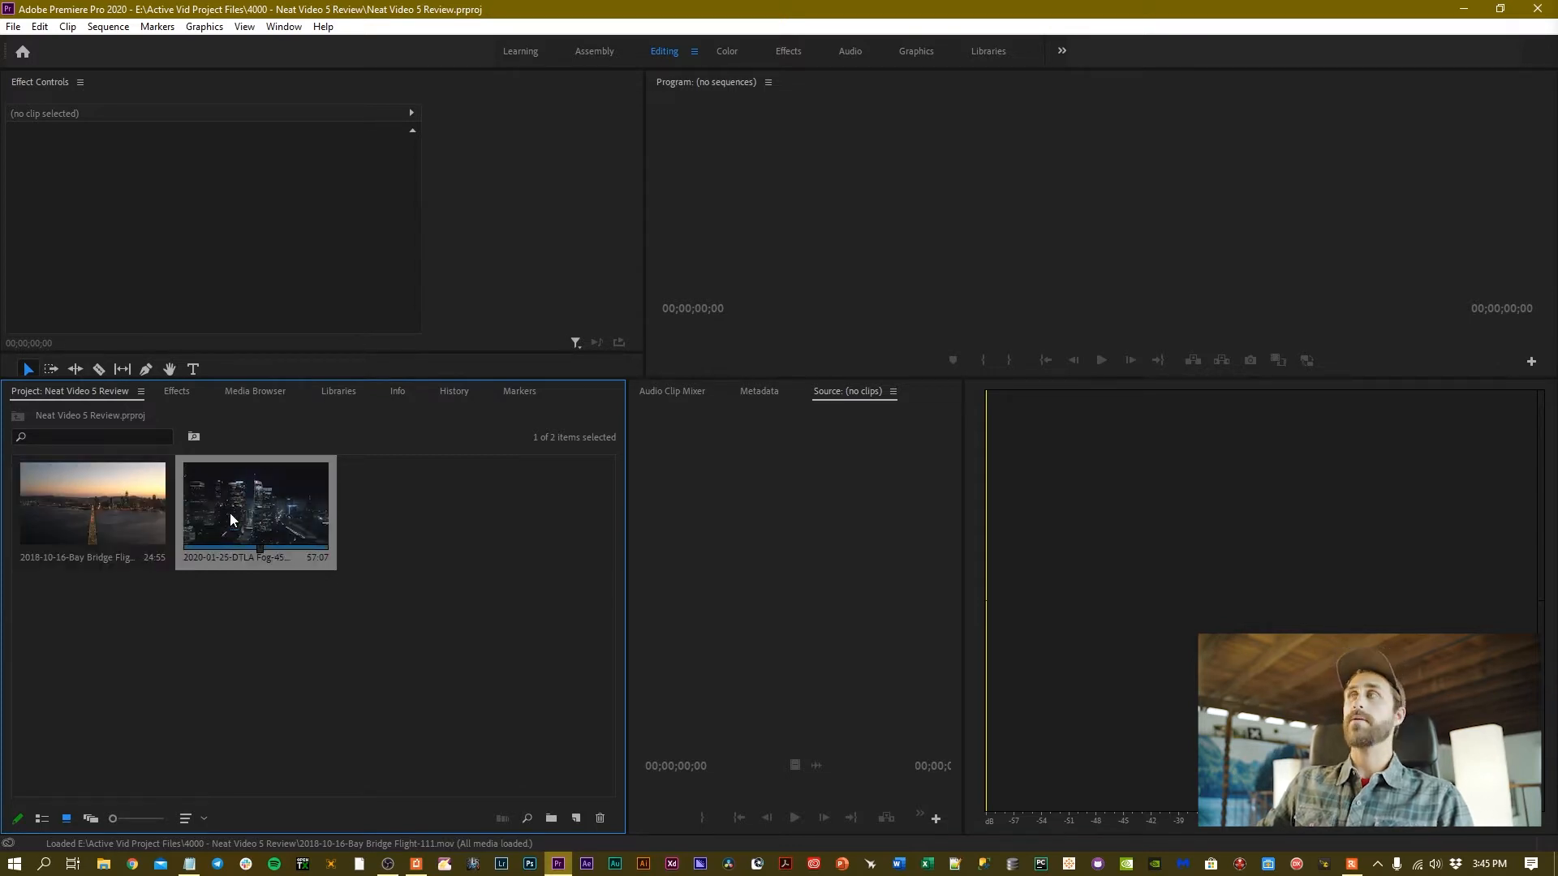
double_click(91, 501)
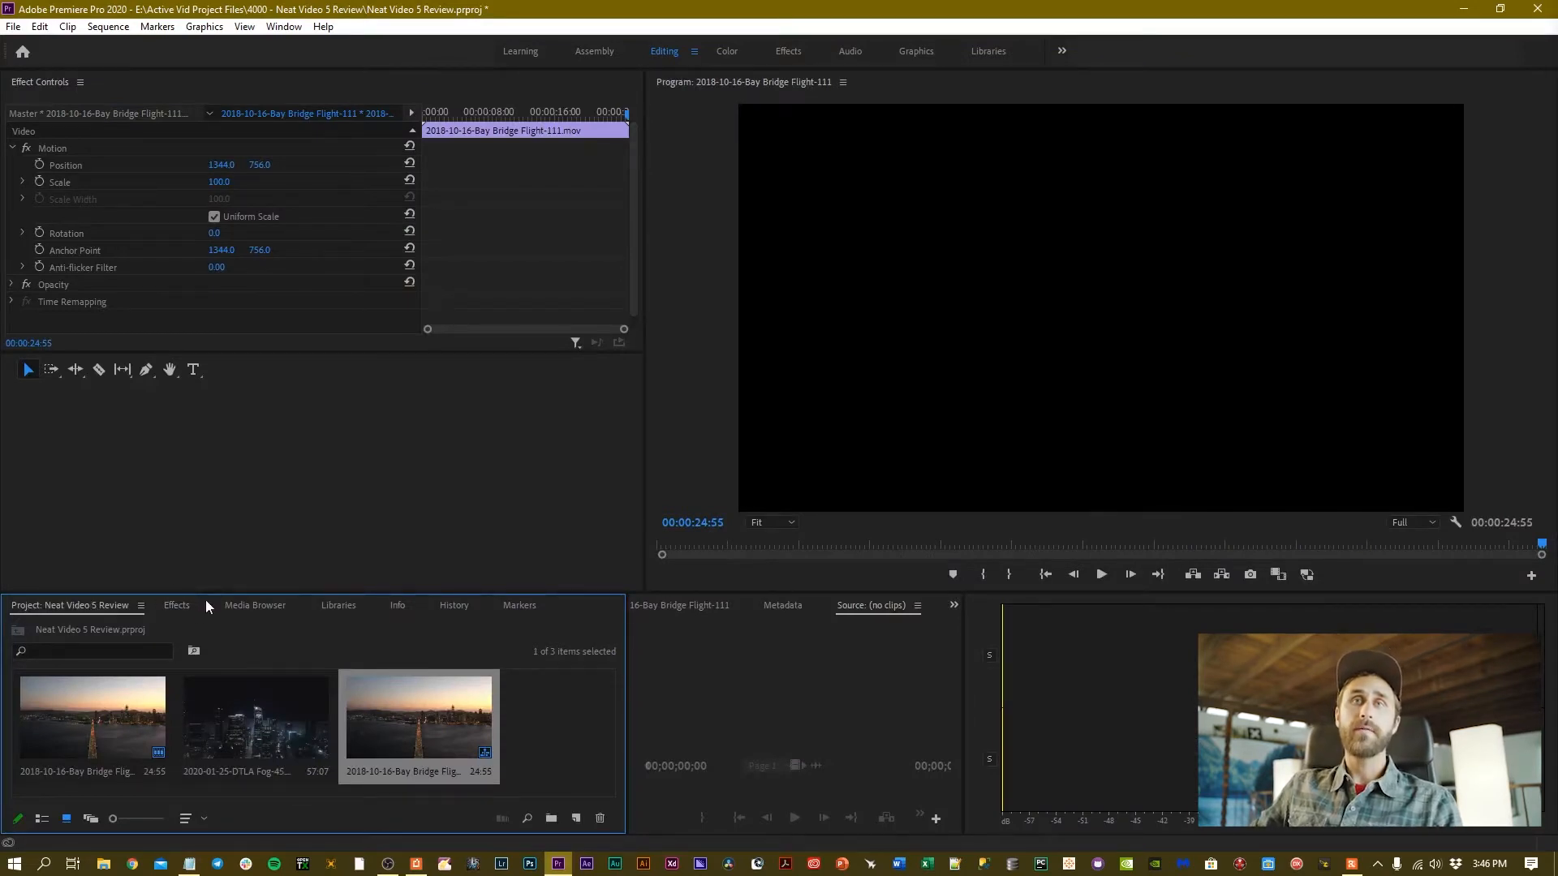
Step: Search the Effects panel for 'neat' and locate Reduce Noise v5 (SR) under Neat Video
click(176, 605)
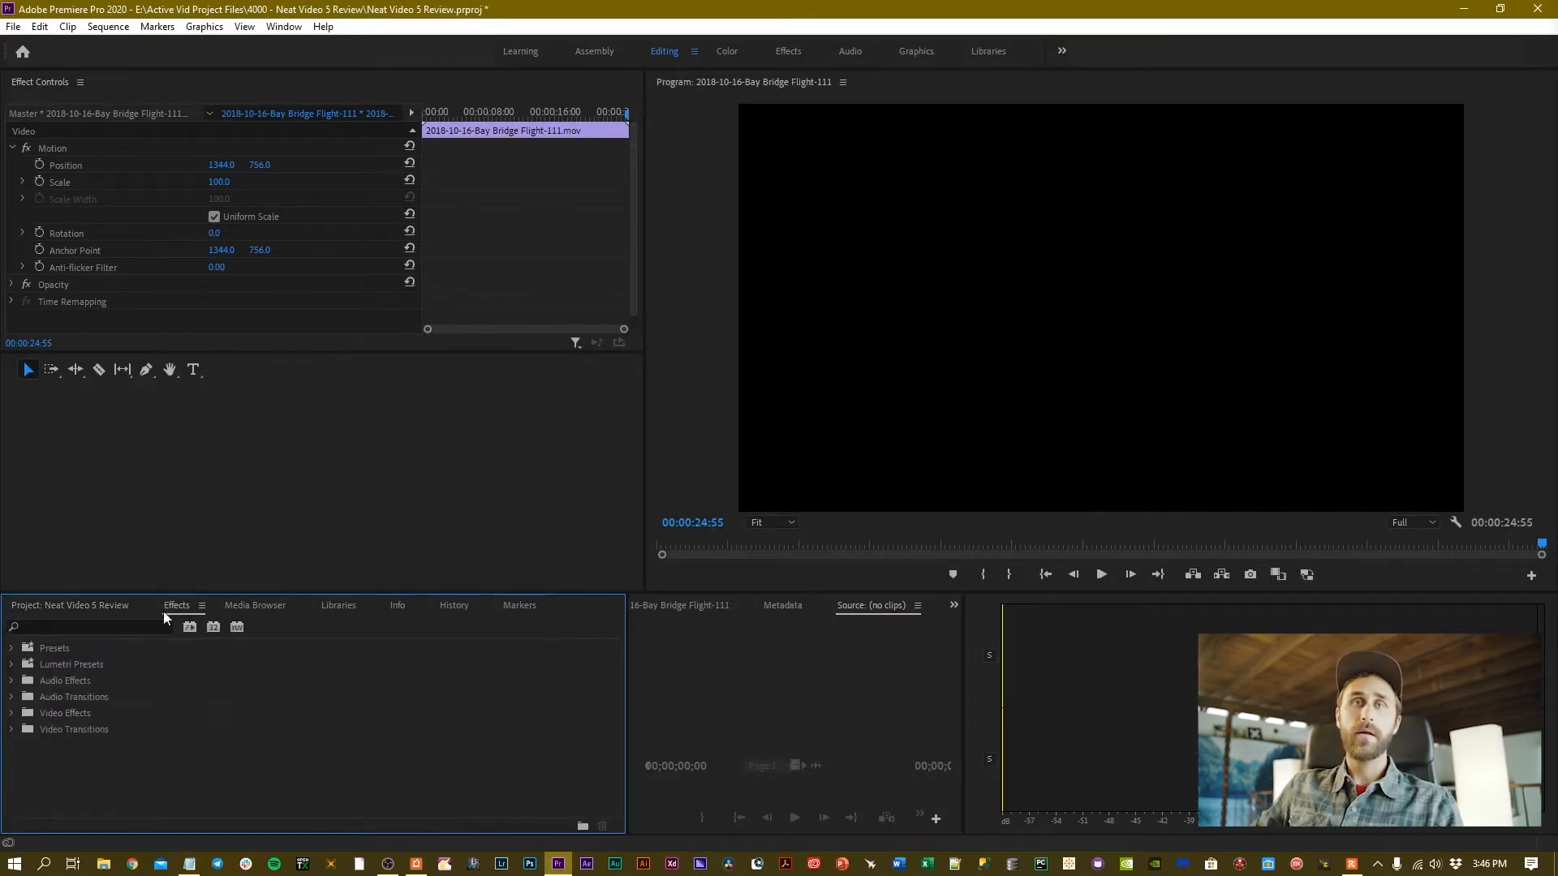
click(89, 627)
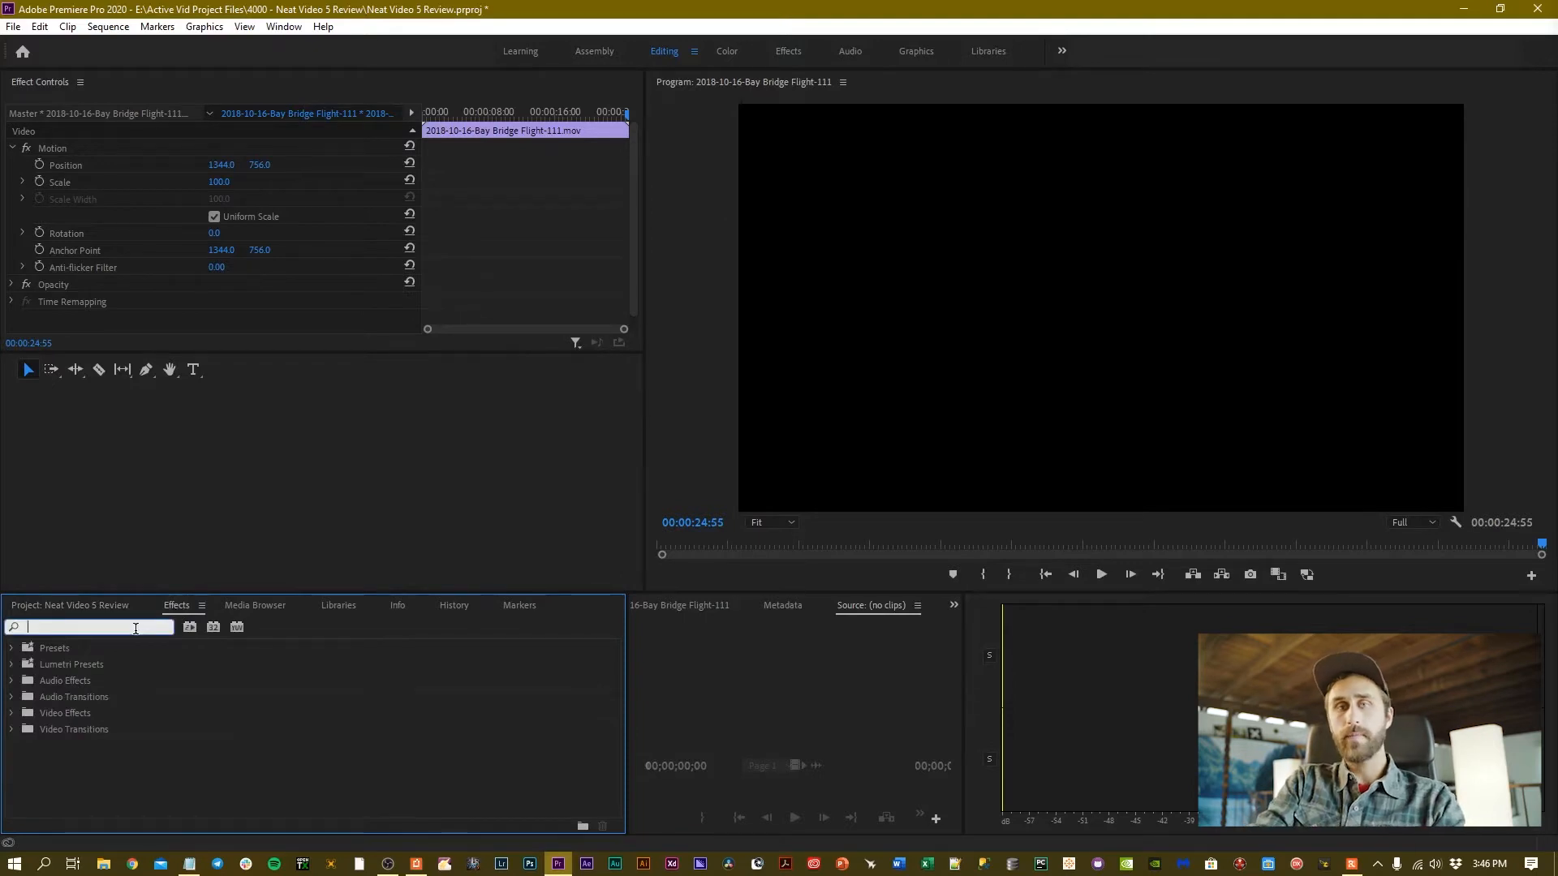
text(neat)
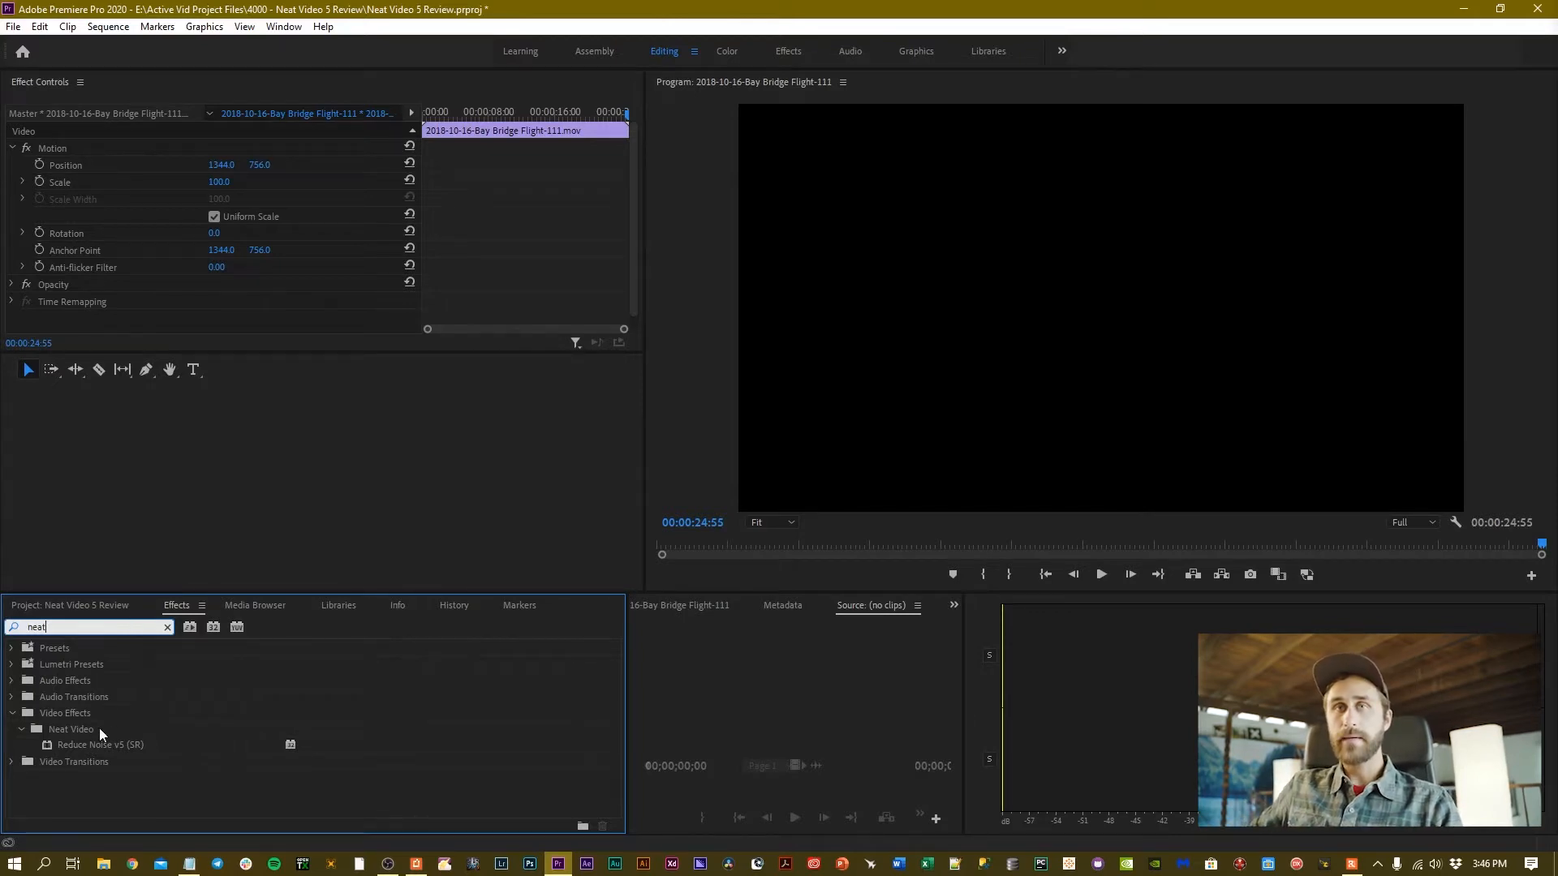
click(99, 745)
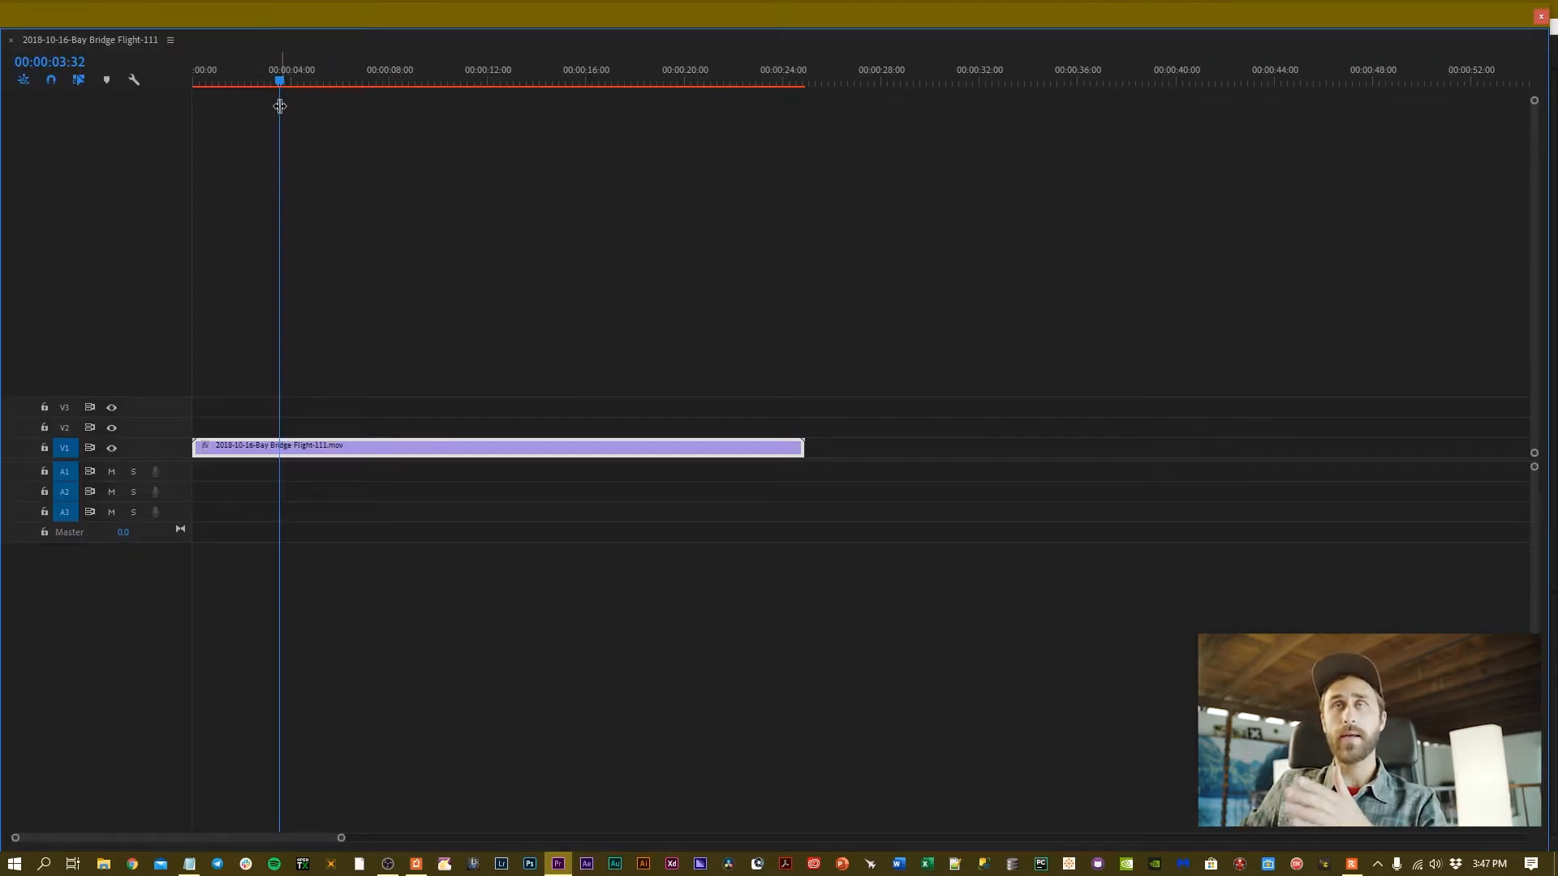
mouse_move(352, 458)
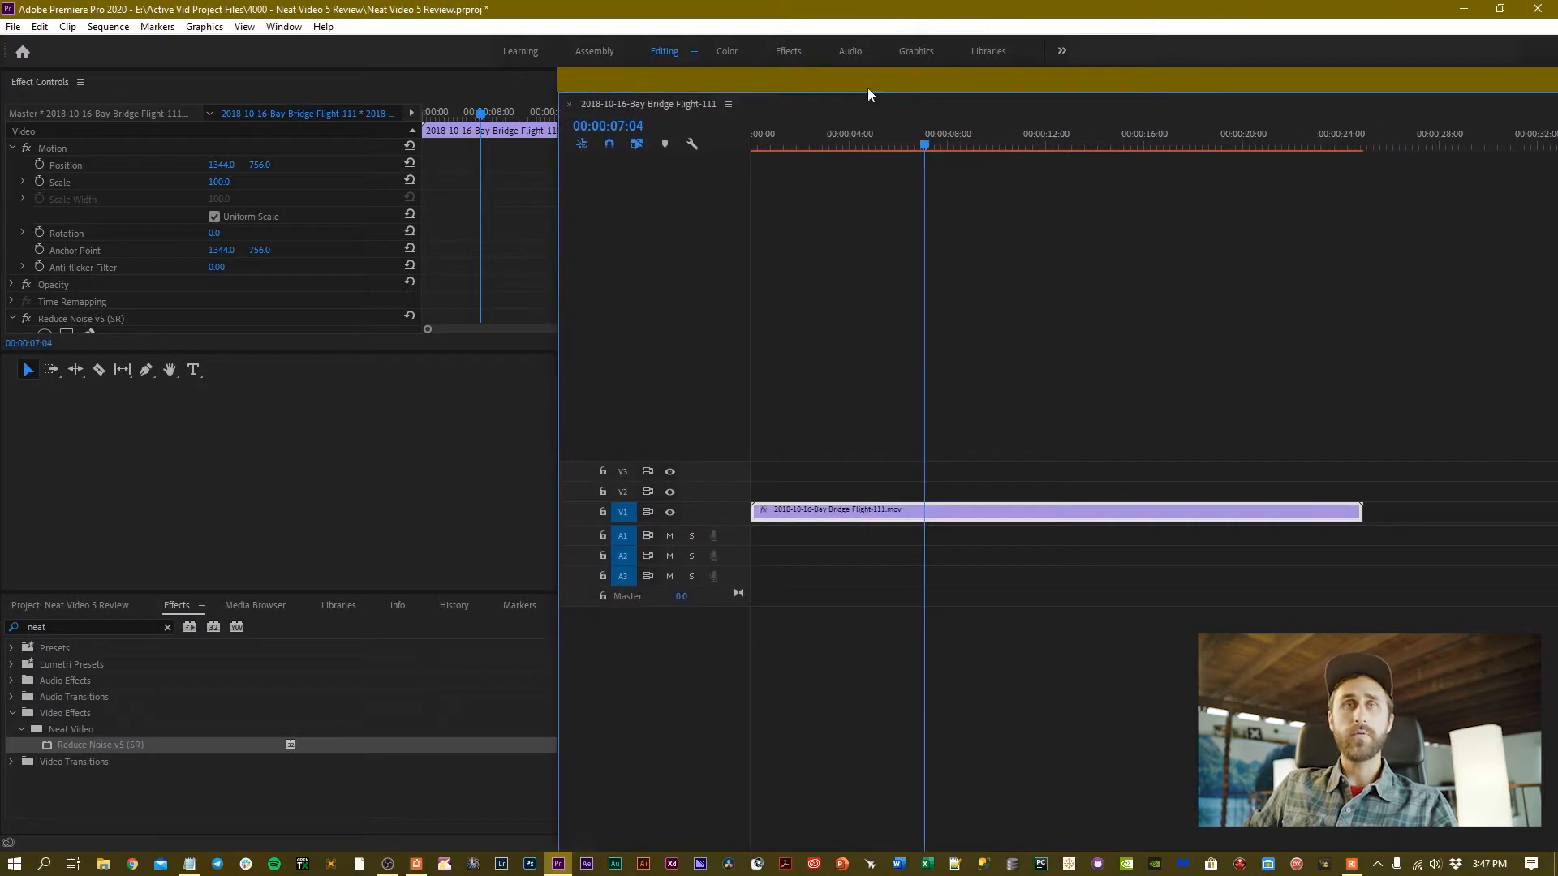
Step: Apply Reduce Noise v5 (SR) to the timeline clip and scrub around four seconds to preview it
click(980, 146)
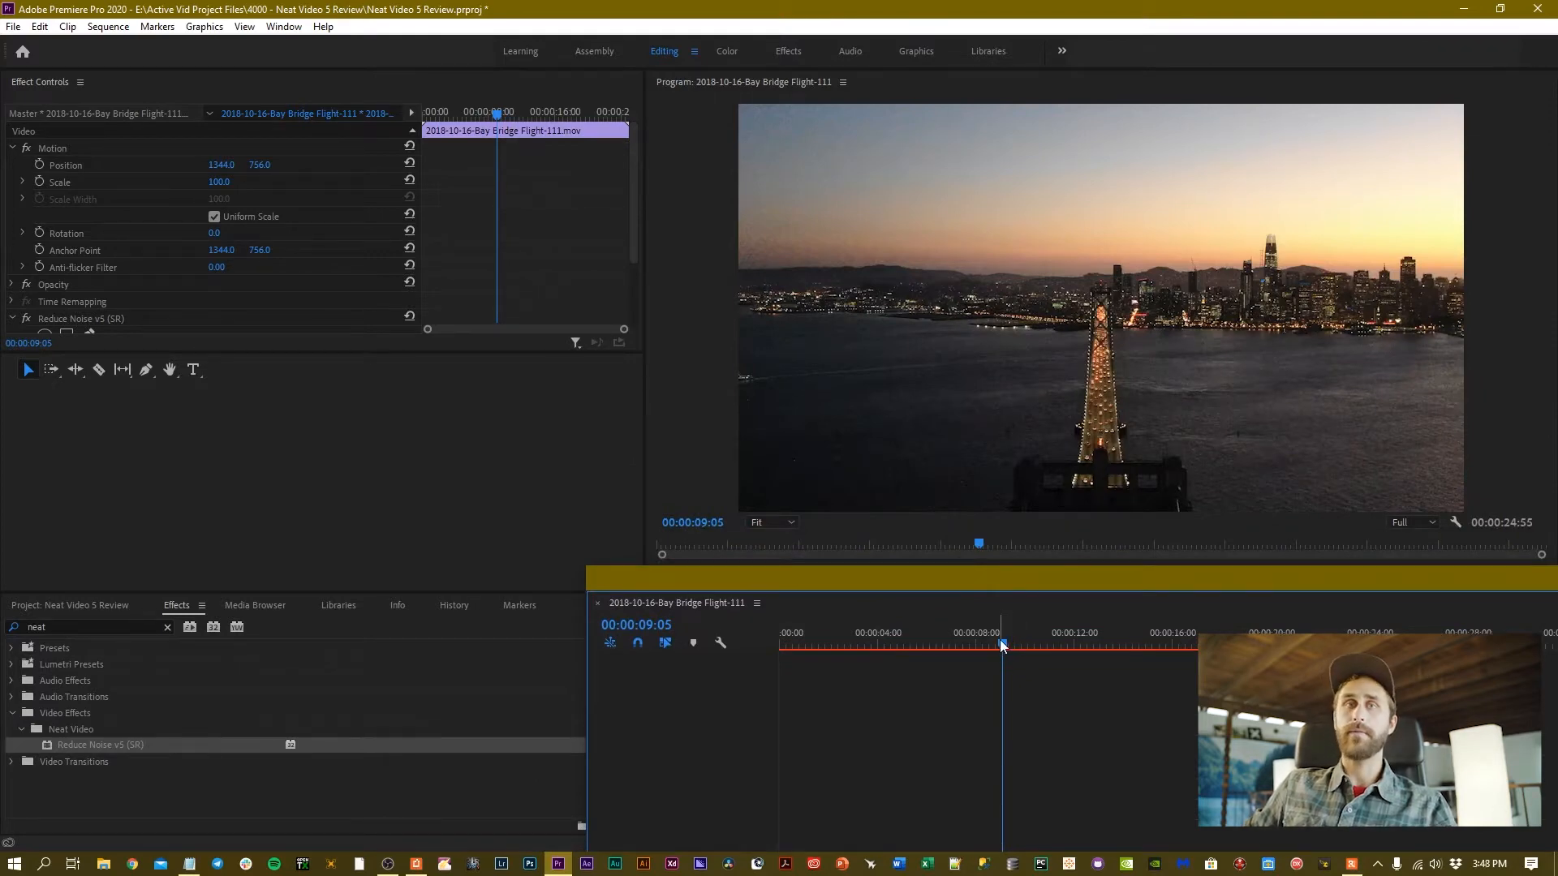
click(894, 647)
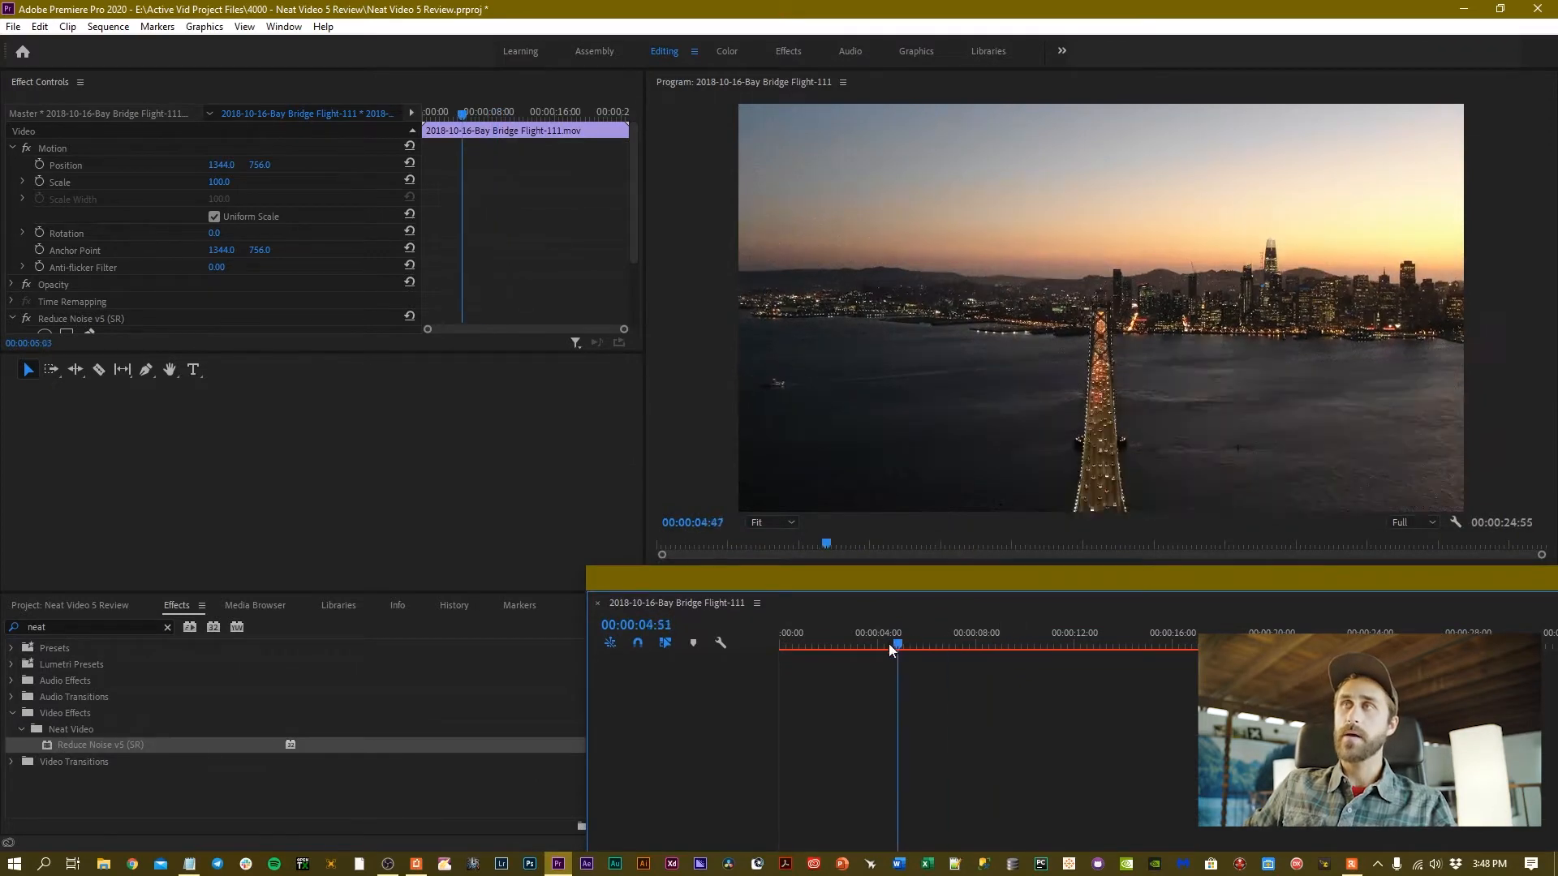
click(1092, 647)
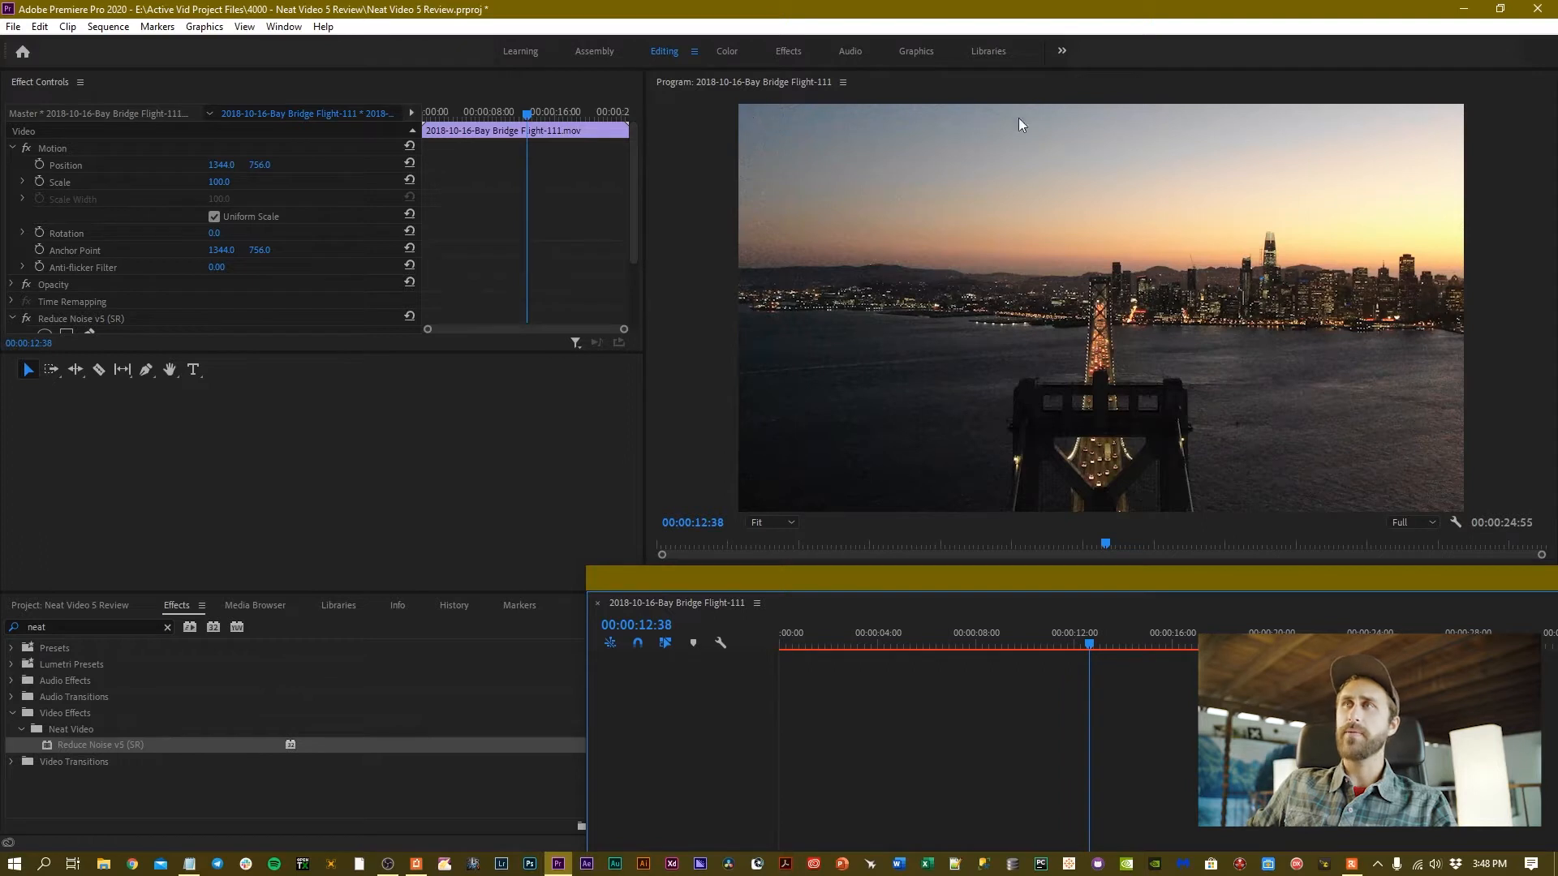
mouse_move(1311, 188)
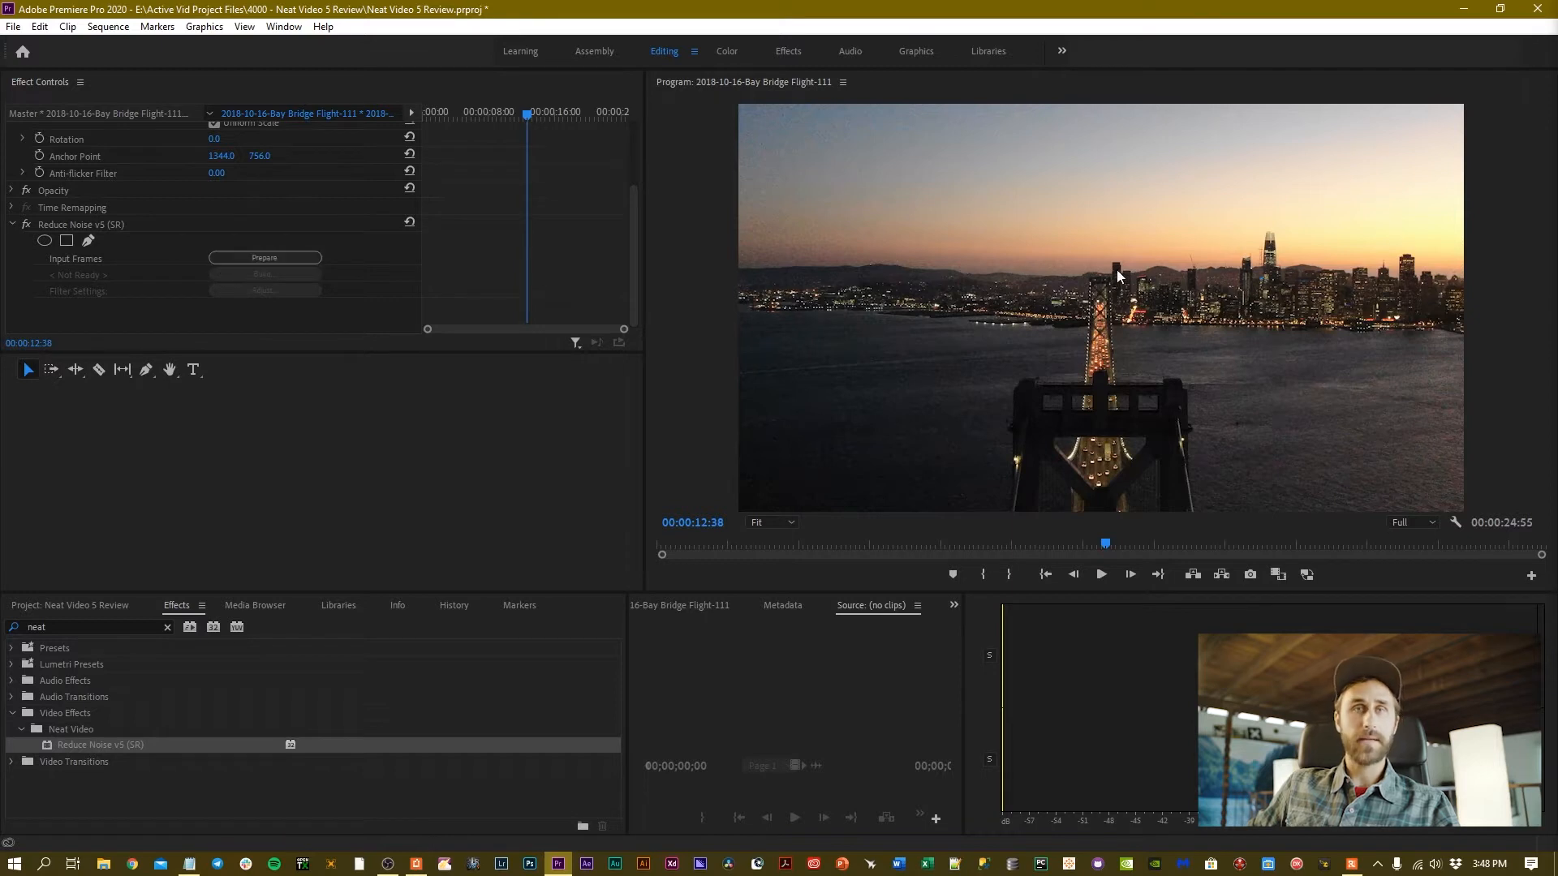
Step: Launch the Neat Video editor from Effect Controls and run Auto Profile on the bridge frame
click(265, 258)
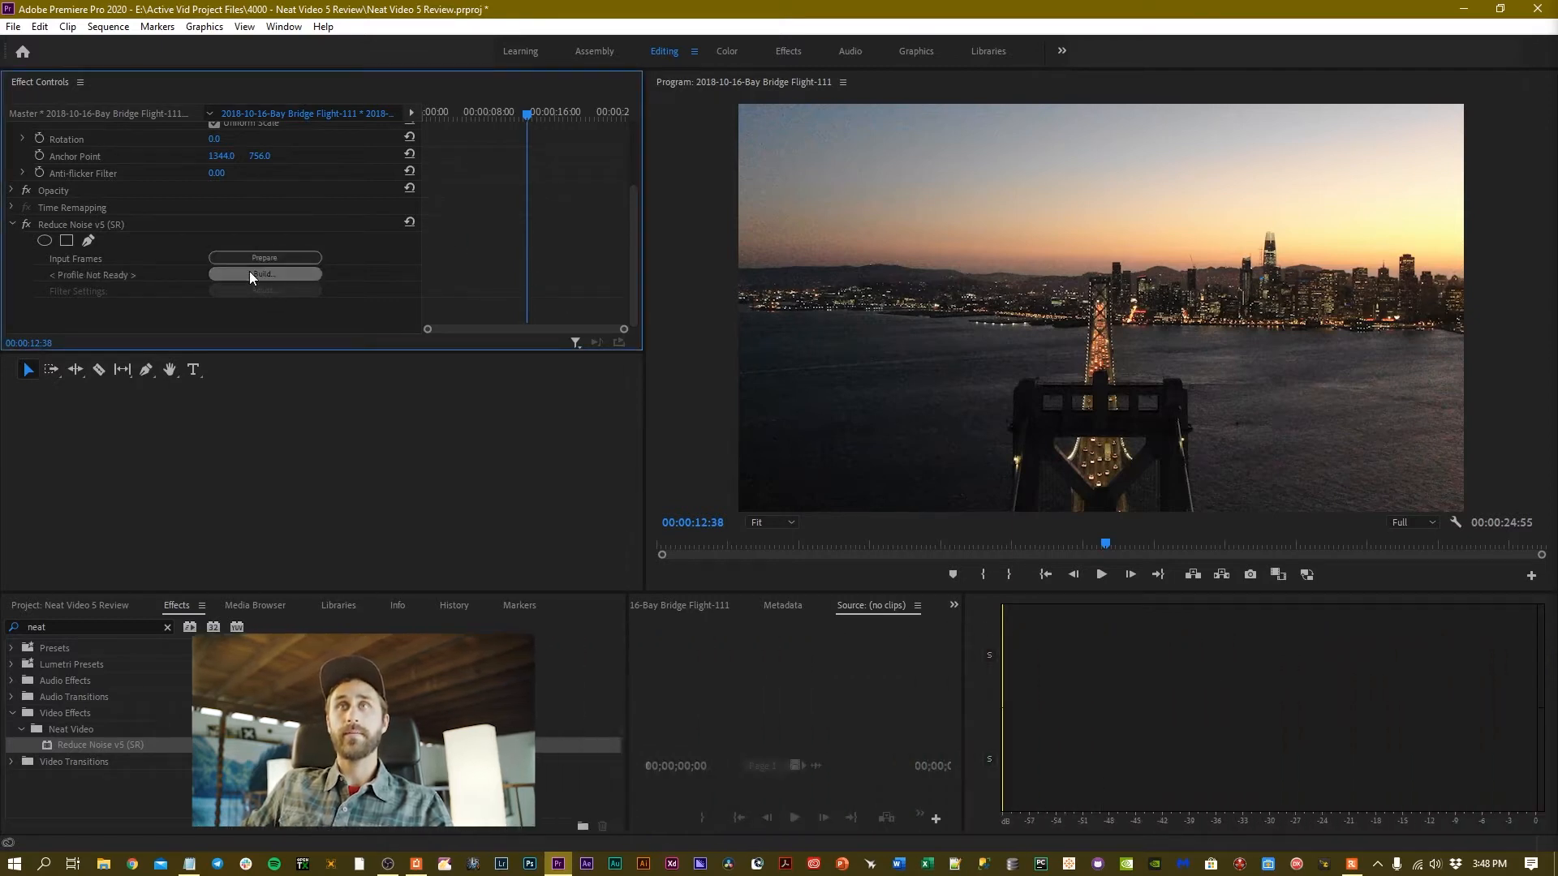
click(264, 275)
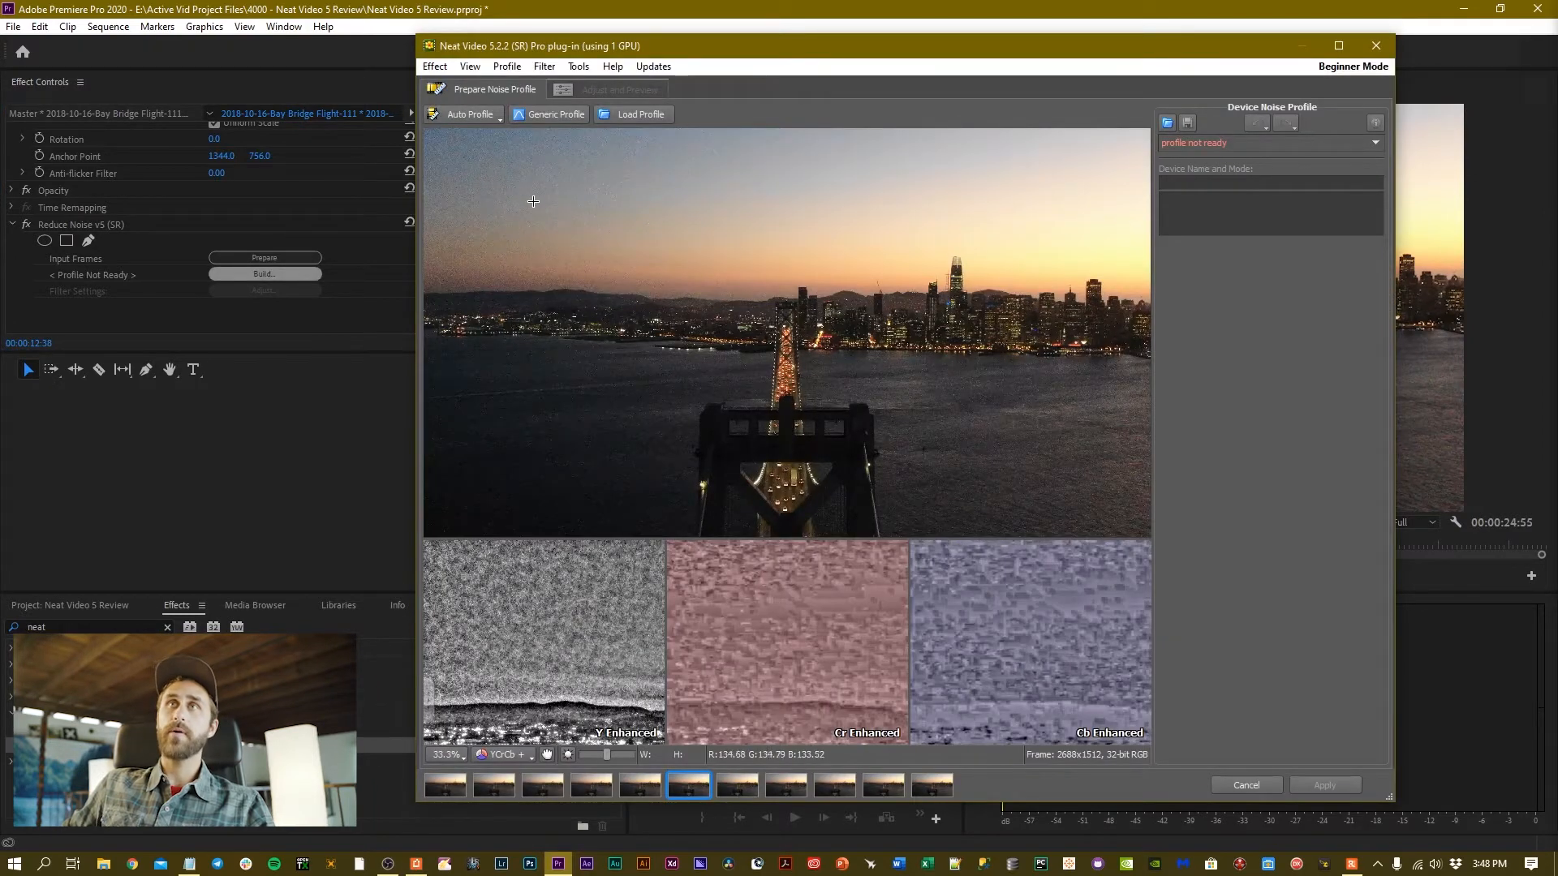
click(468, 114)
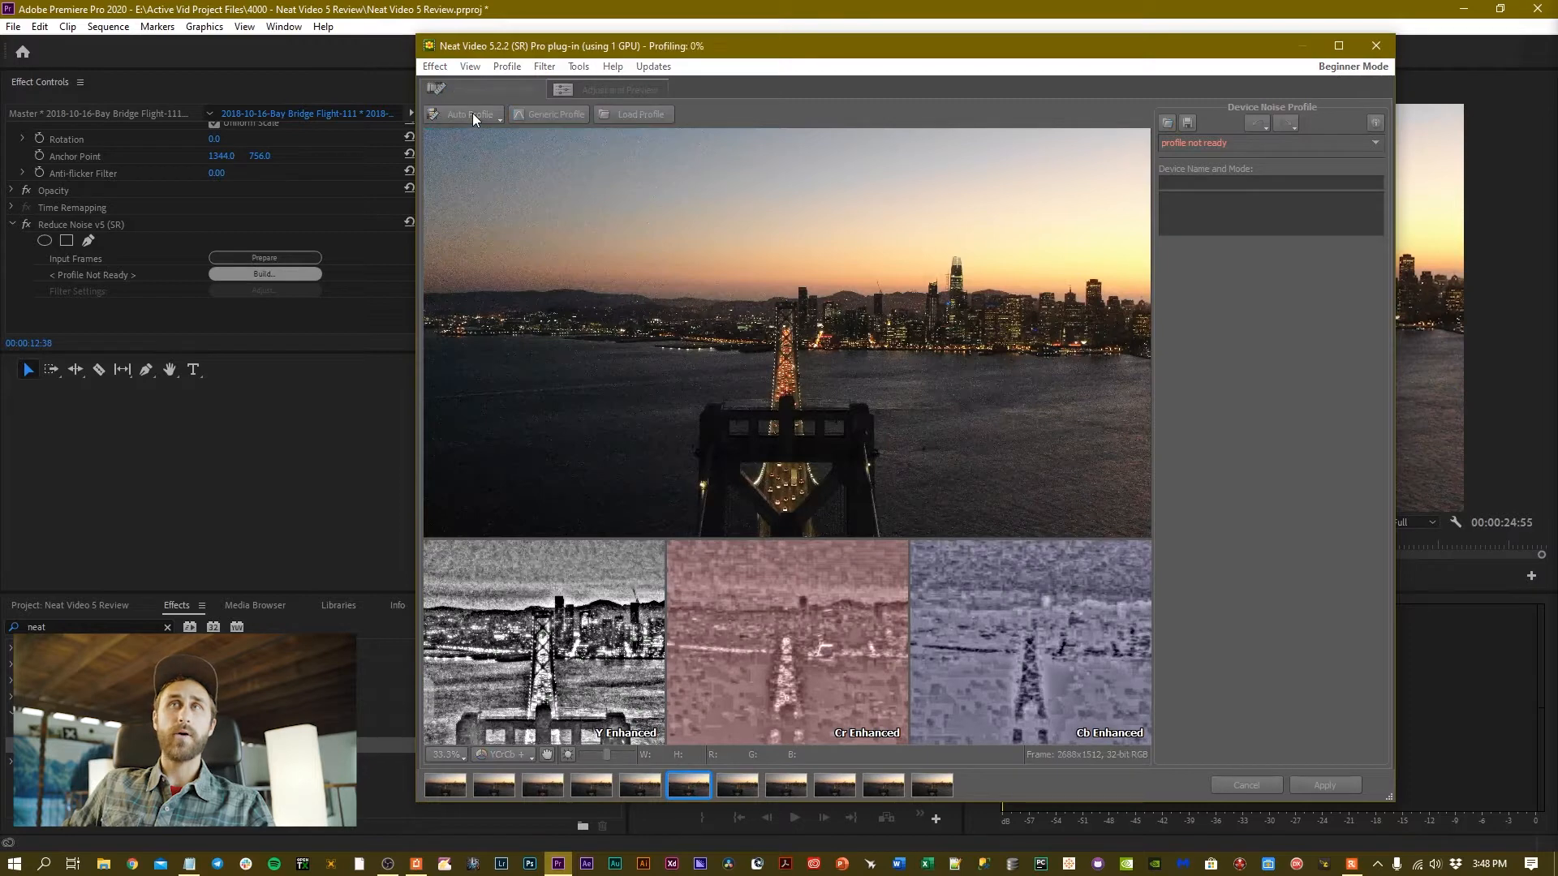
click(464, 114)
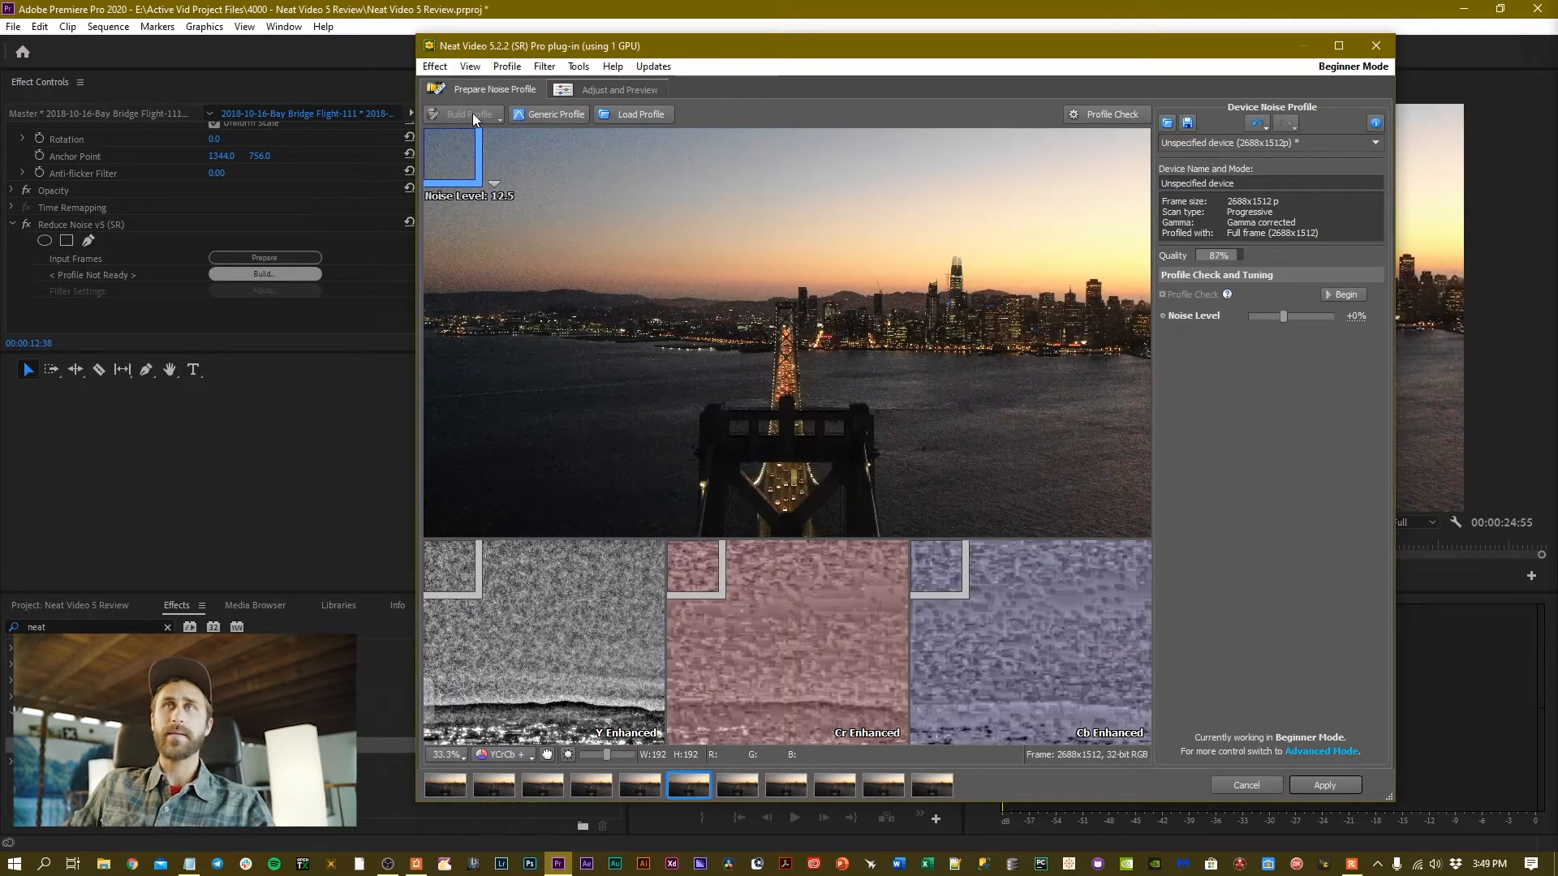
mouse_move(612, 240)
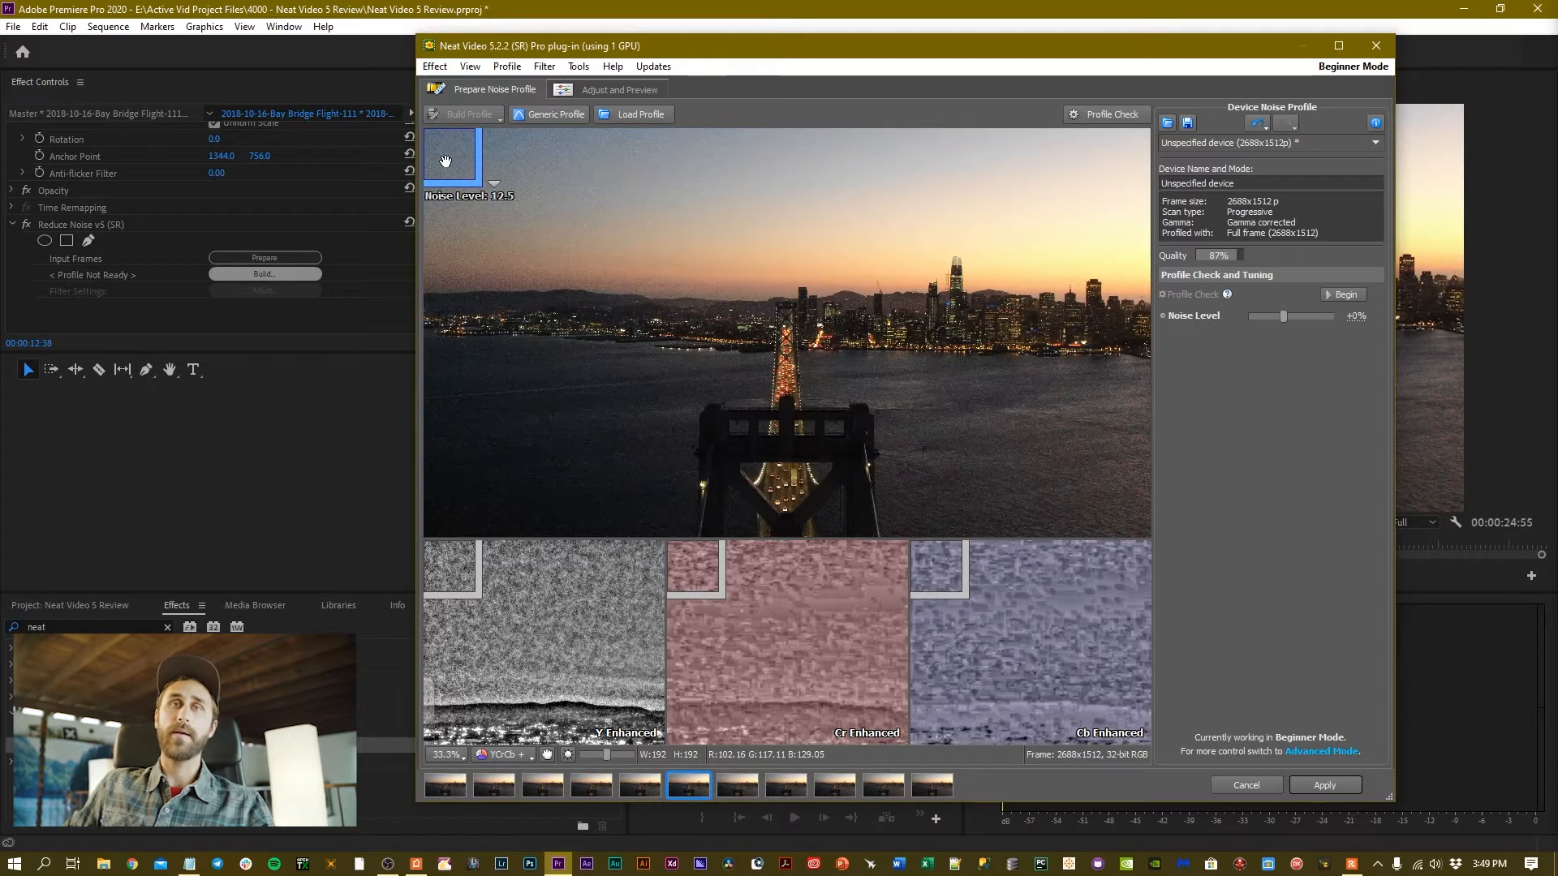
mouse_move(902, 166)
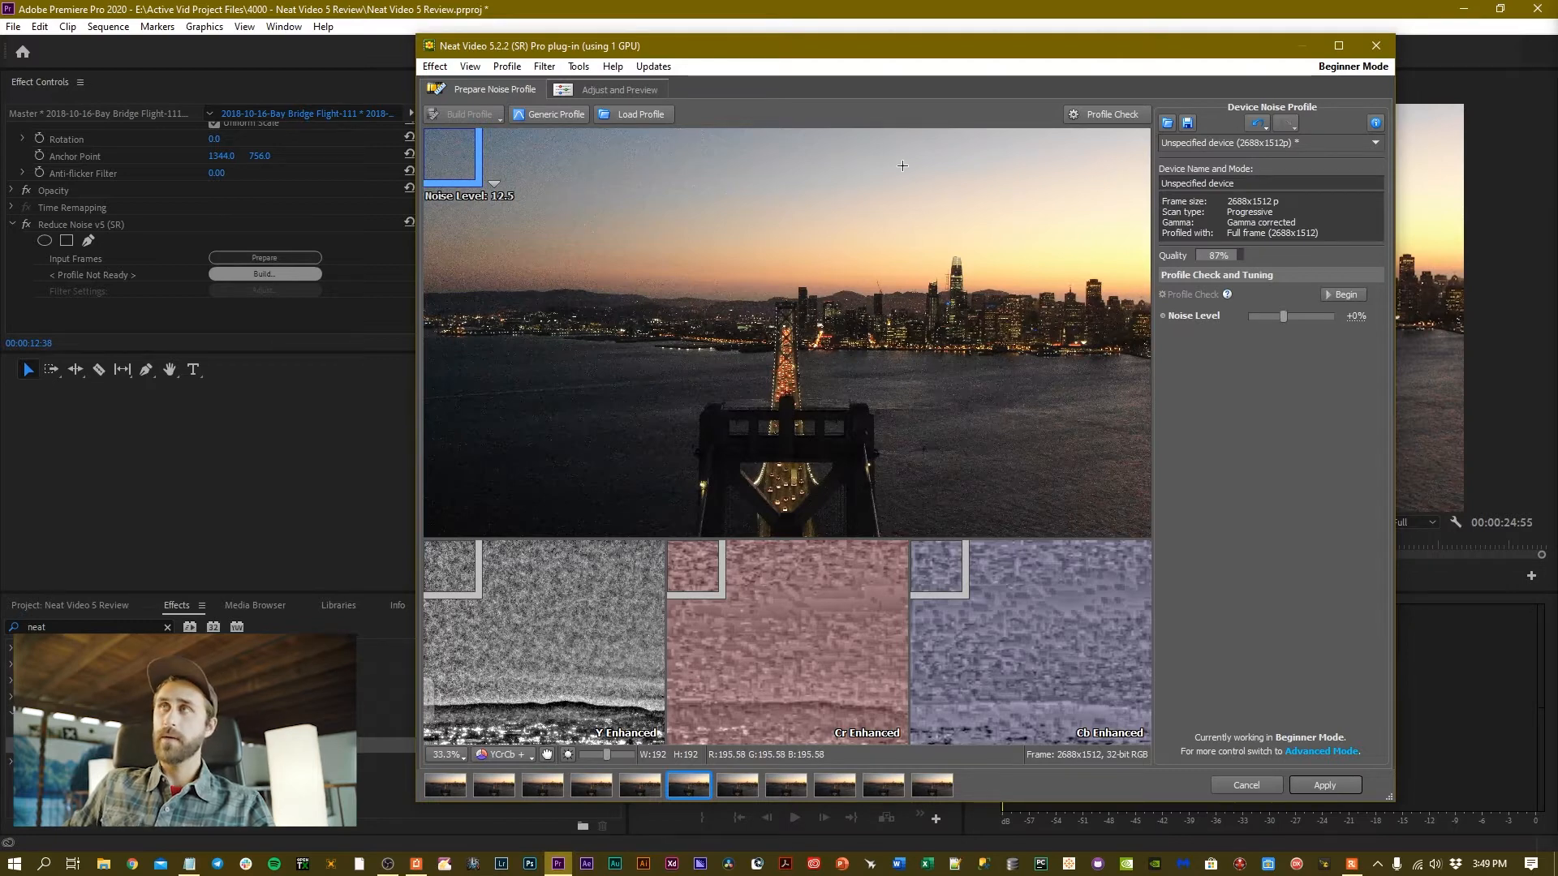
mouse_move(1126, 117)
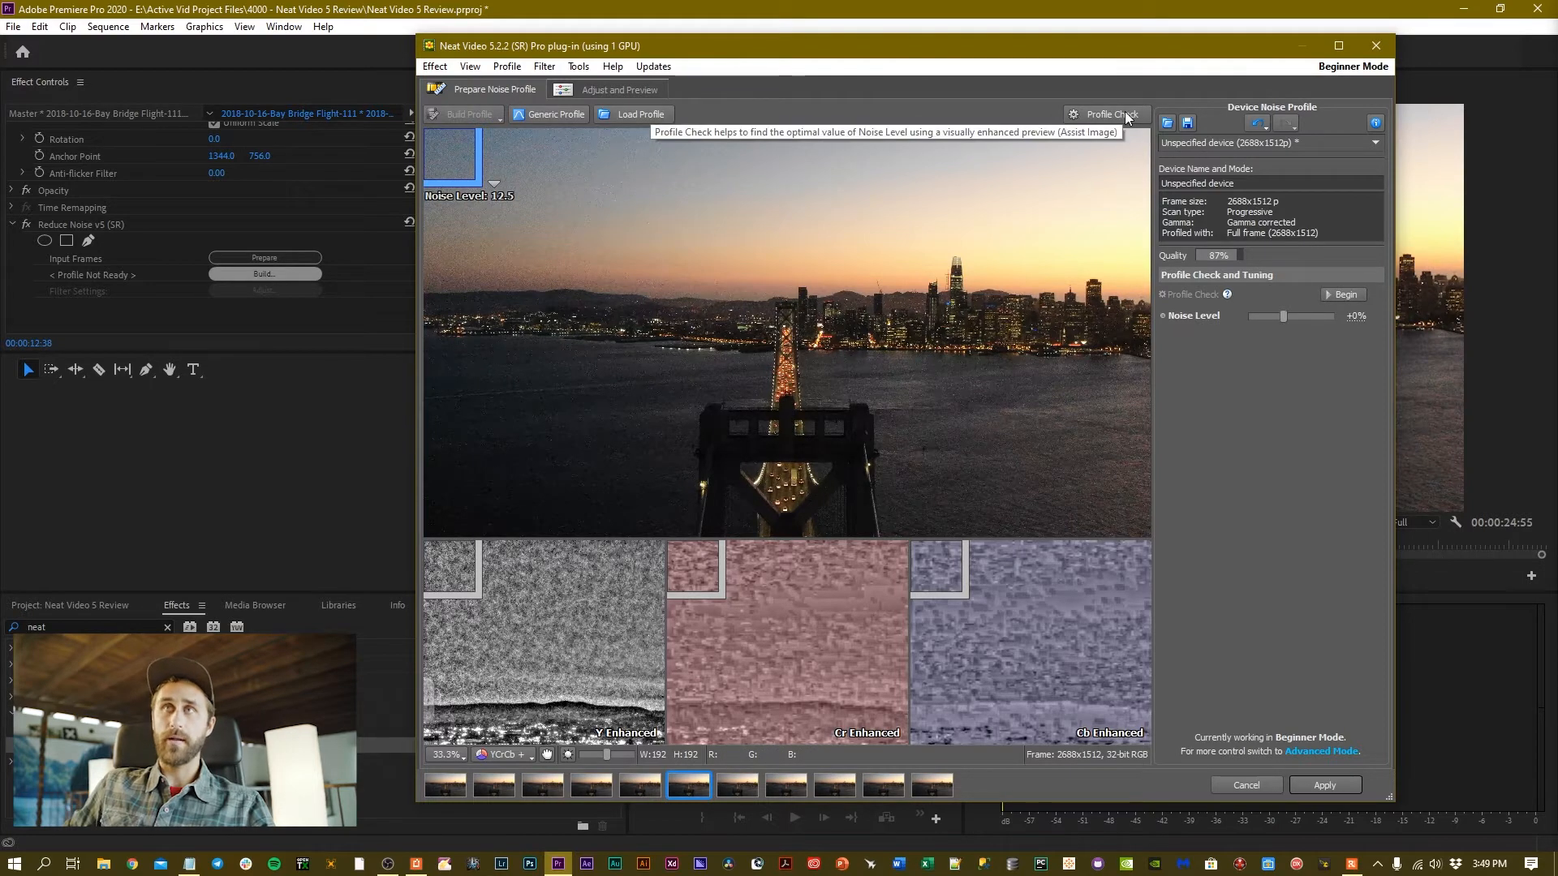
Step: Start Profile Check to view the frame and Y/Cr/Cb panels as Assist Images
click(1105, 114)
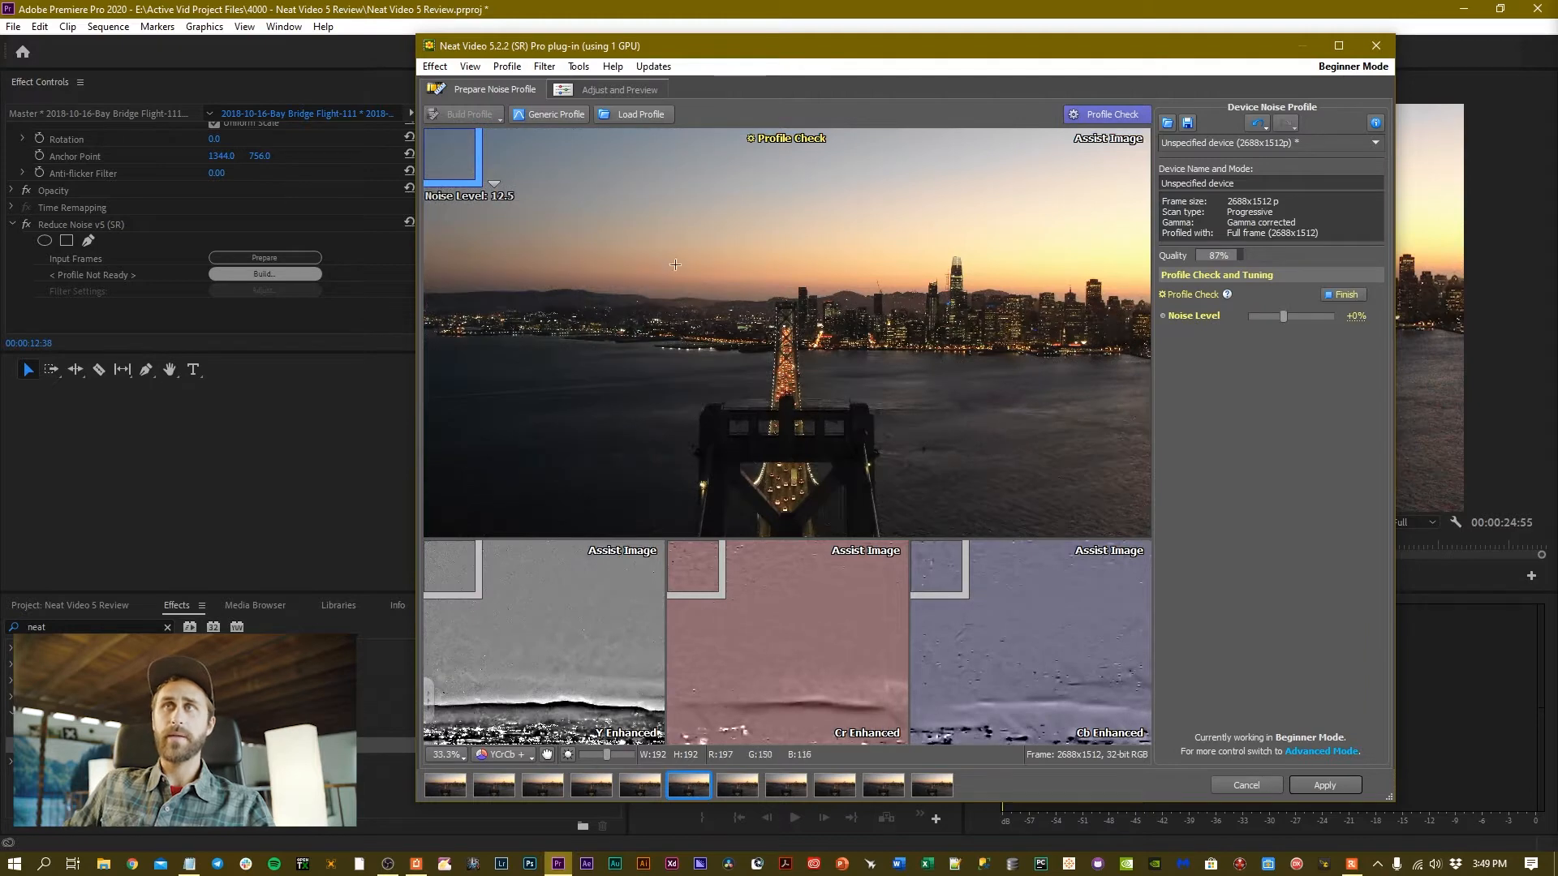
mouse_move(649, 247)
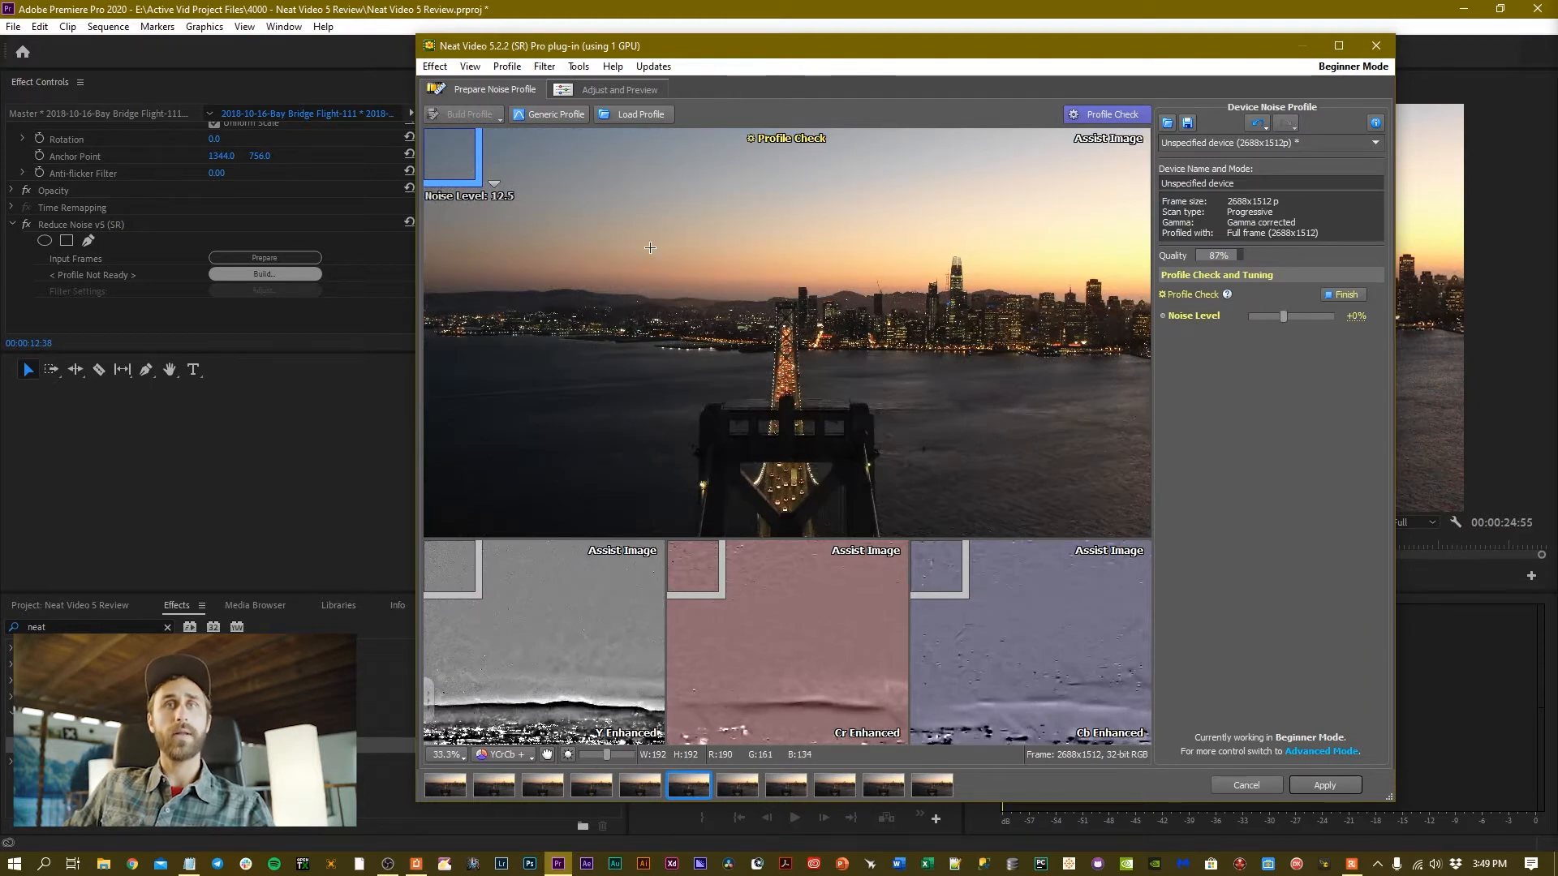
mouse_move(533, 194)
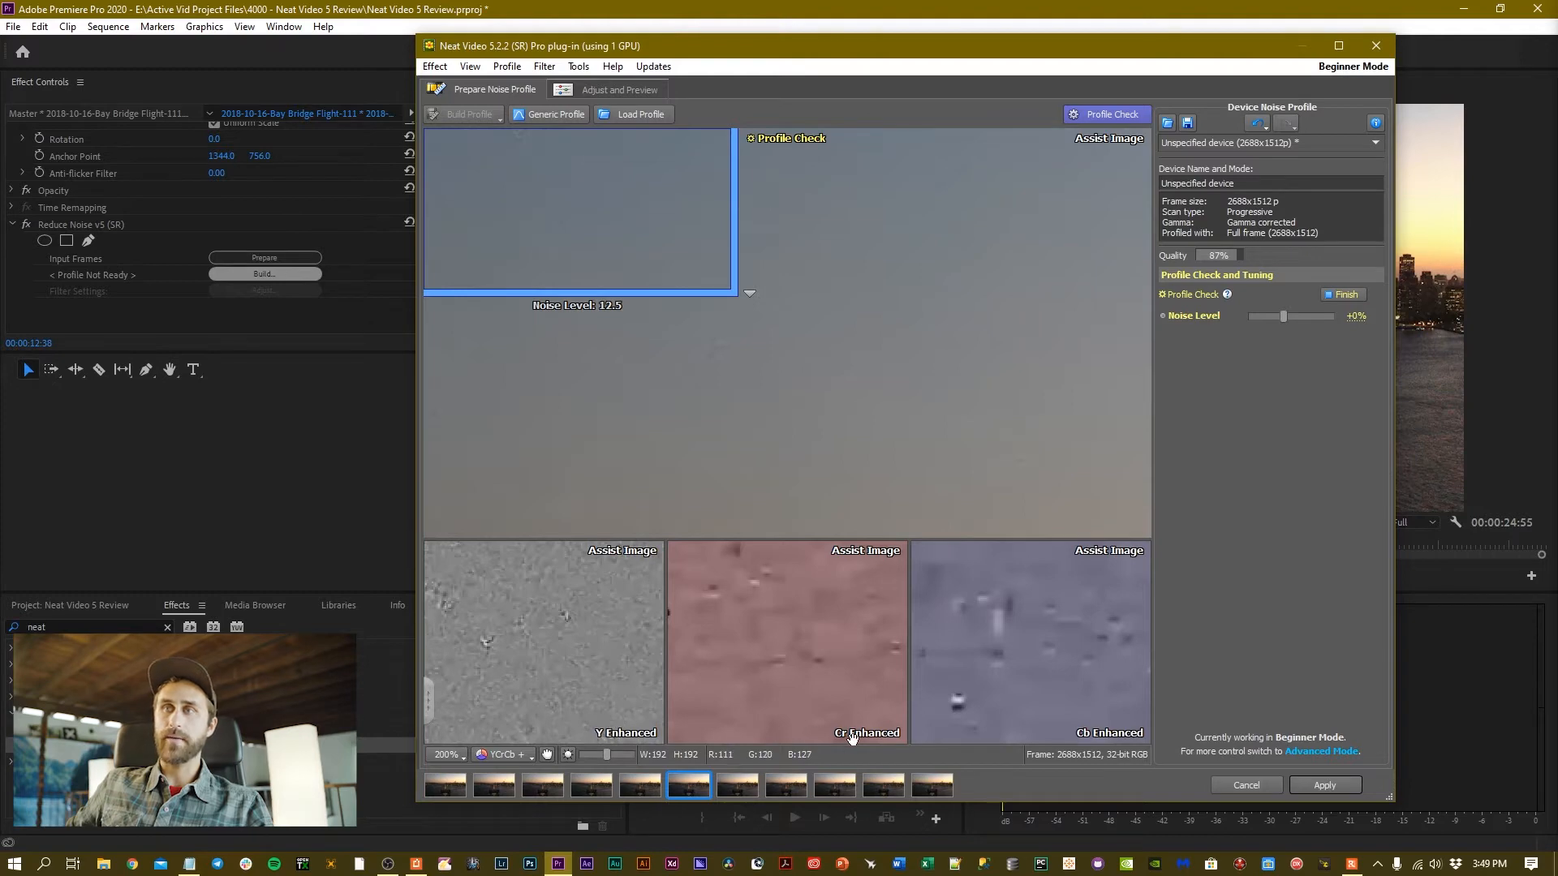
mouse_move(1001, 512)
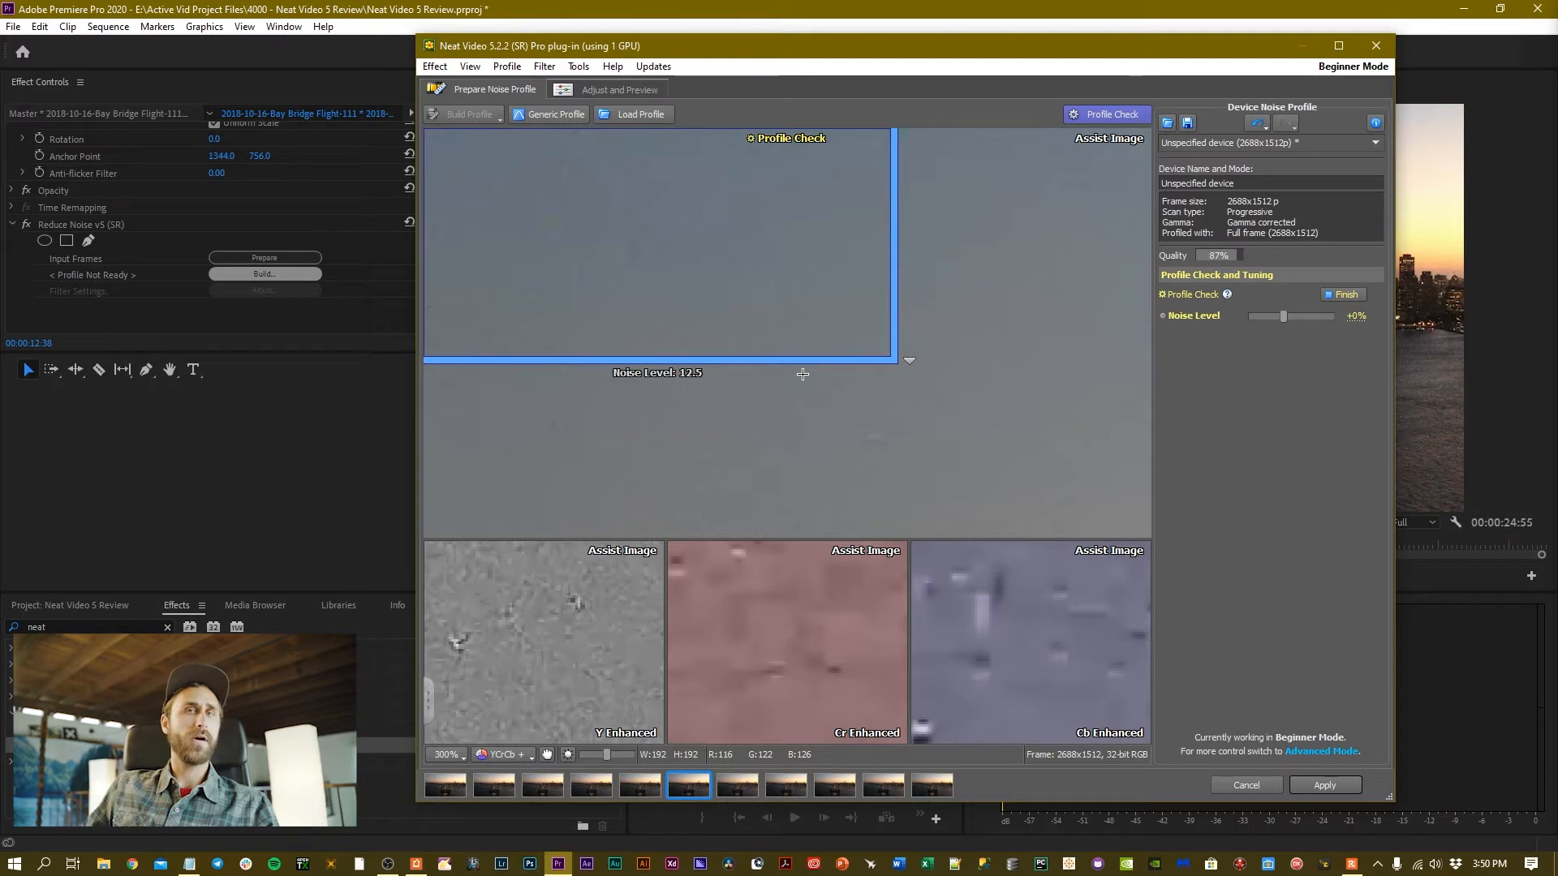
mouse_move(824, 448)
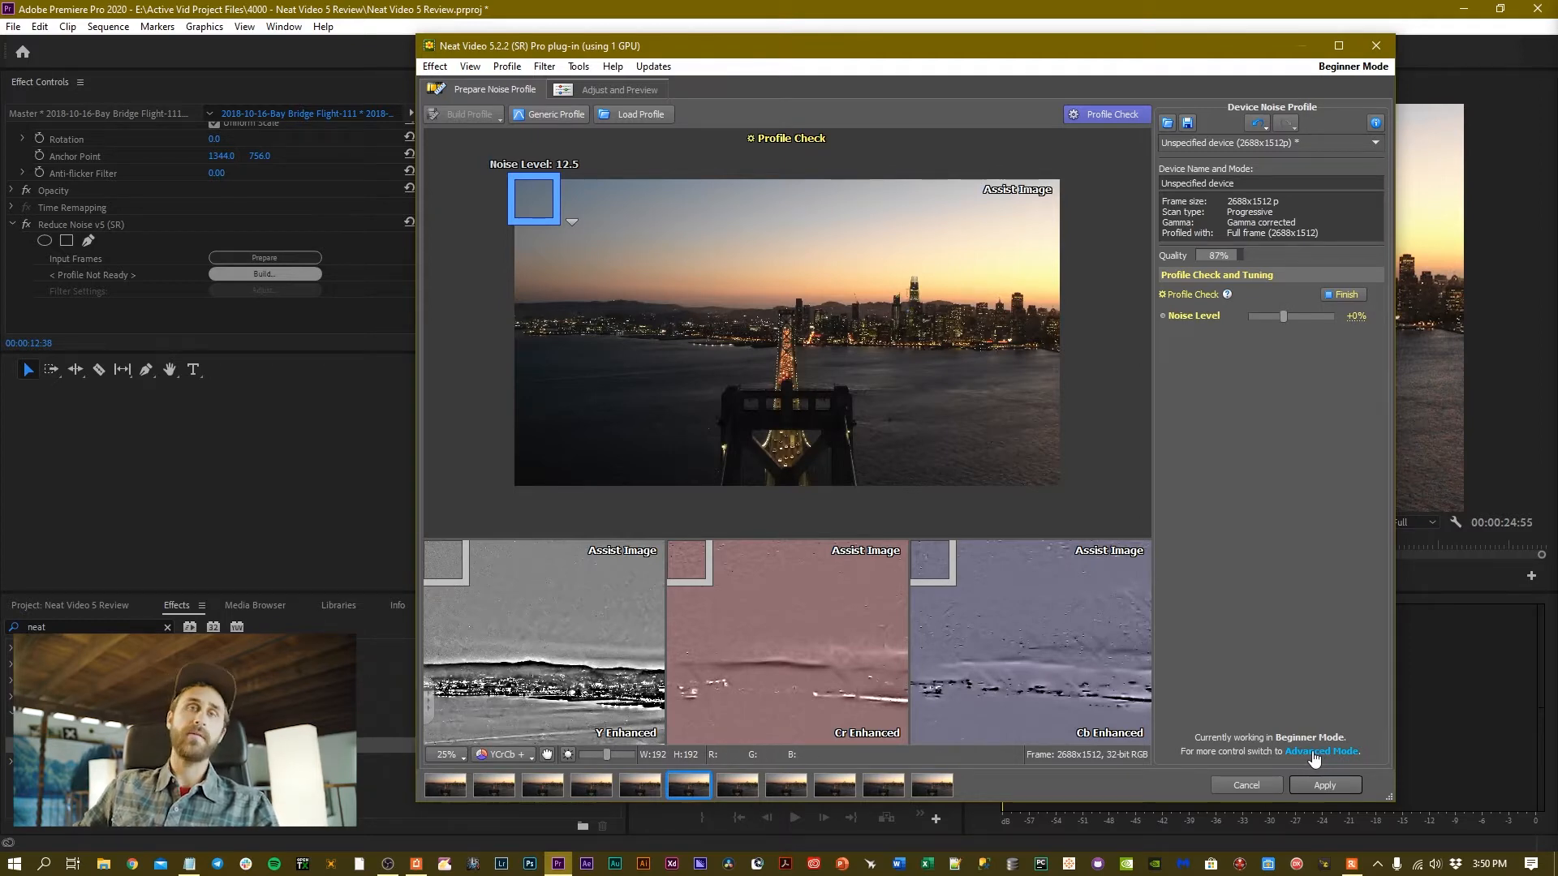
mouse_move(1322, 752)
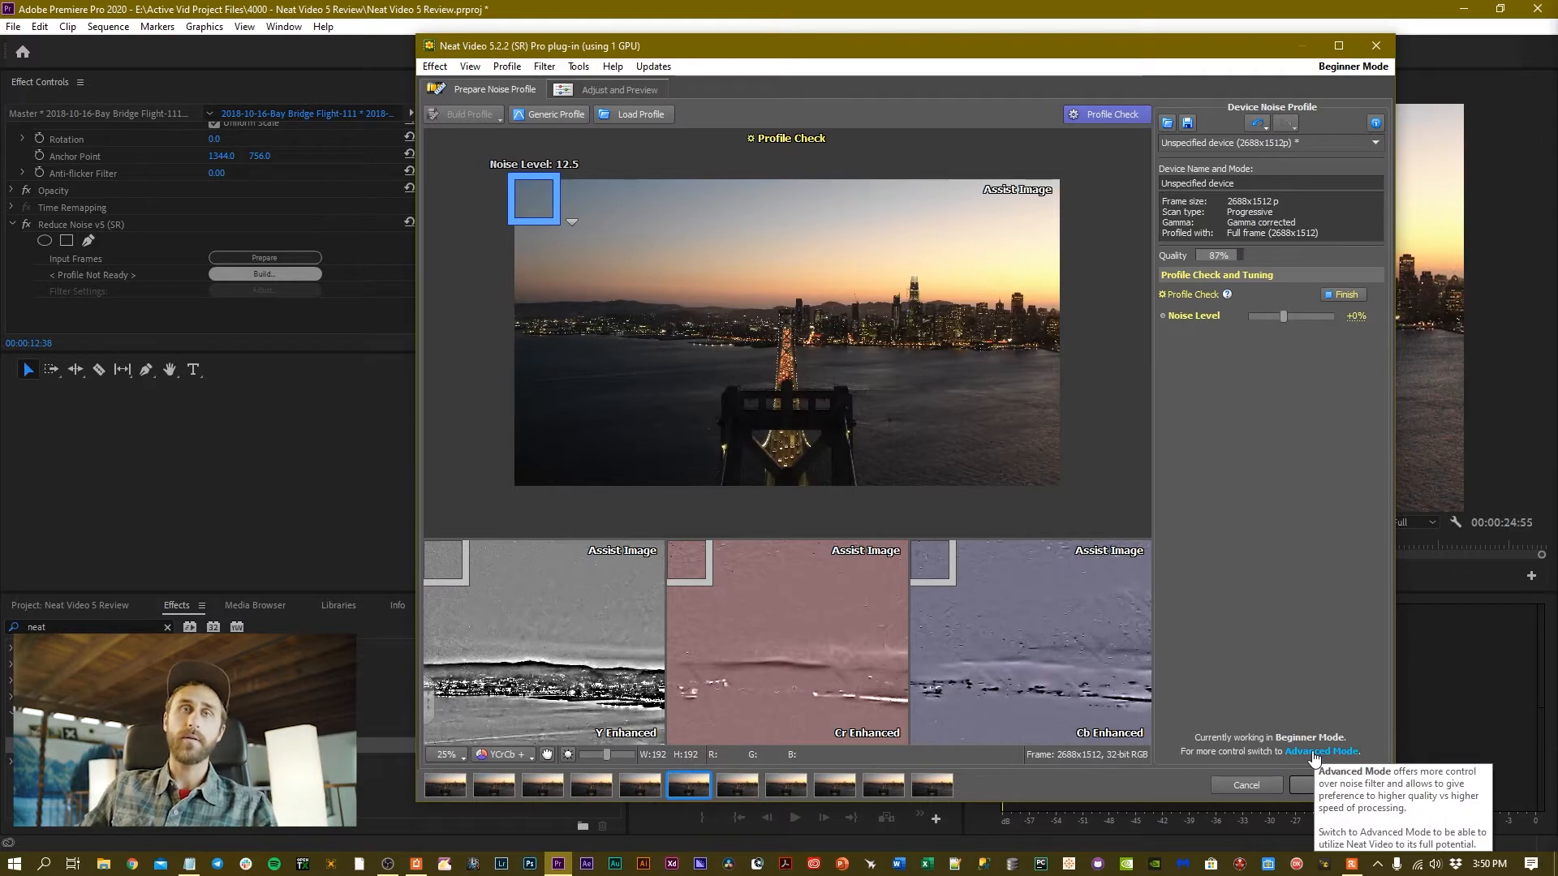
mouse_move(524, 127)
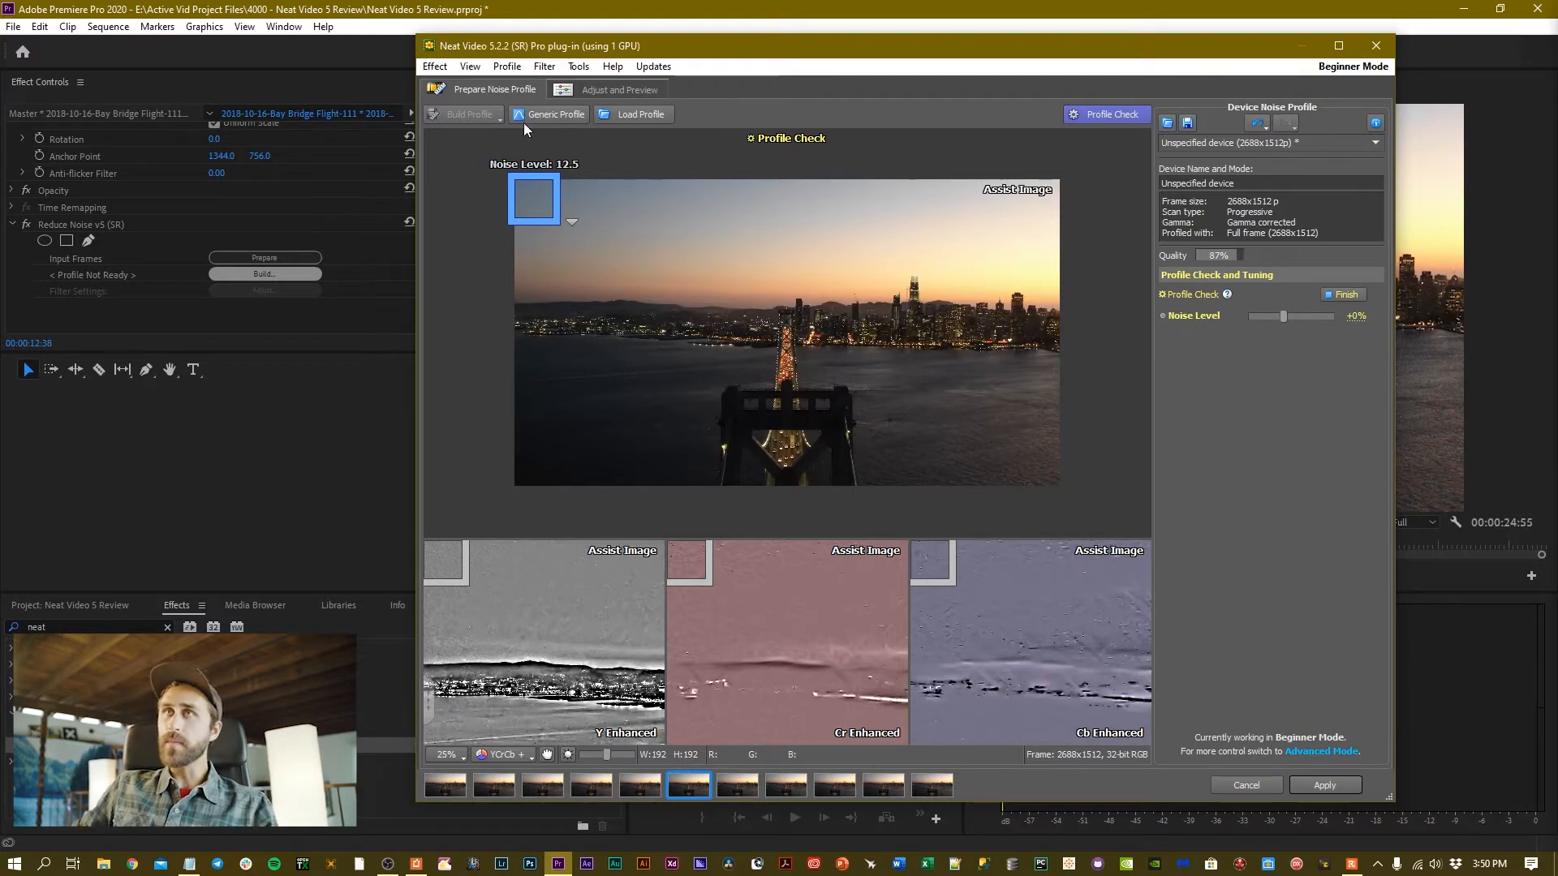
mouse_move(711, 75)
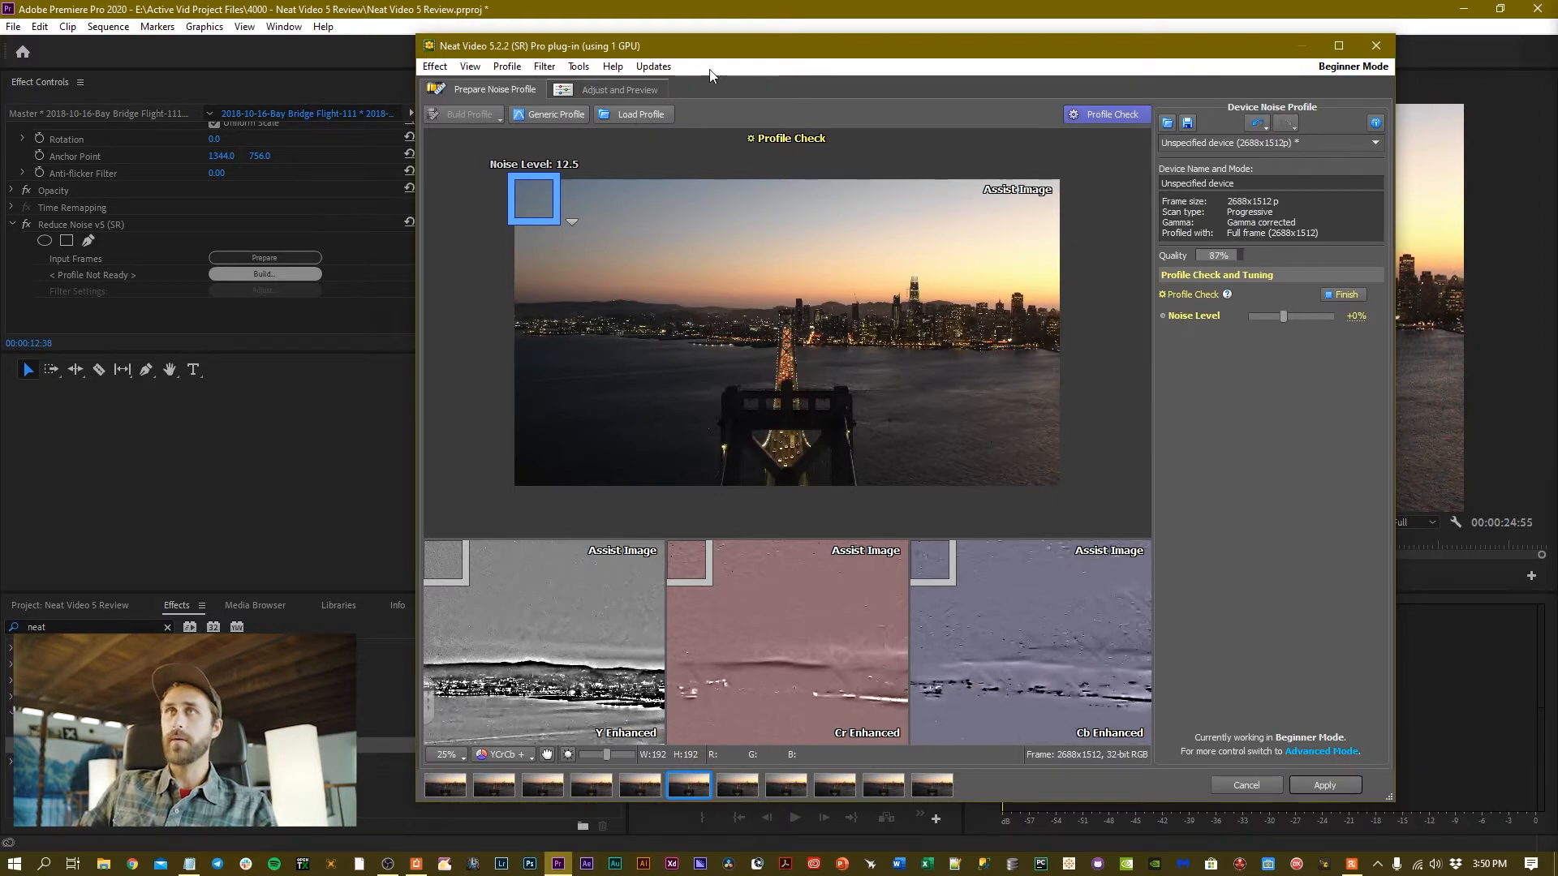
click(619, 89)
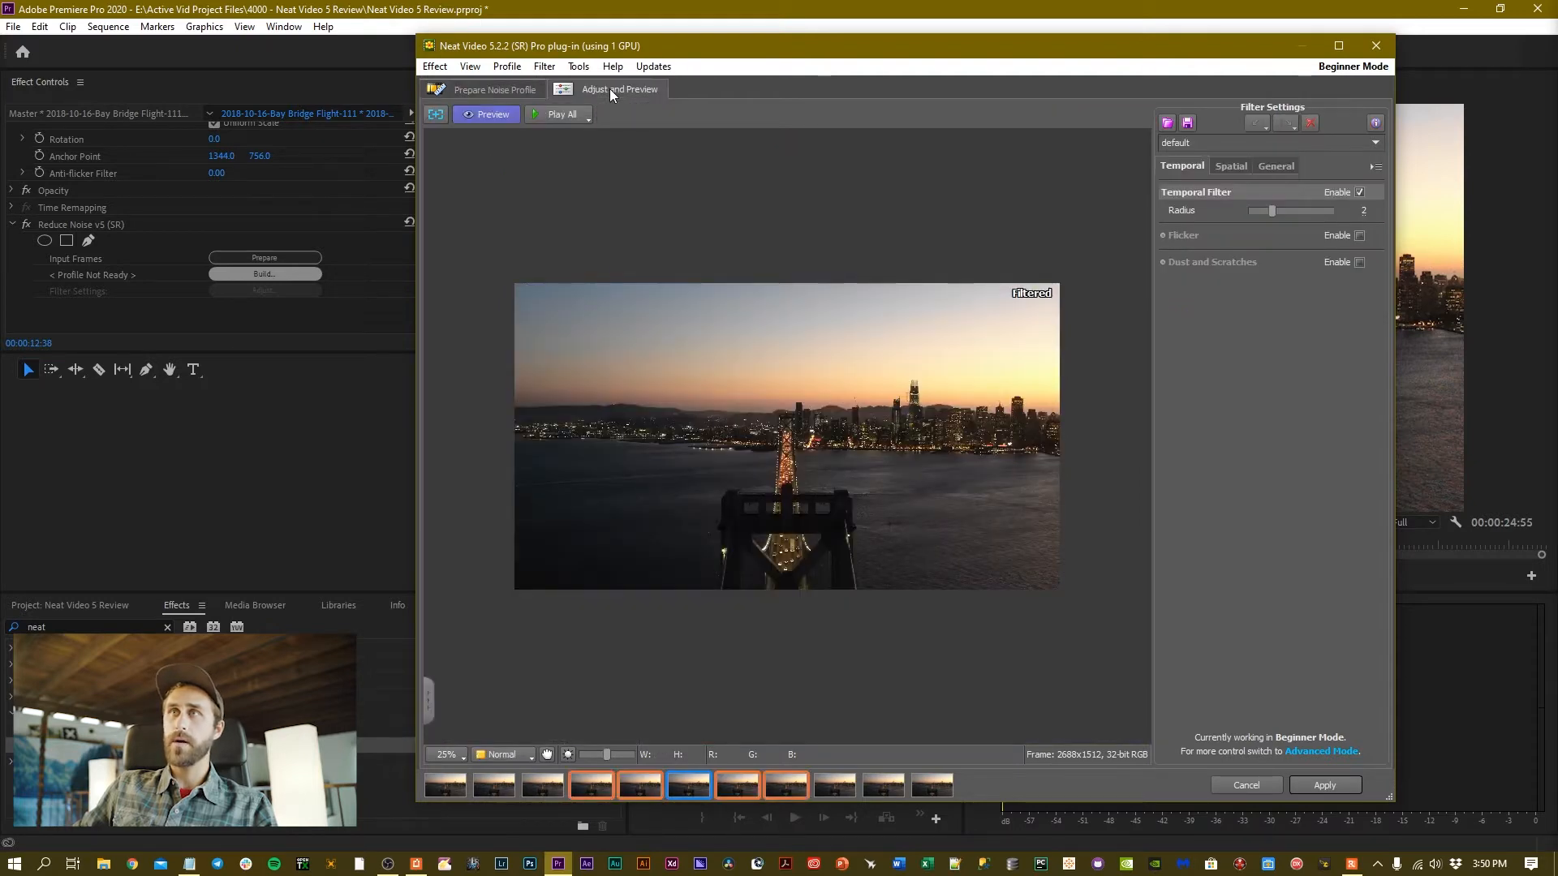
mouse_move(1120, 256)
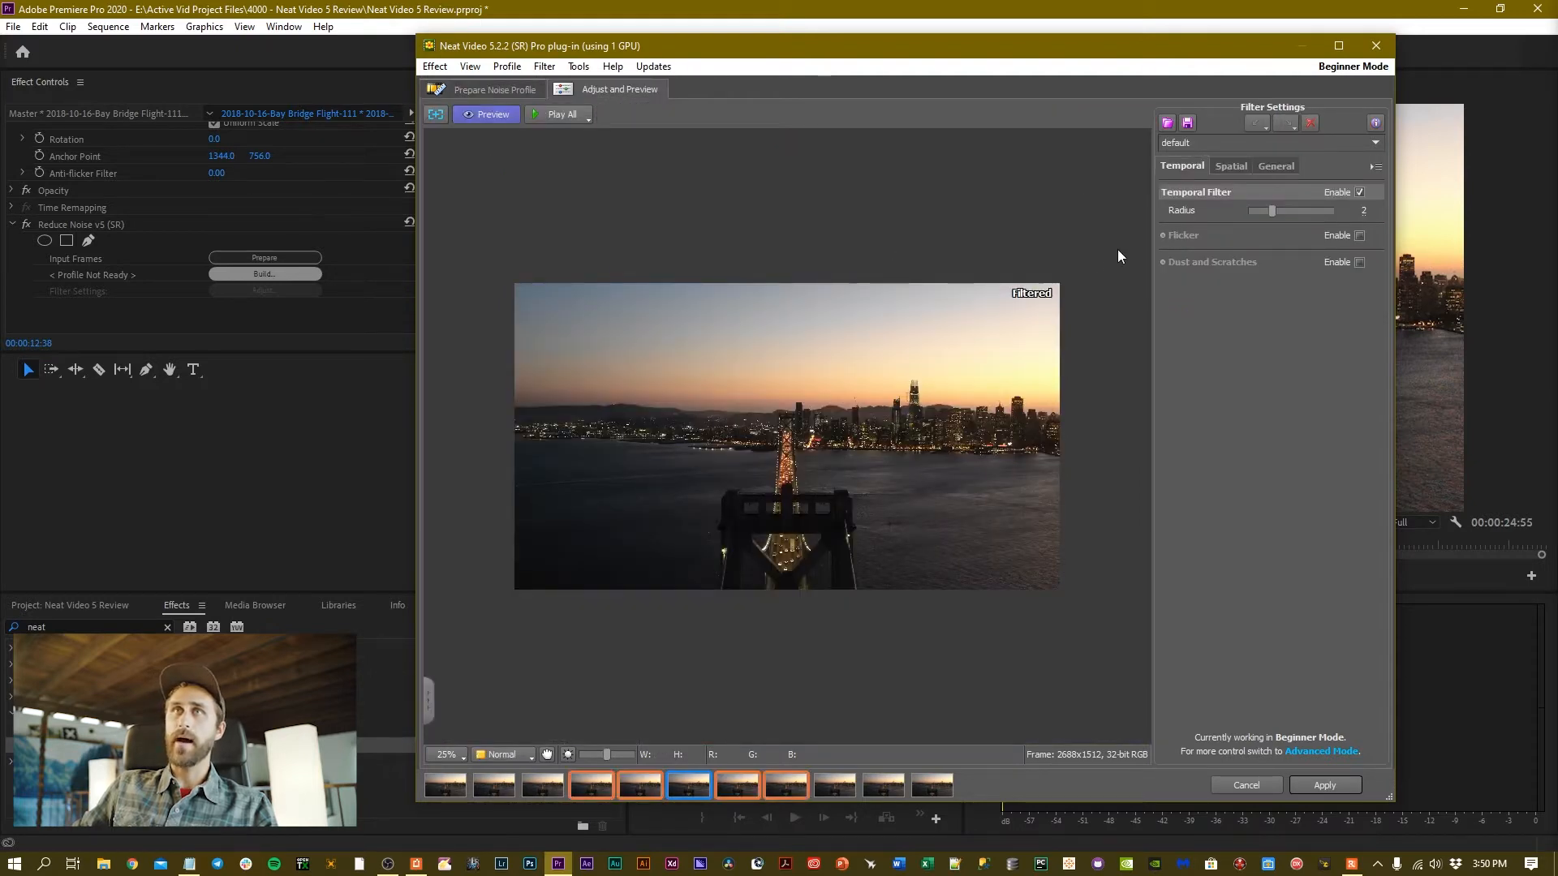
click(485, 114)
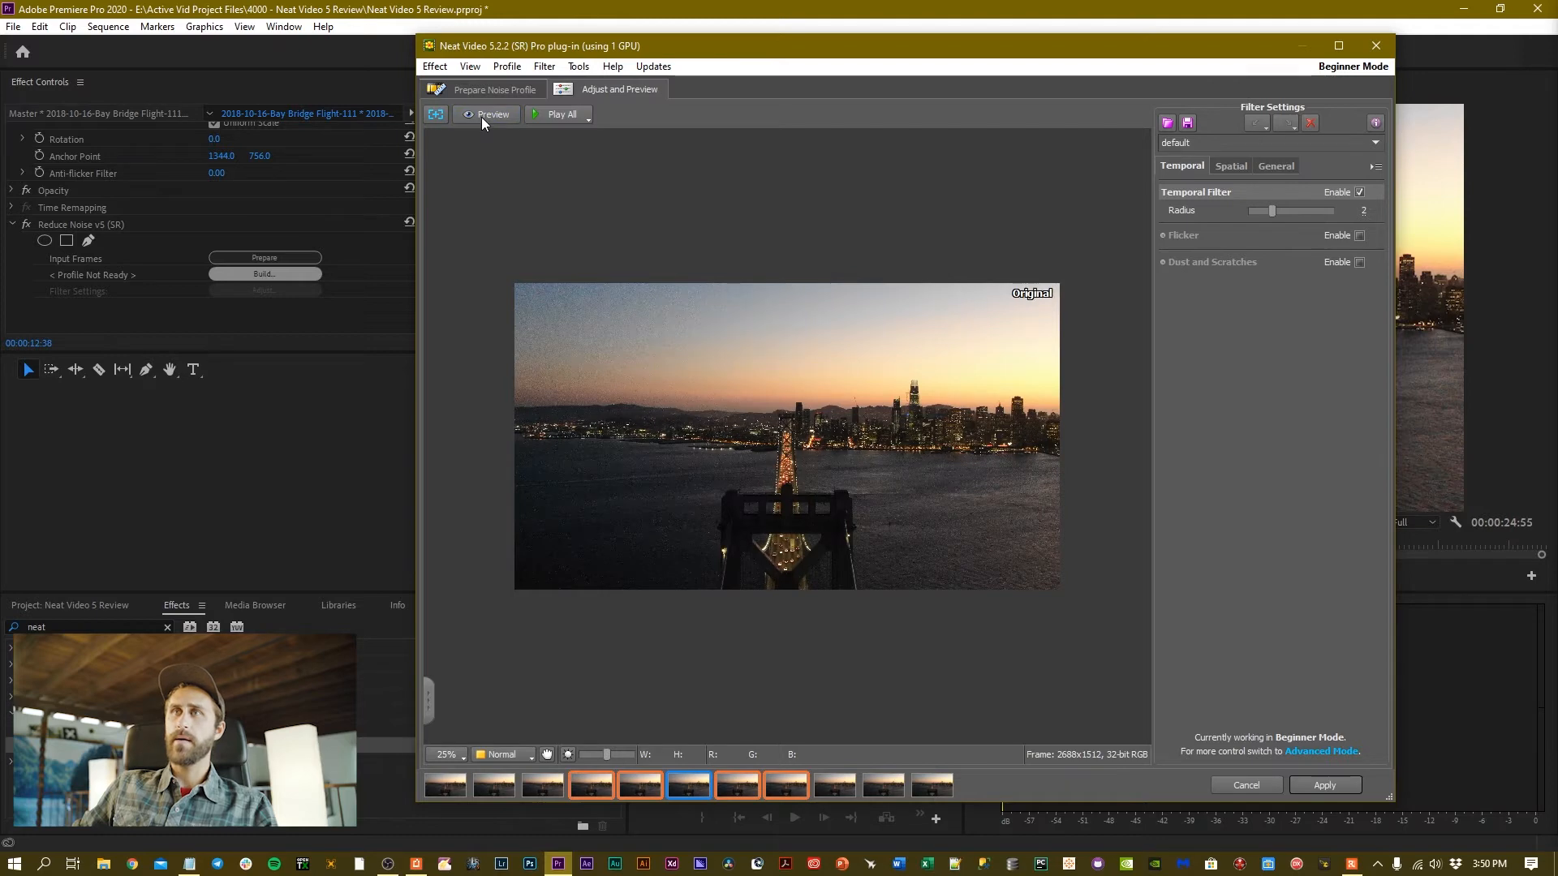
mouse_move(491, 114)
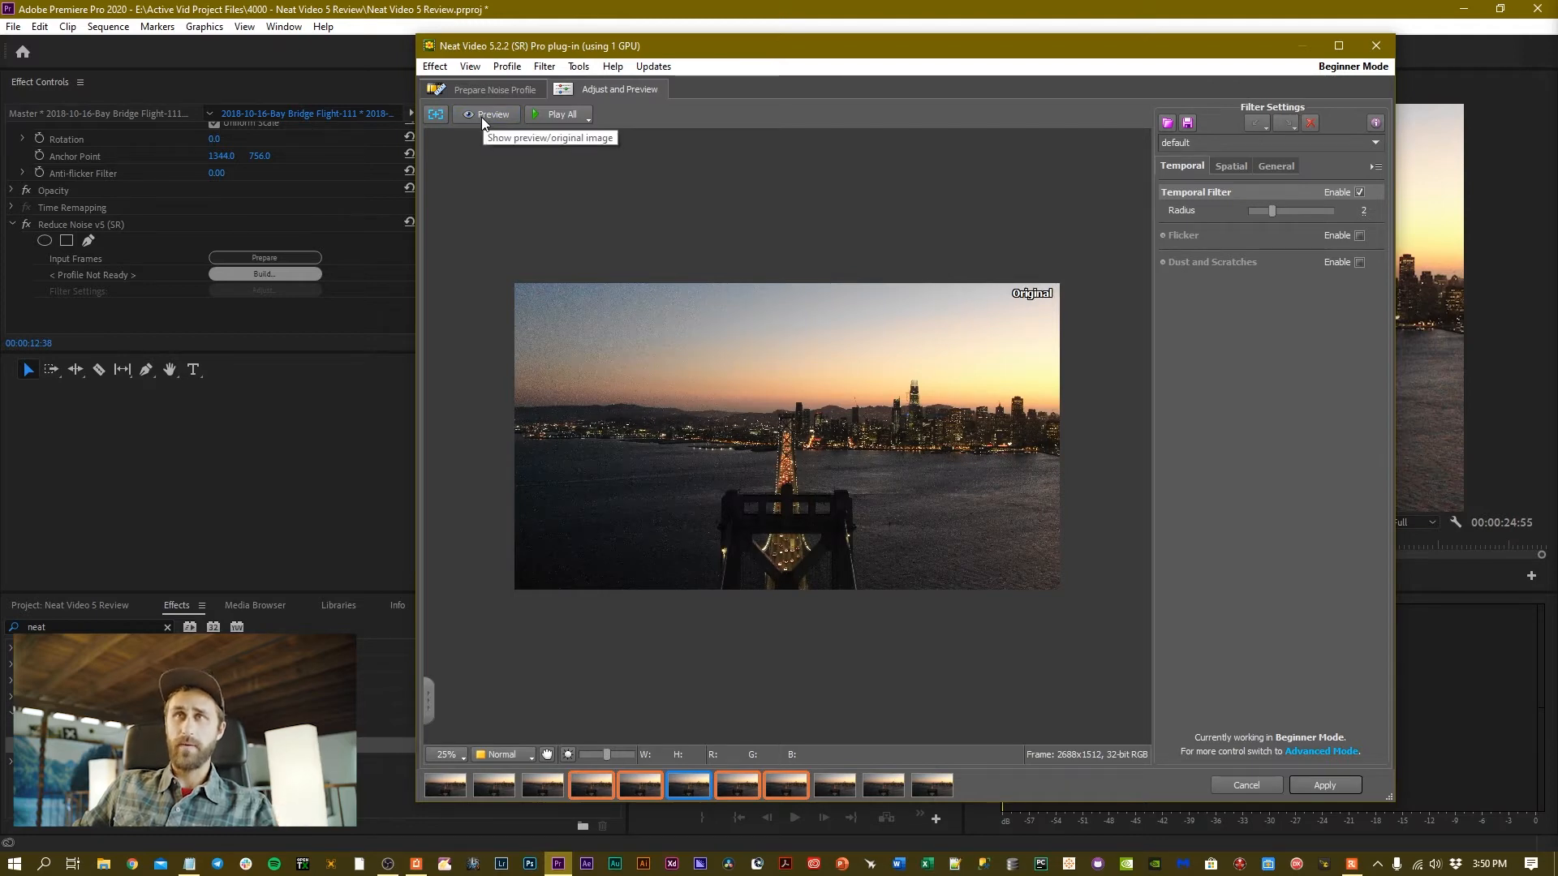
click(487, 114)
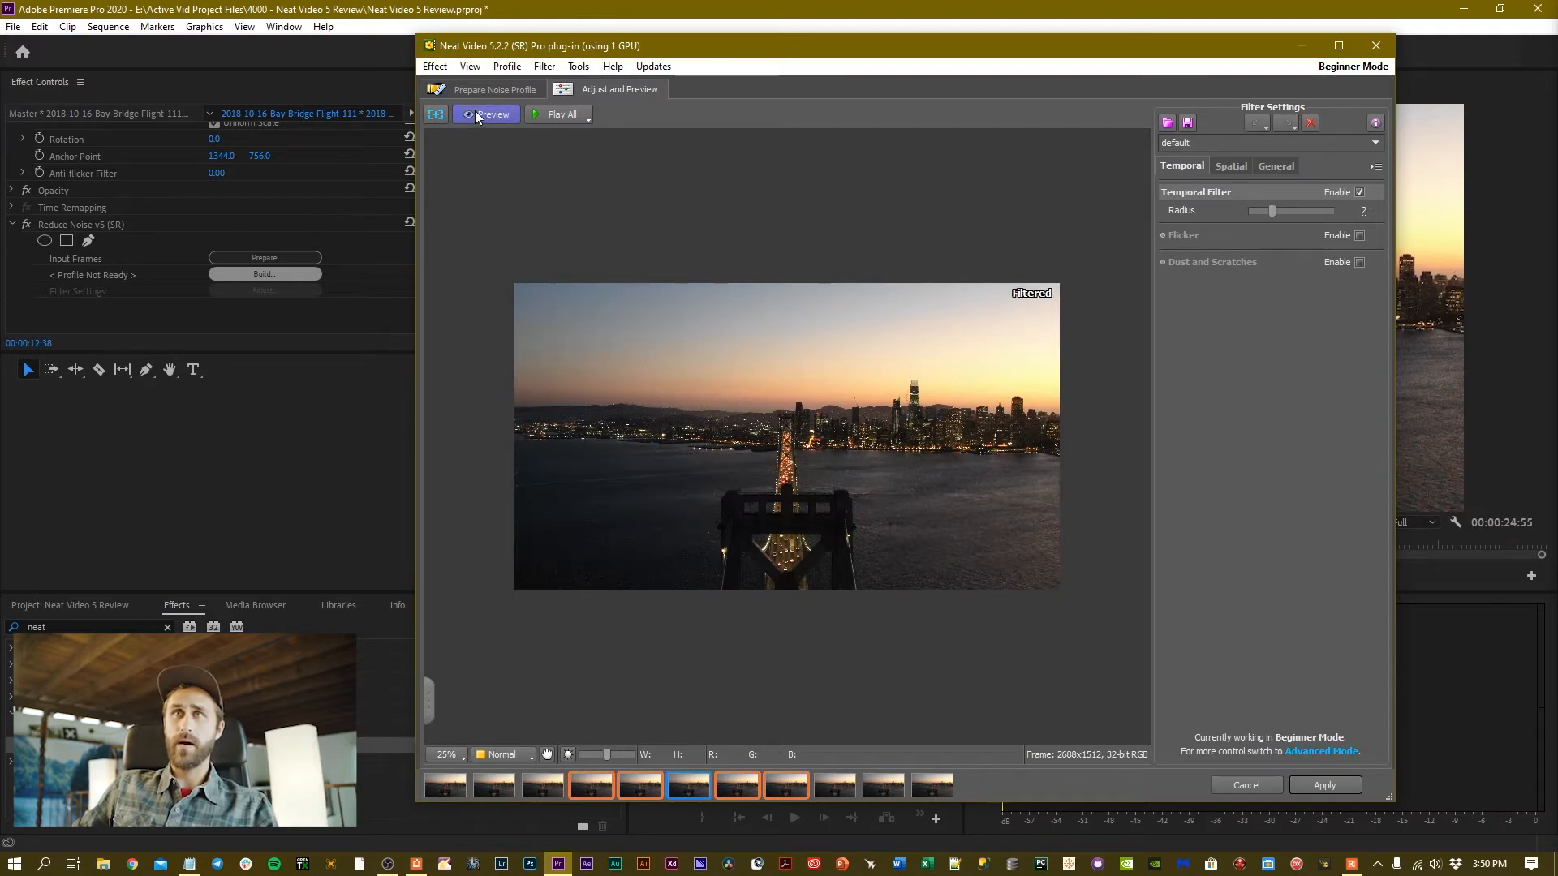
mouse_move(553, 122)
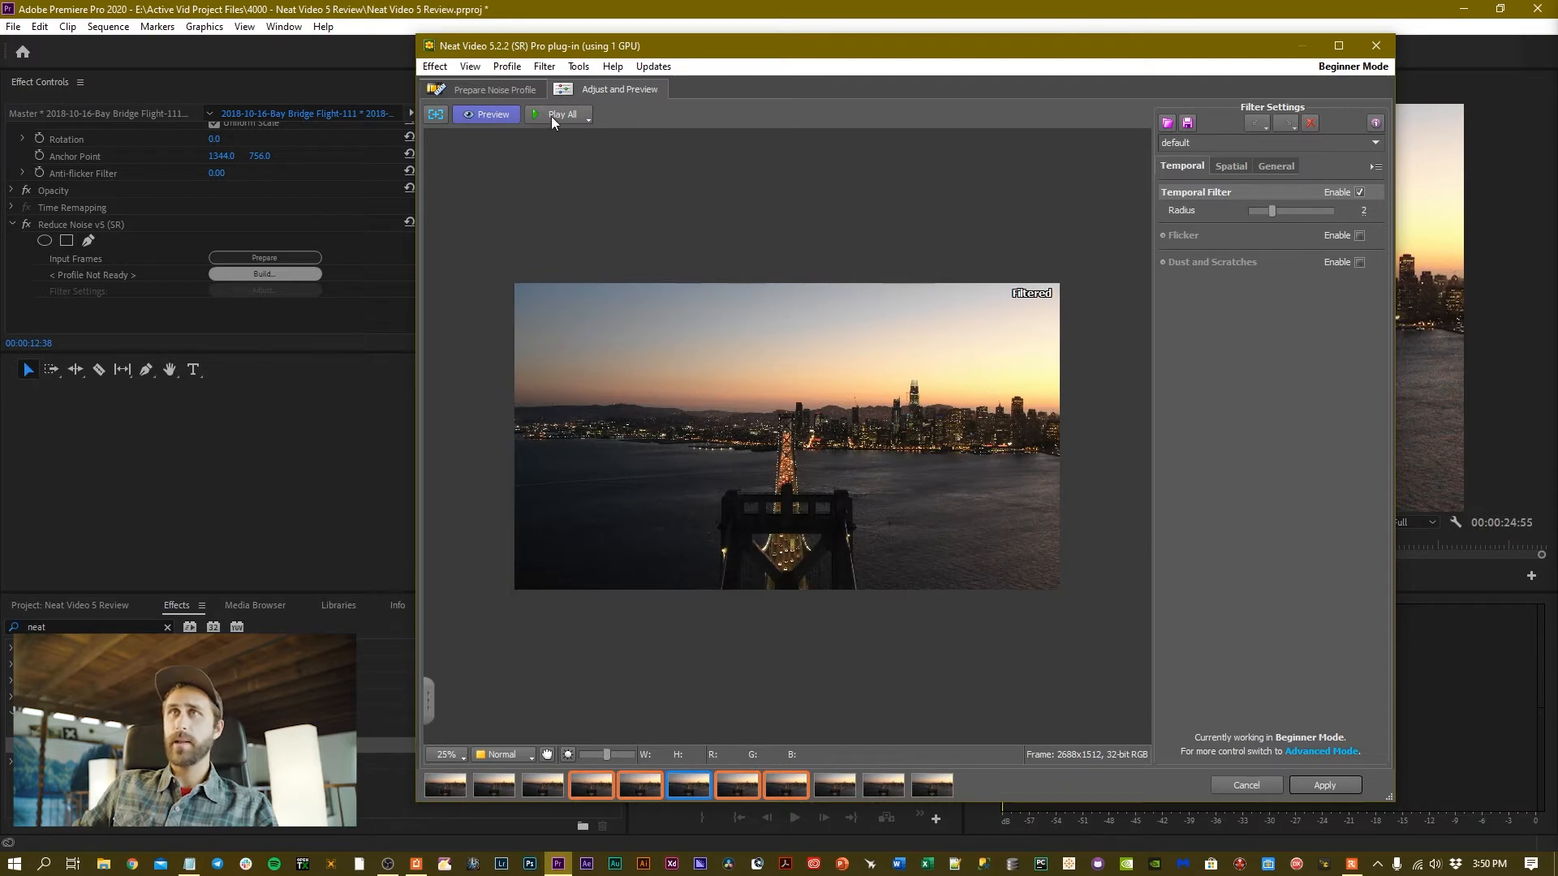
click(563, 113)
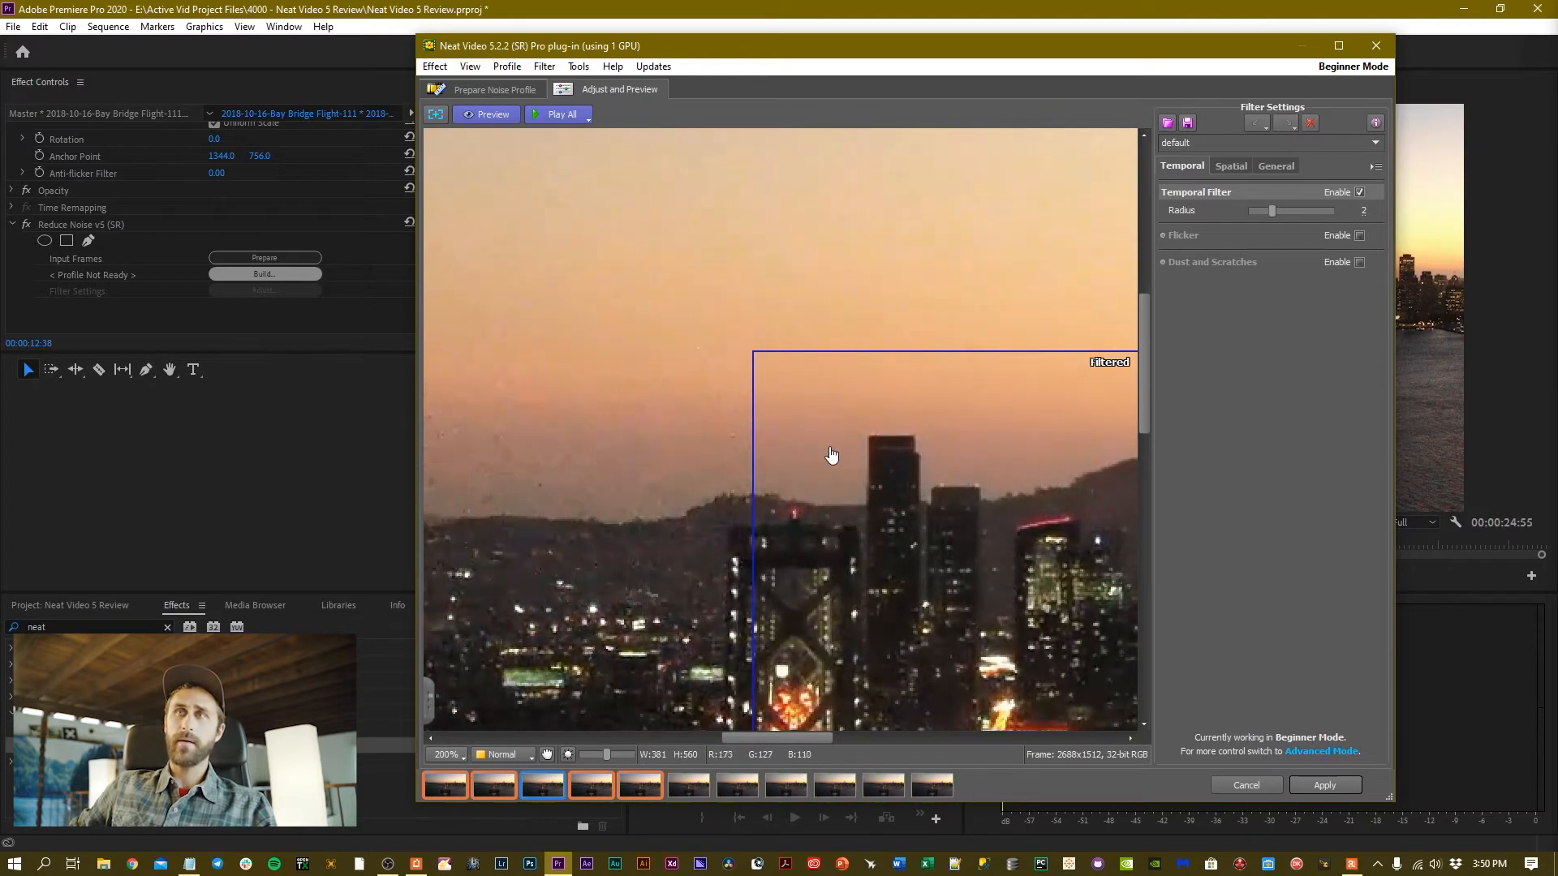
mouse_move(654, 391)
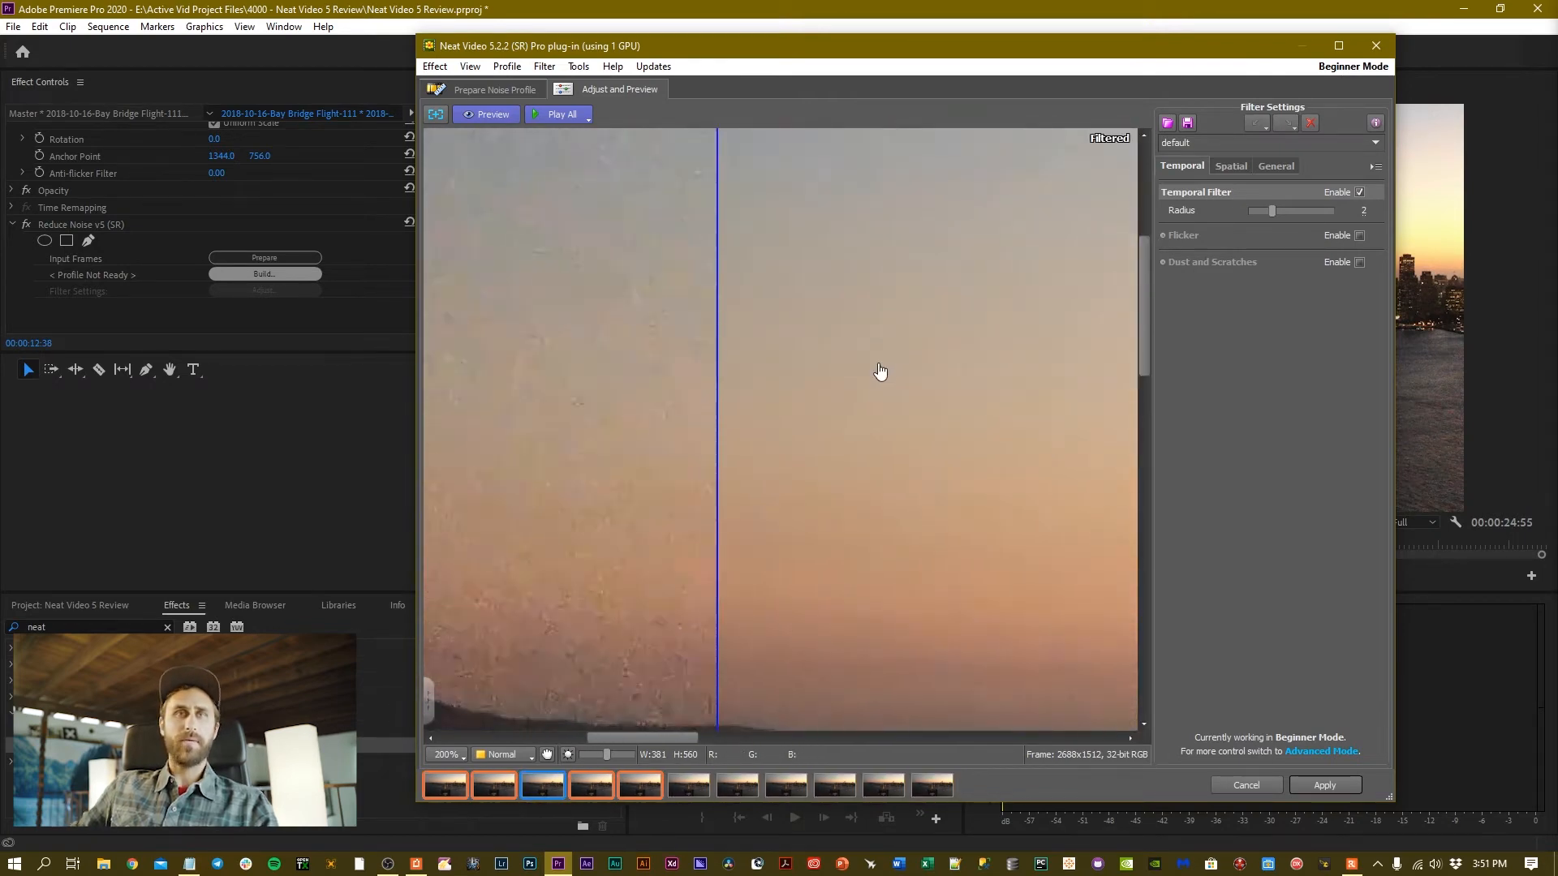
click(493, 786)
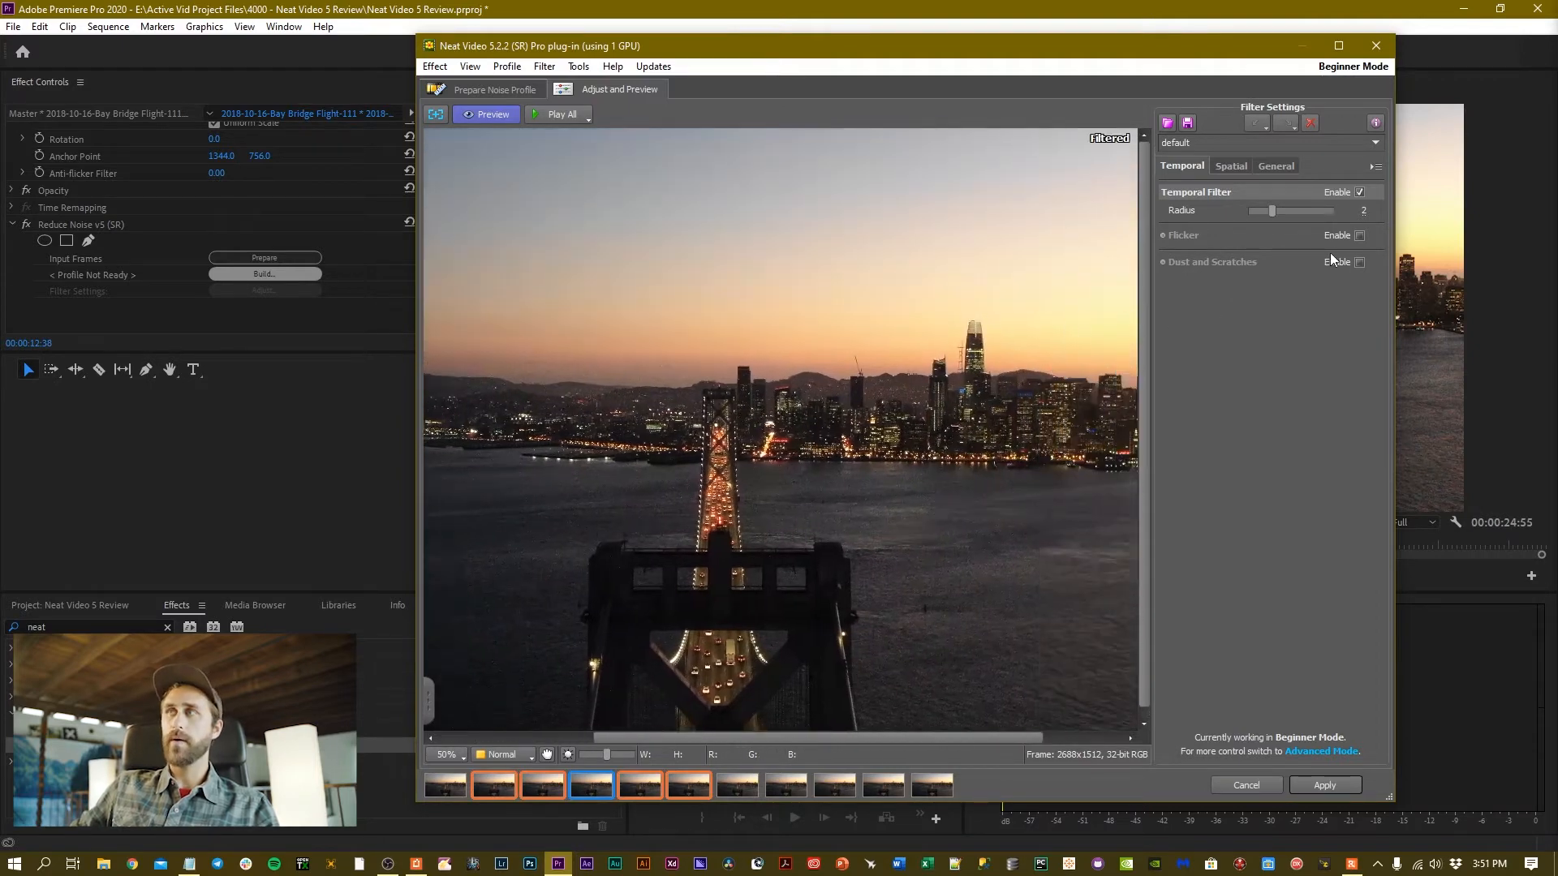
Step: Enable the Flicker filter on the Temporal tab
click(1360, 236)
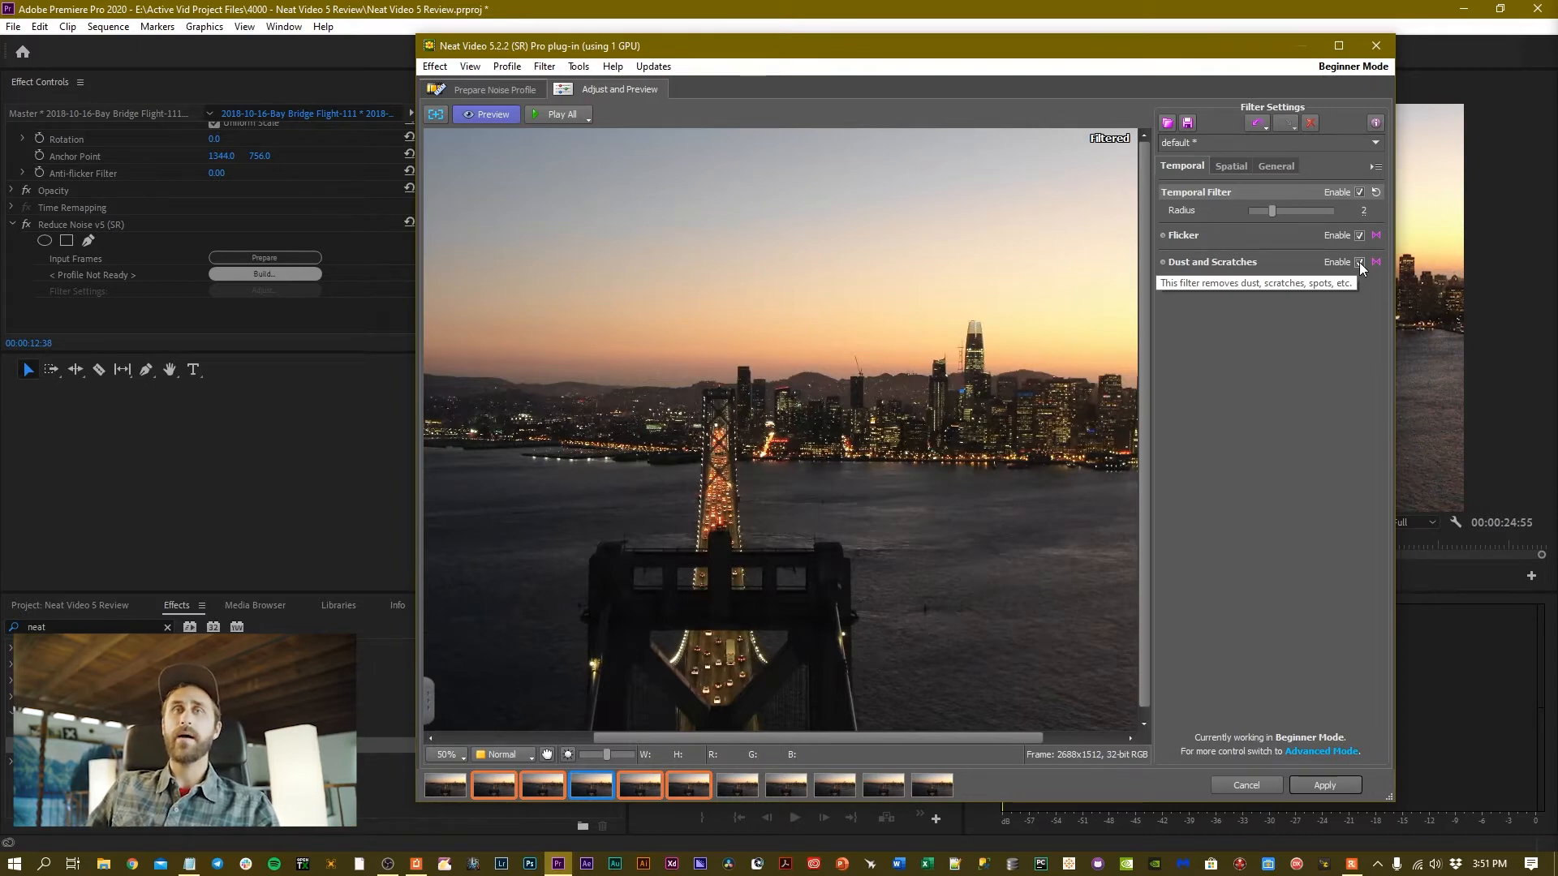
mouse_move(962, 314)
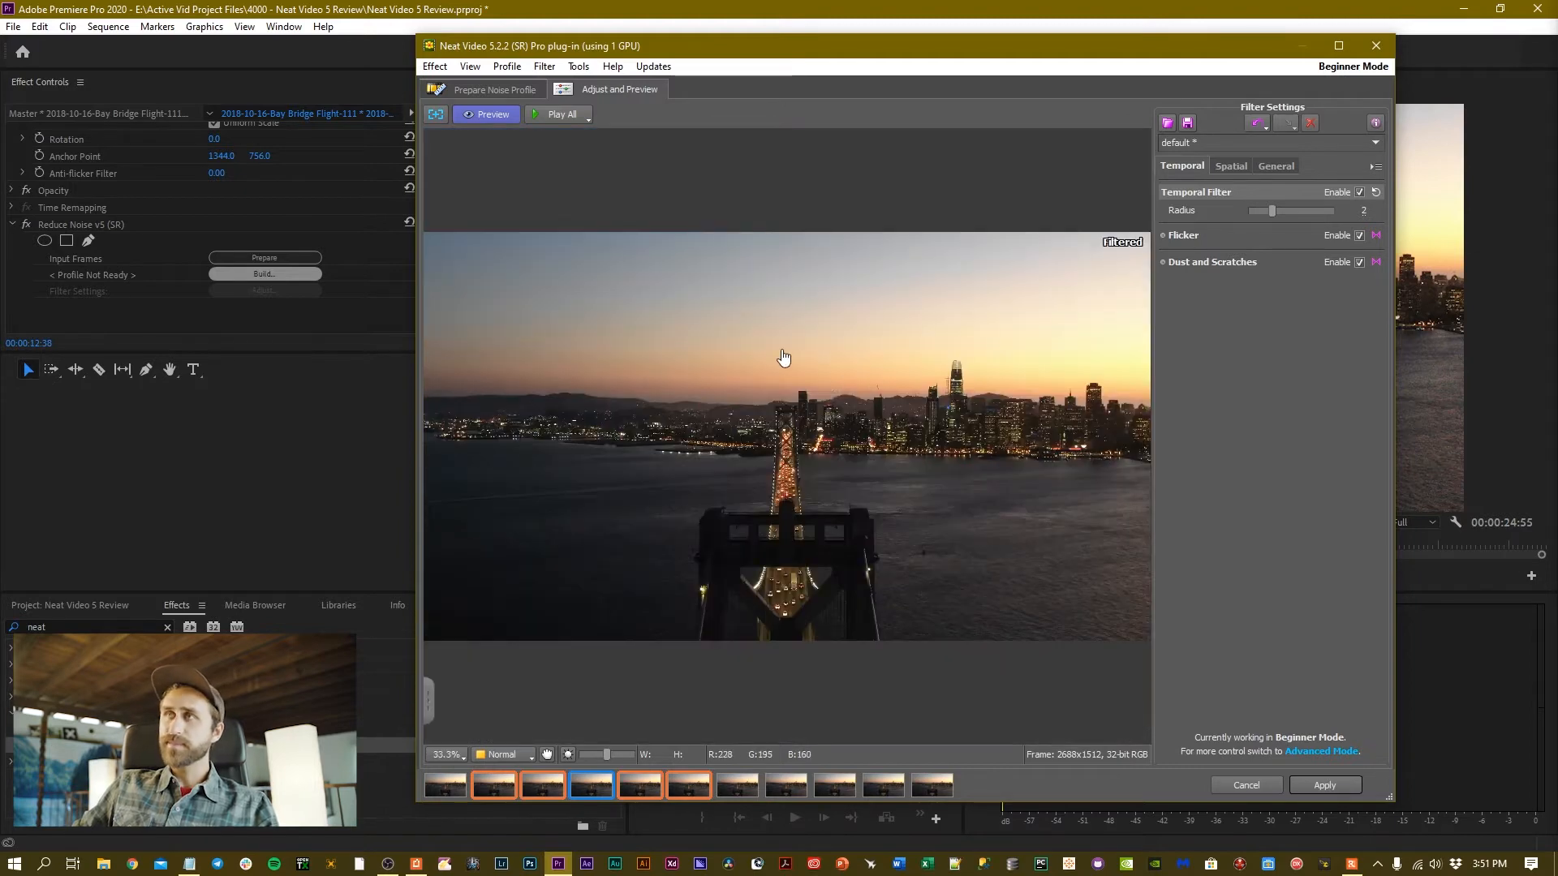
Step: On the Spatial tab, compare Noise Level at +150% and -100%, then reset it to +0%
click(1230, 166)
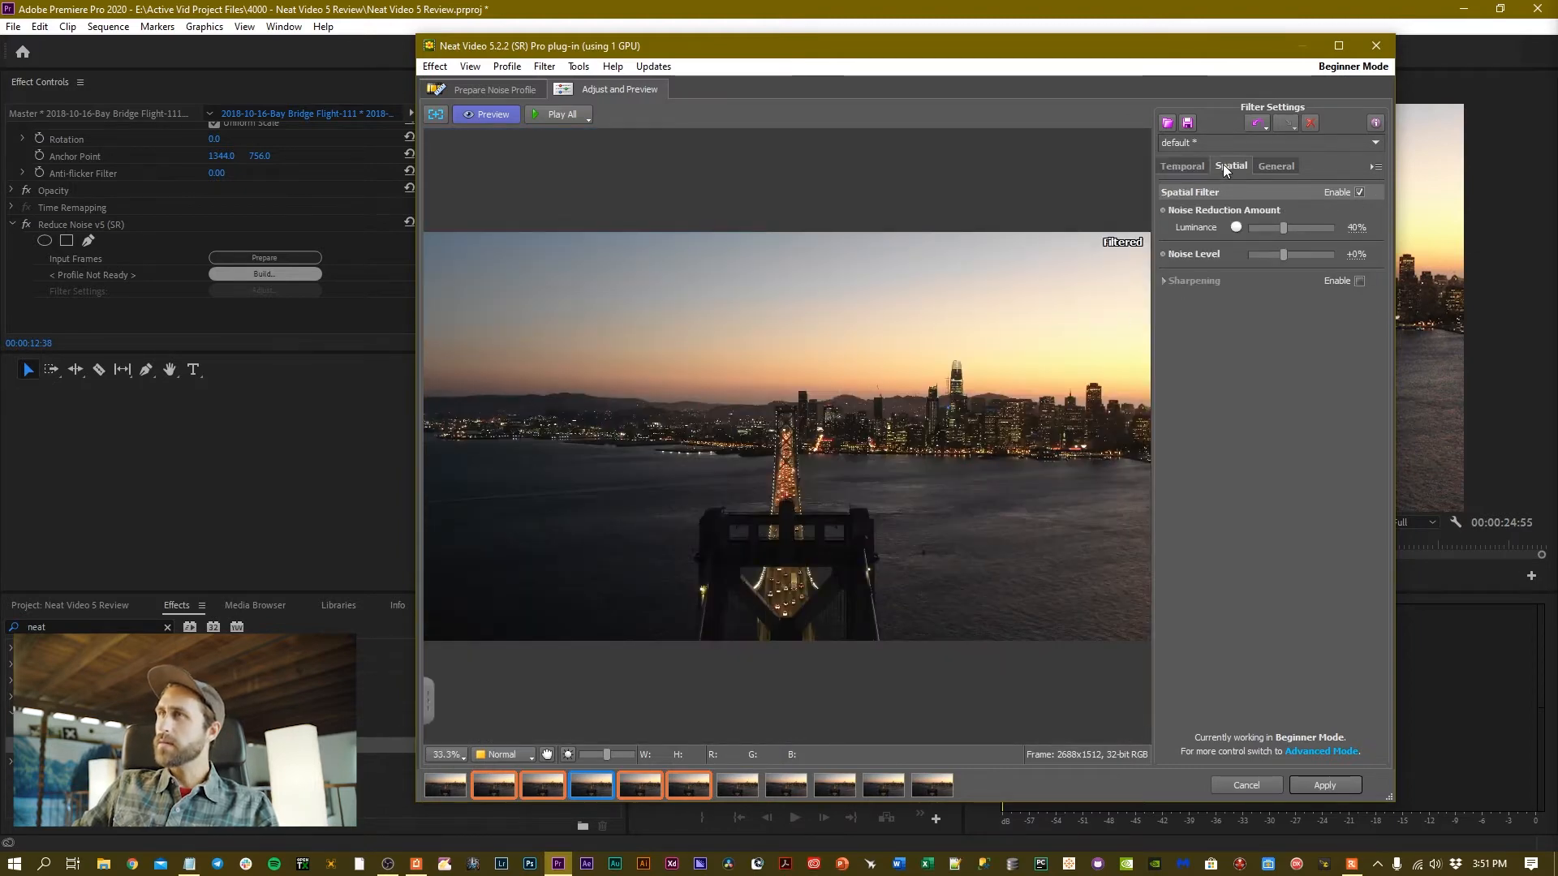
click(1182, 165)
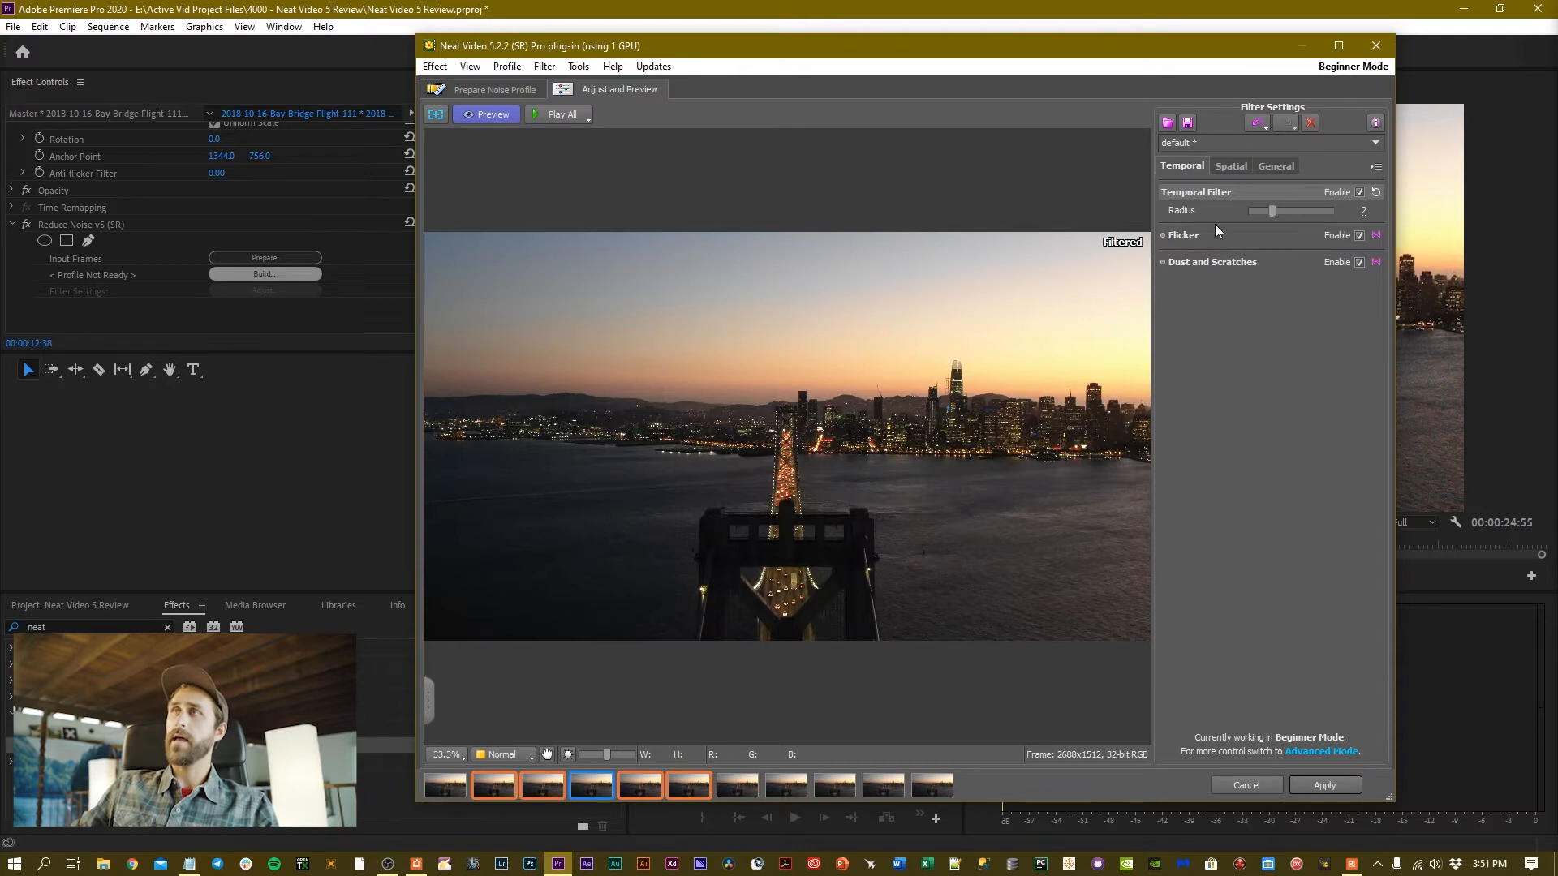
click(1230, 166)
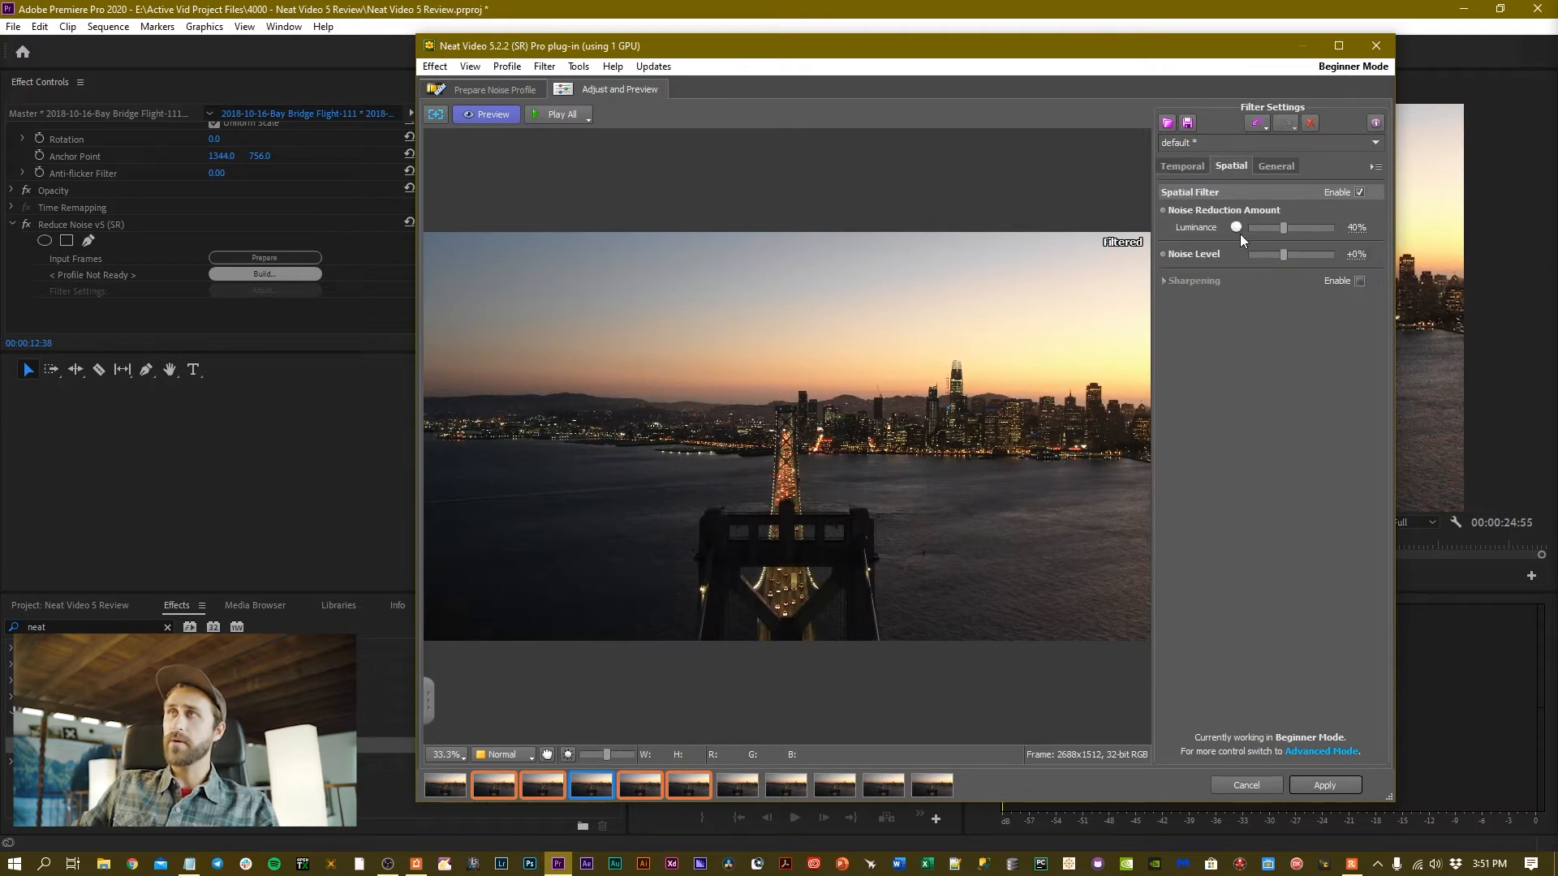
mouse_move(1180, 279)
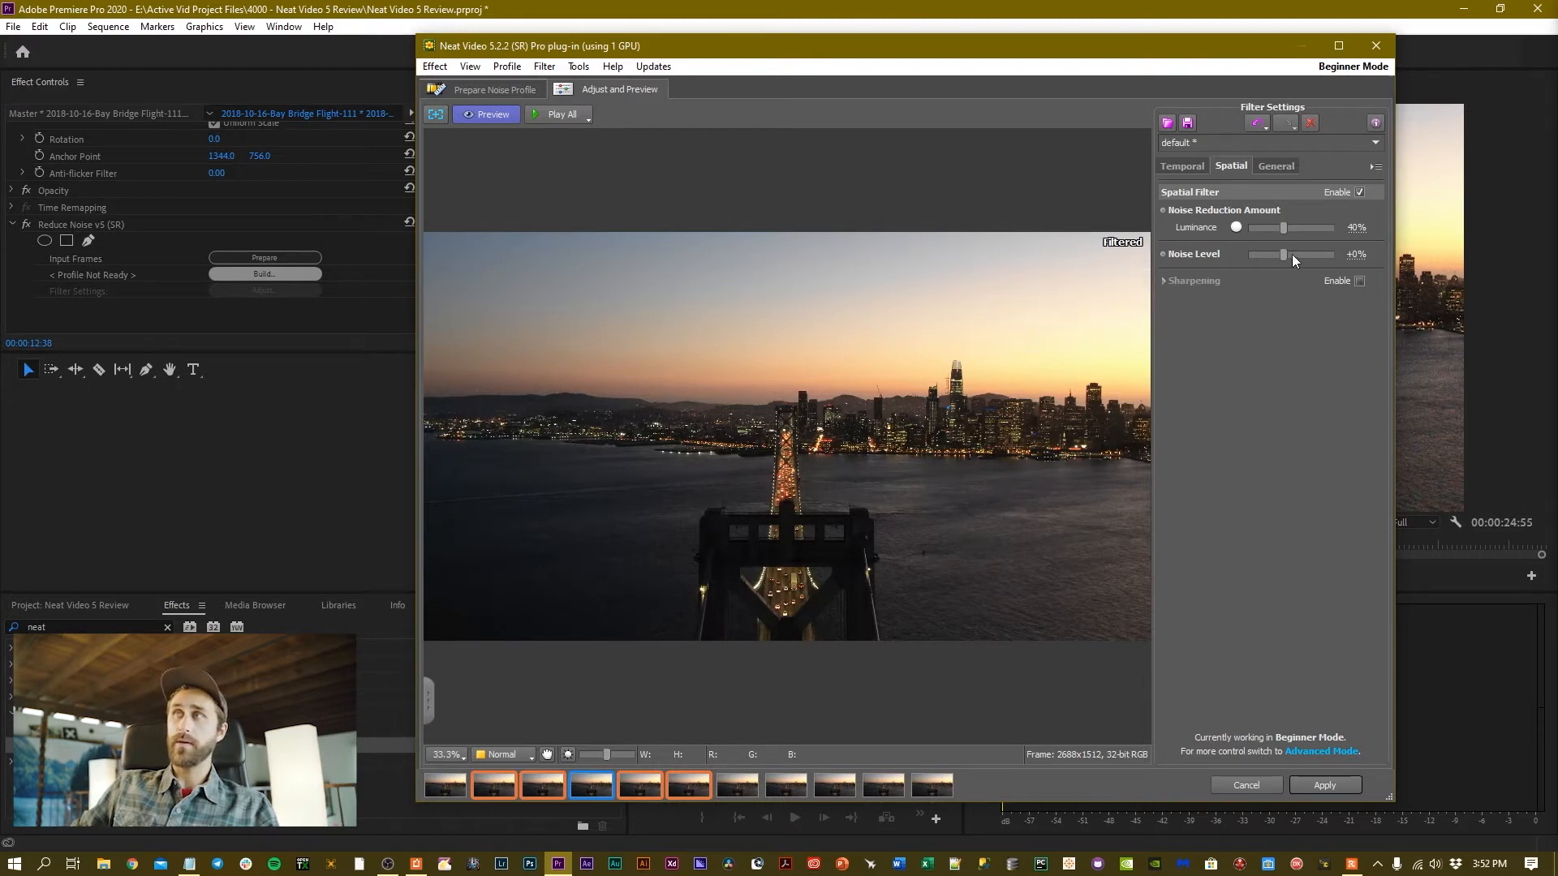
drag(1267, 254, 1326, 255)
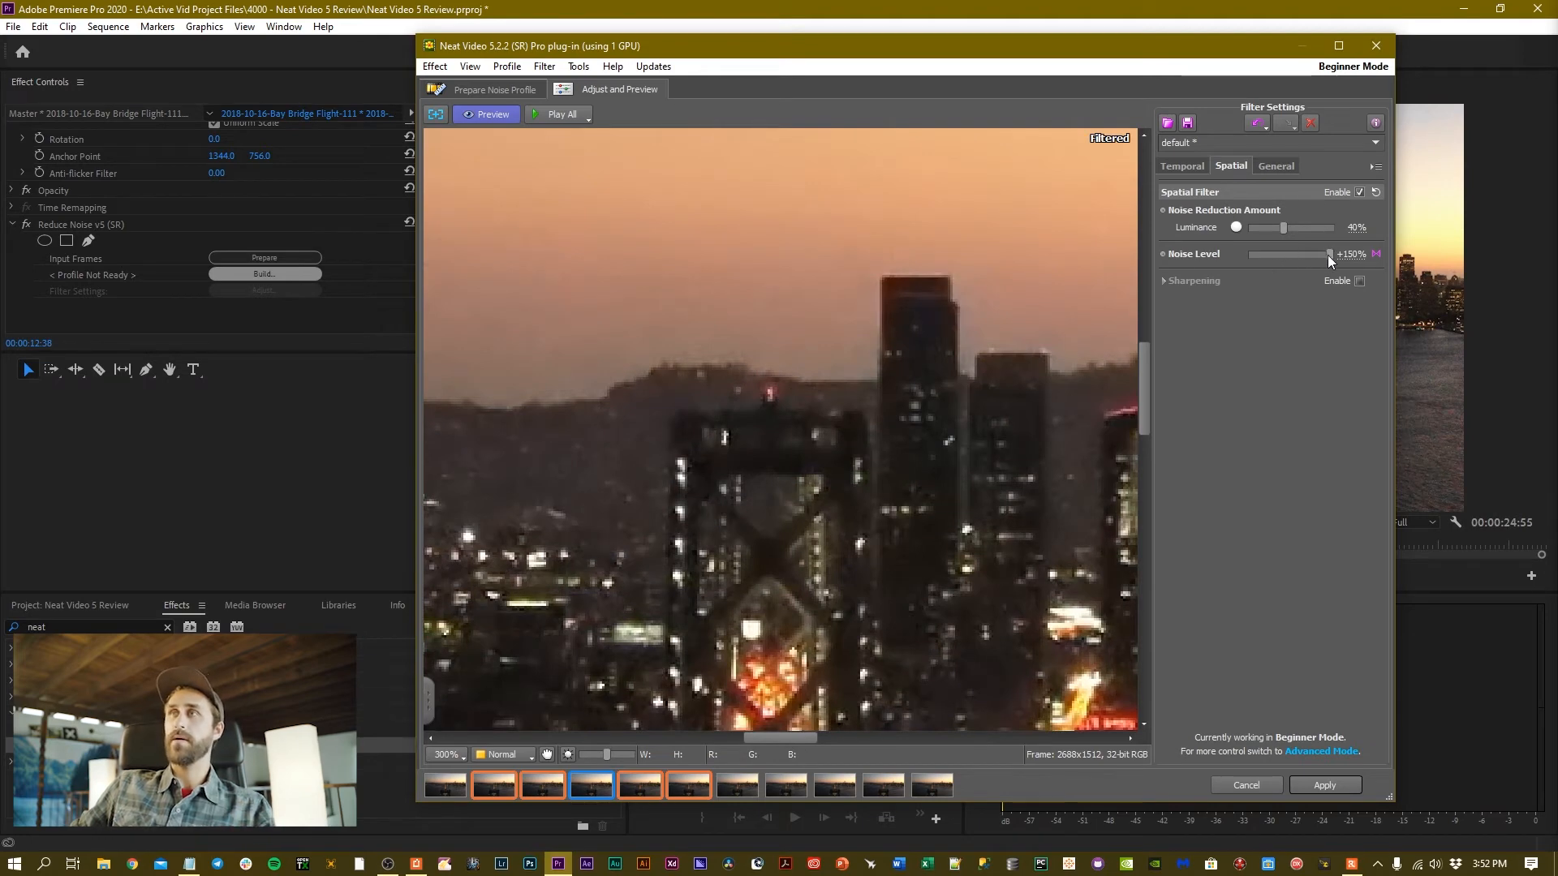
drag(1329, 255, 1251, 255)
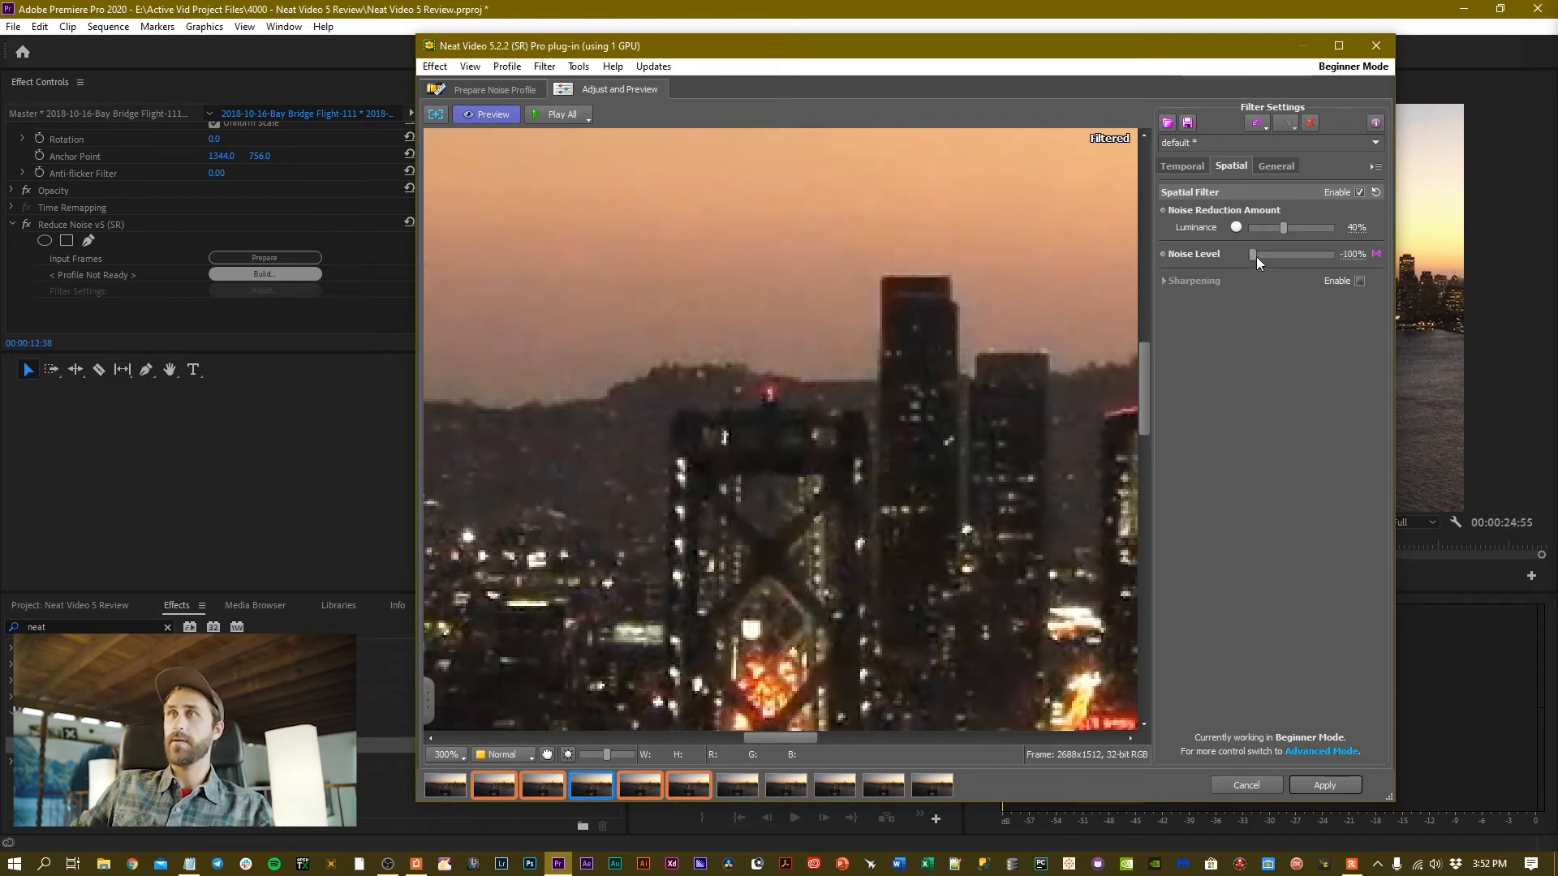
drag(1252, 255, 1329, 255)
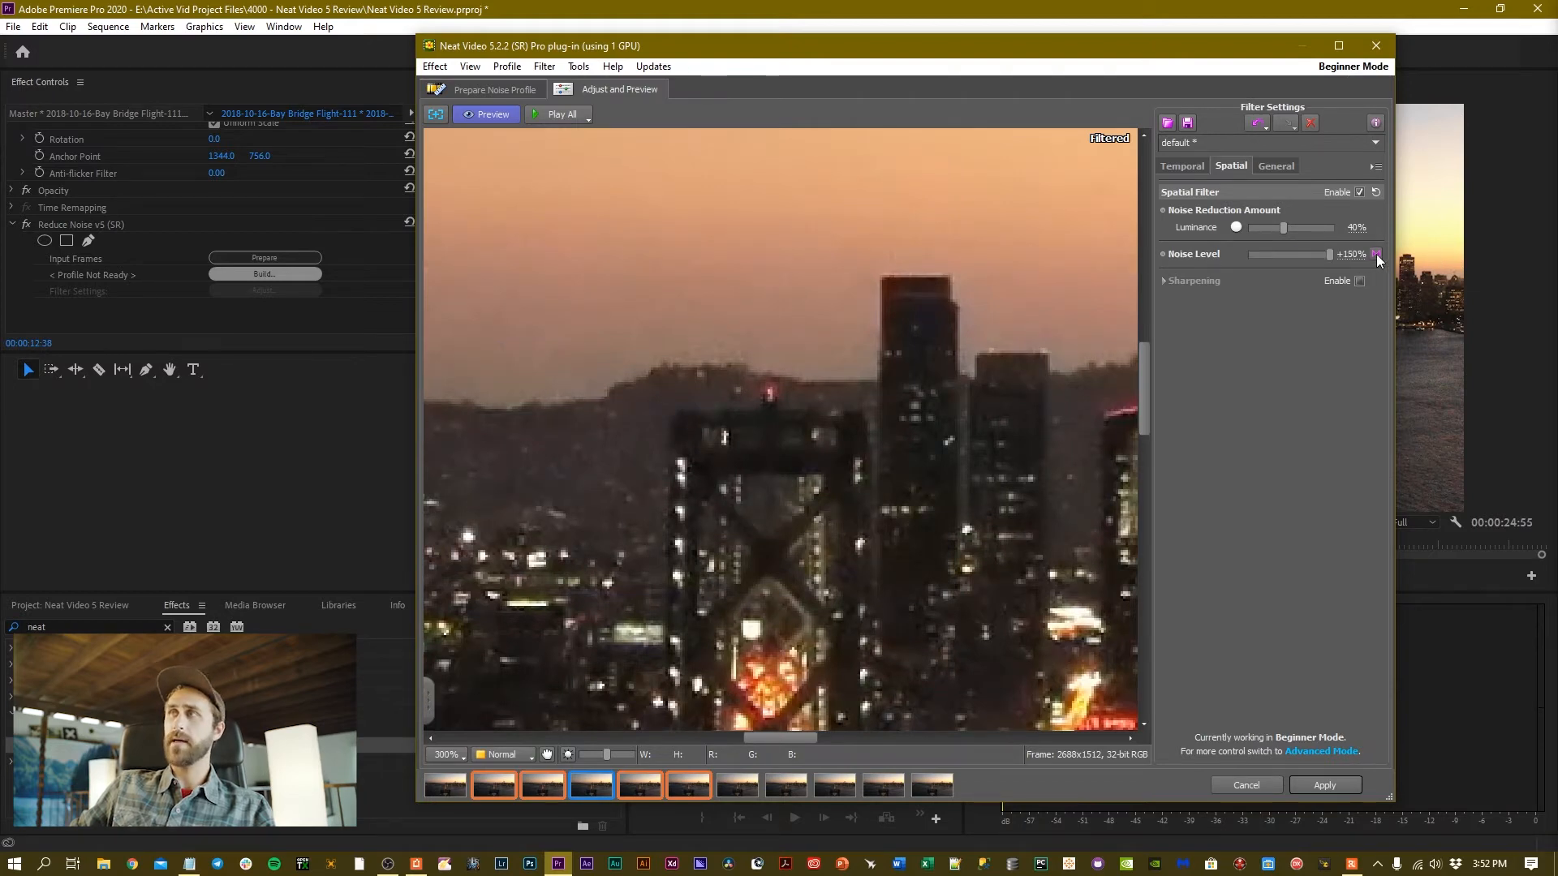
click(1378, 253)
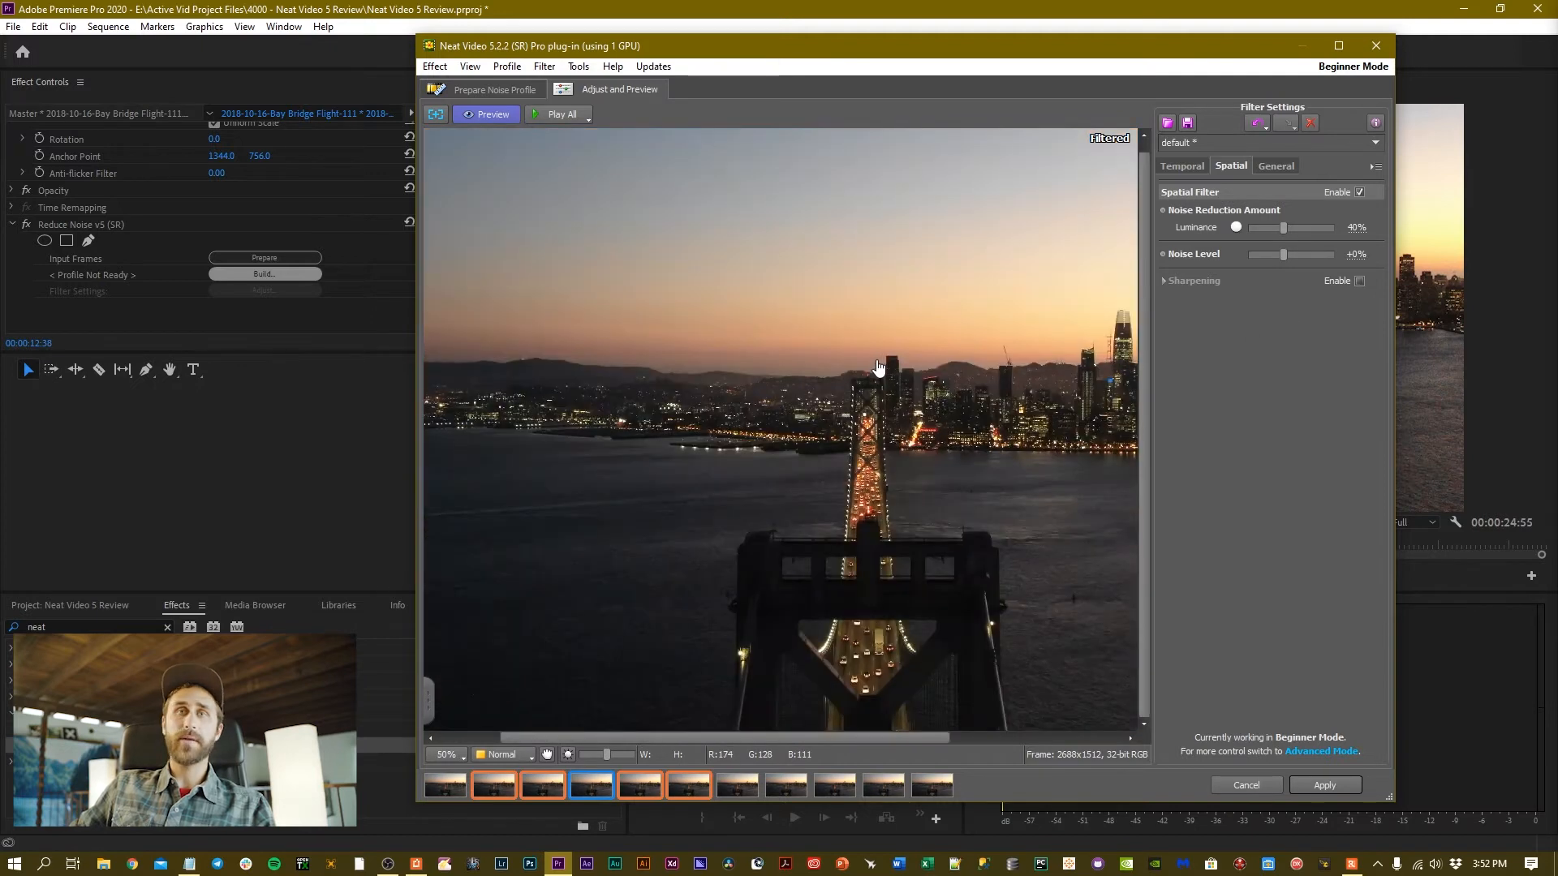
mouse_move(1003, 388)
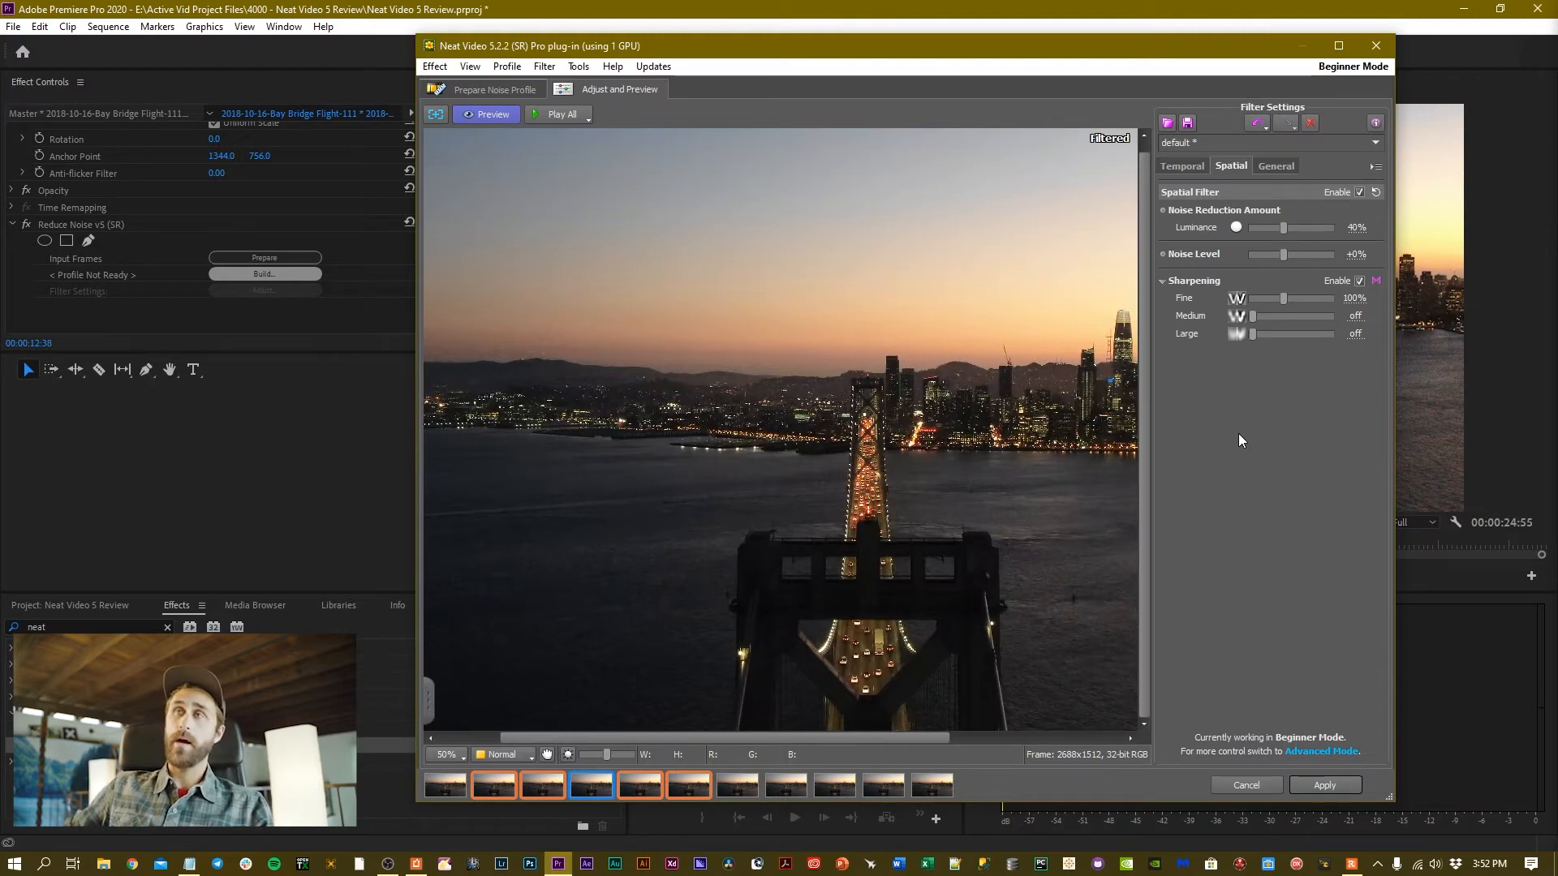
mouse_move(1127, 453)
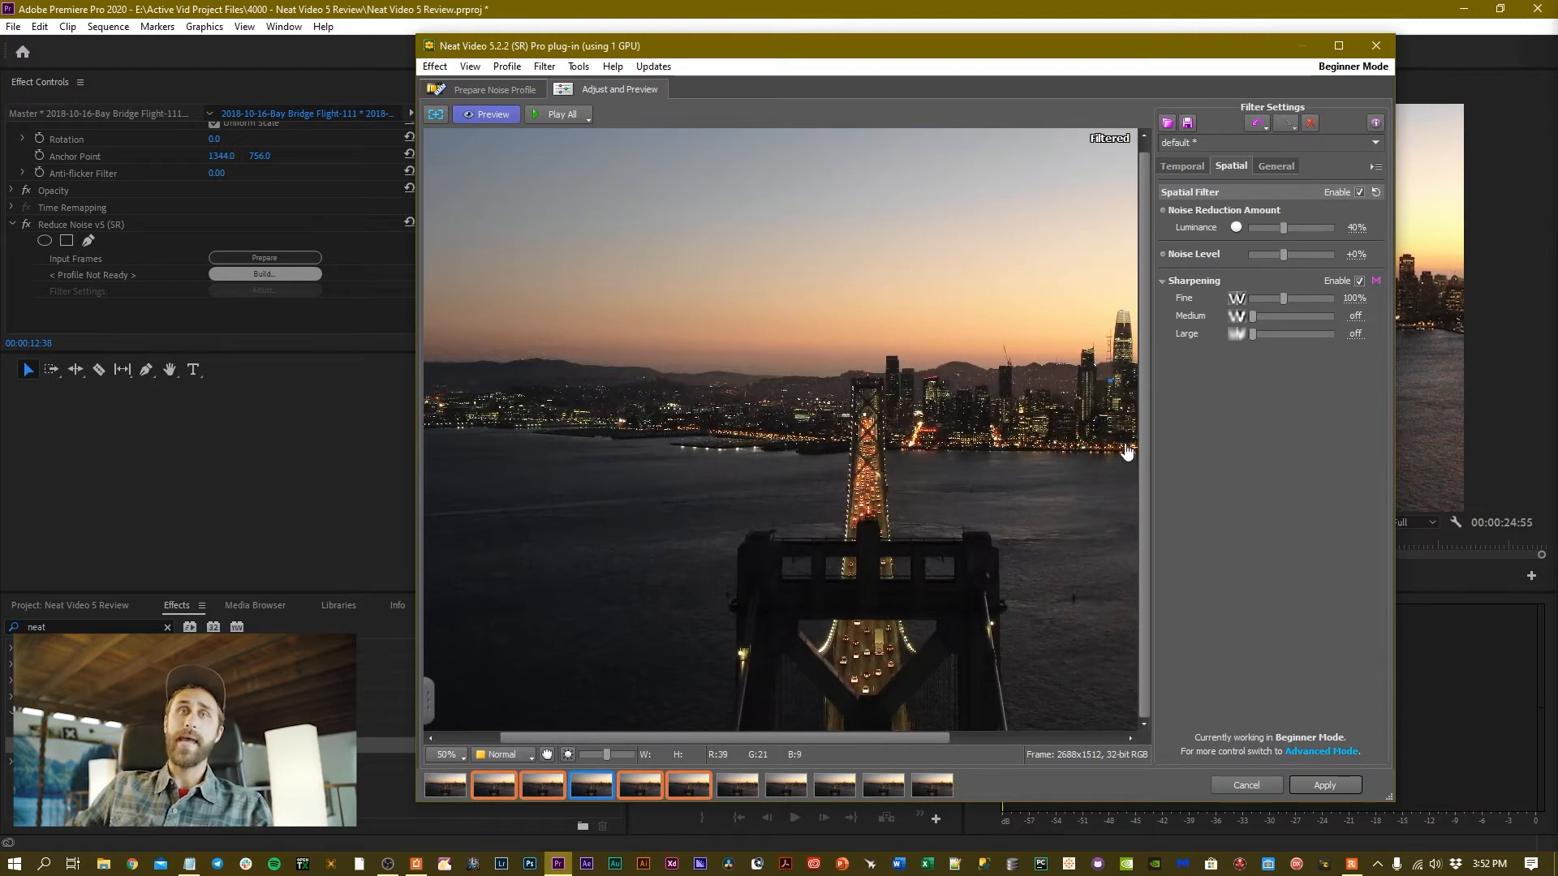
mouse_move(993, 419)
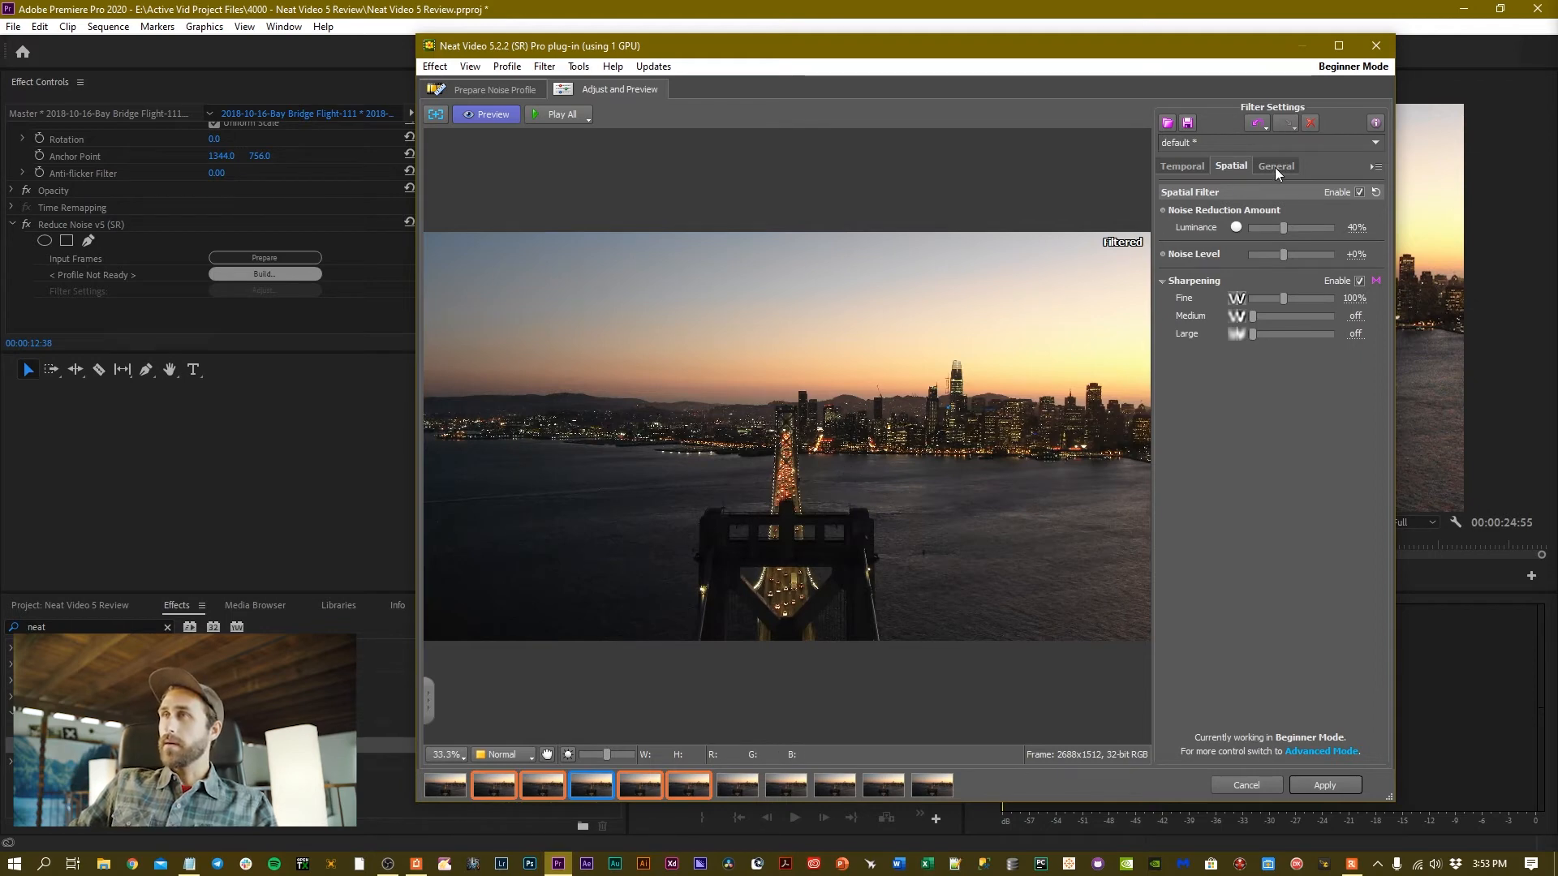
Step: Review the General tab's Performance summary and frame size, then return to Temporal settings
click(1275, 165)
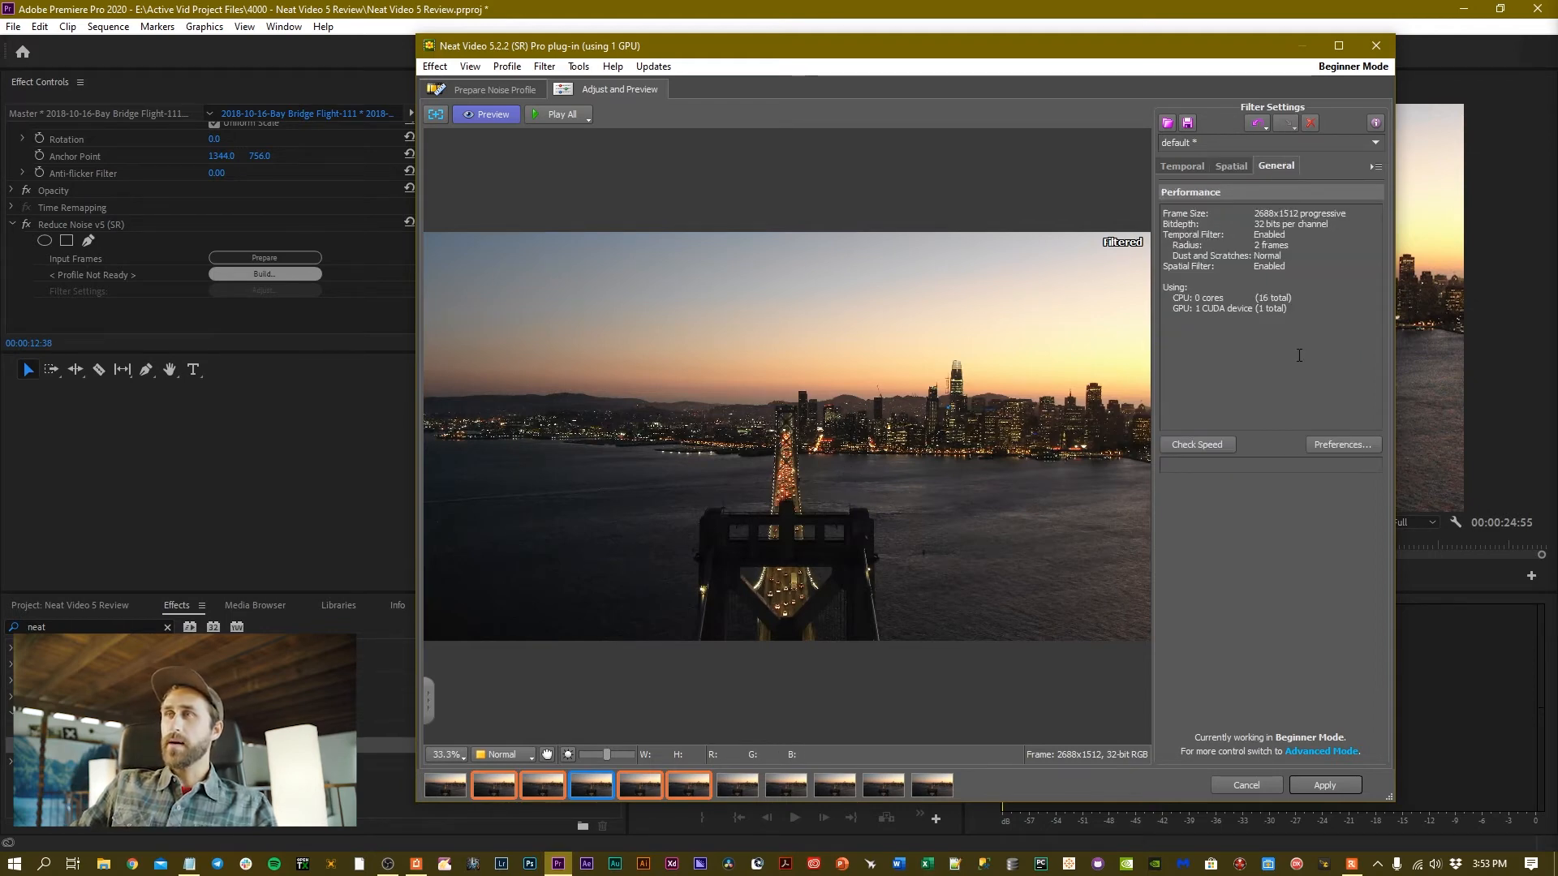
mouse_move(1248, 216)
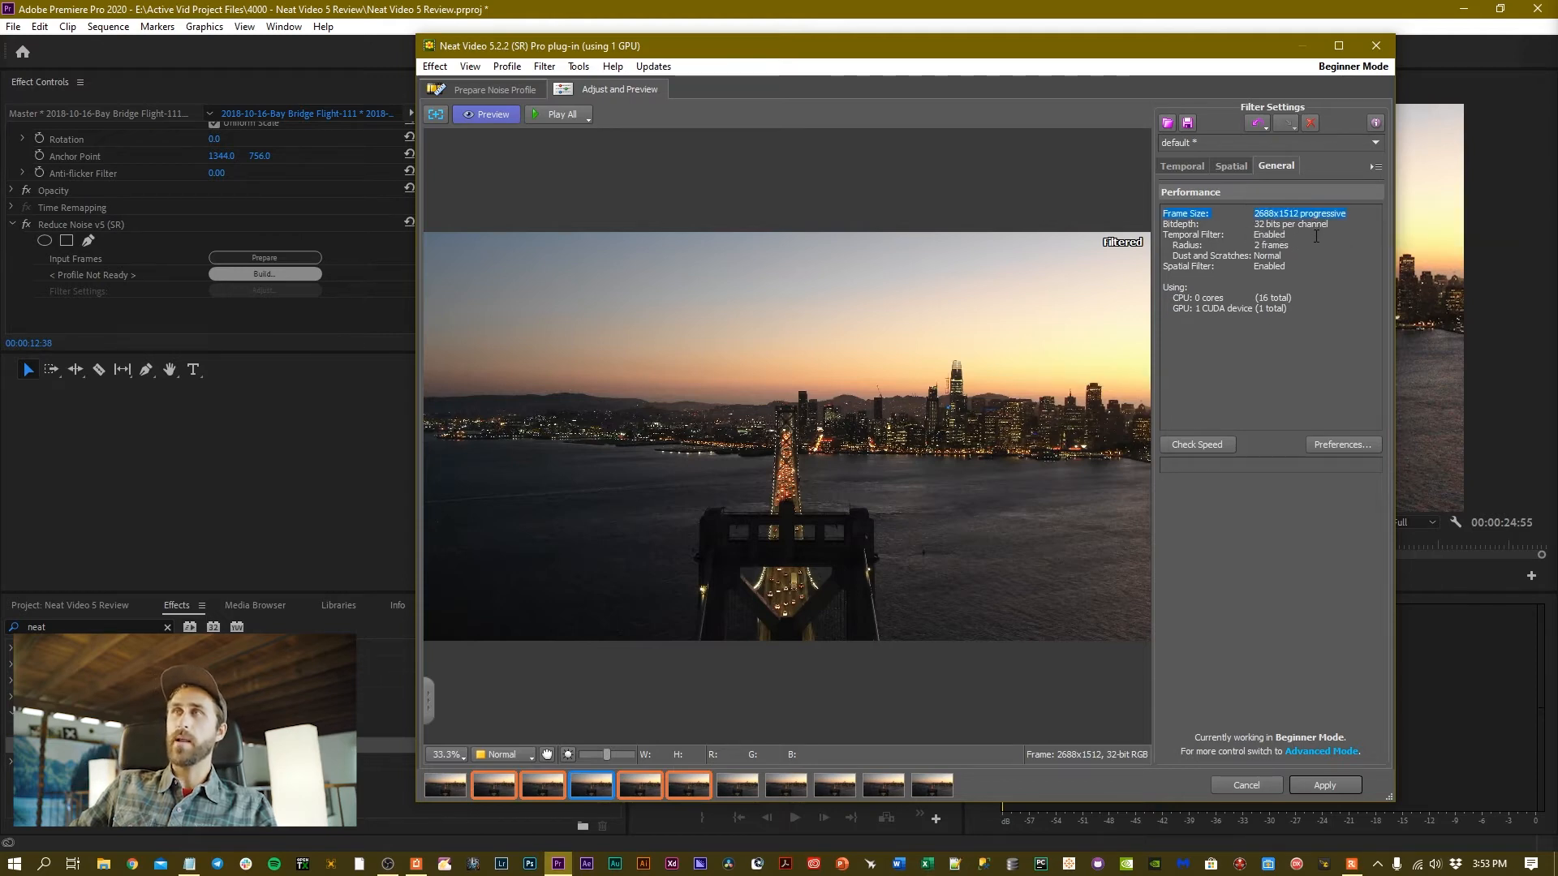
click(1196, 233)
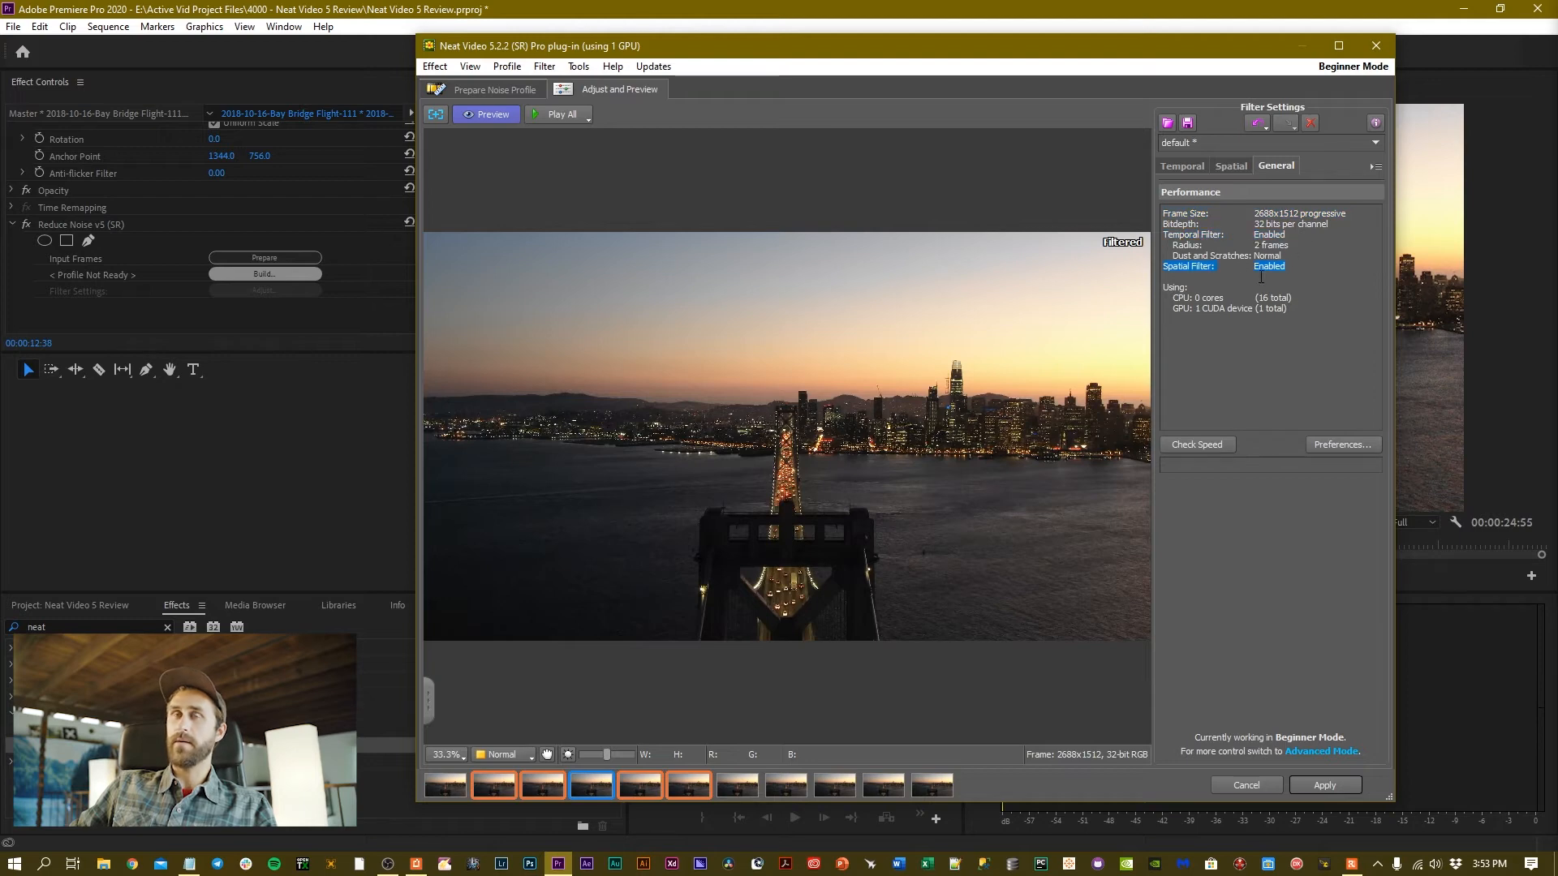
mouse_move(1262, 289)
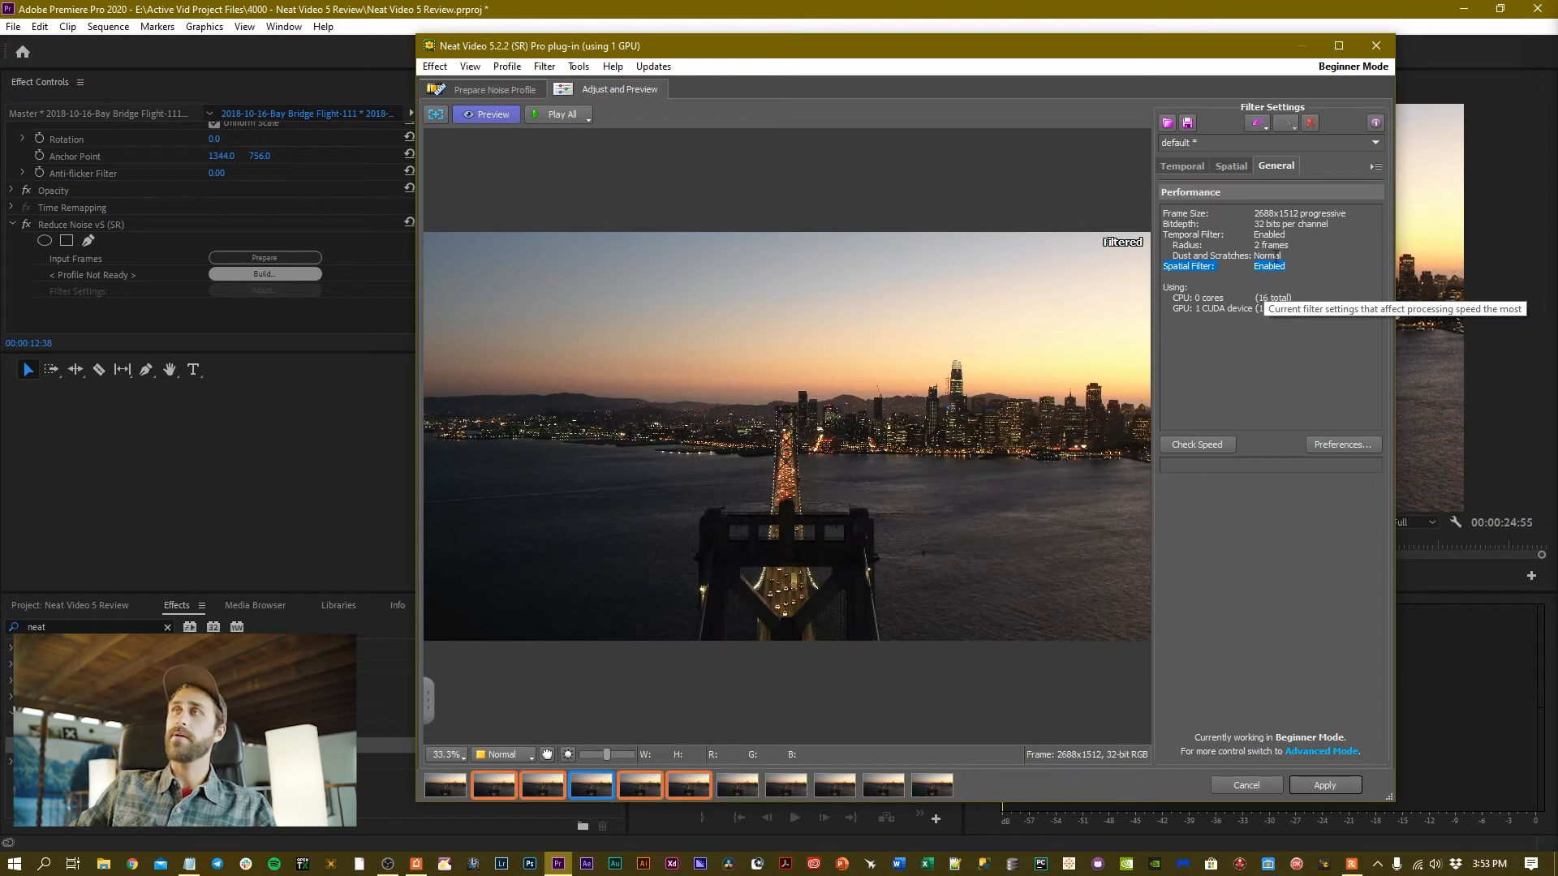
click(1182, 165)
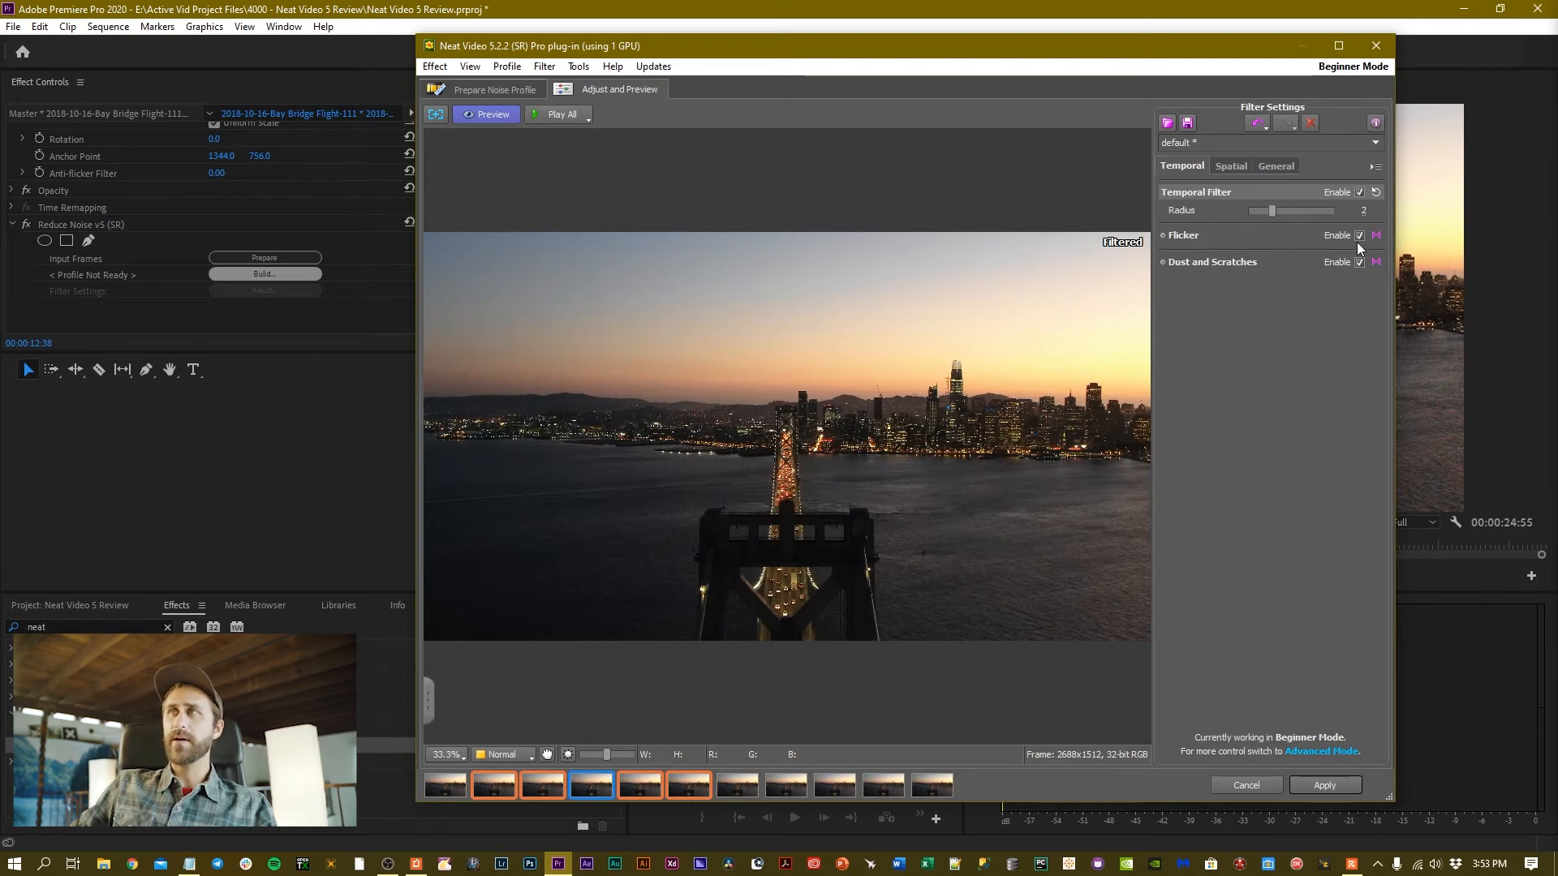
Step: Apply the Neat Video settings and return to Premiere Pro on the Bay Bridge shot
click(1359, 235)
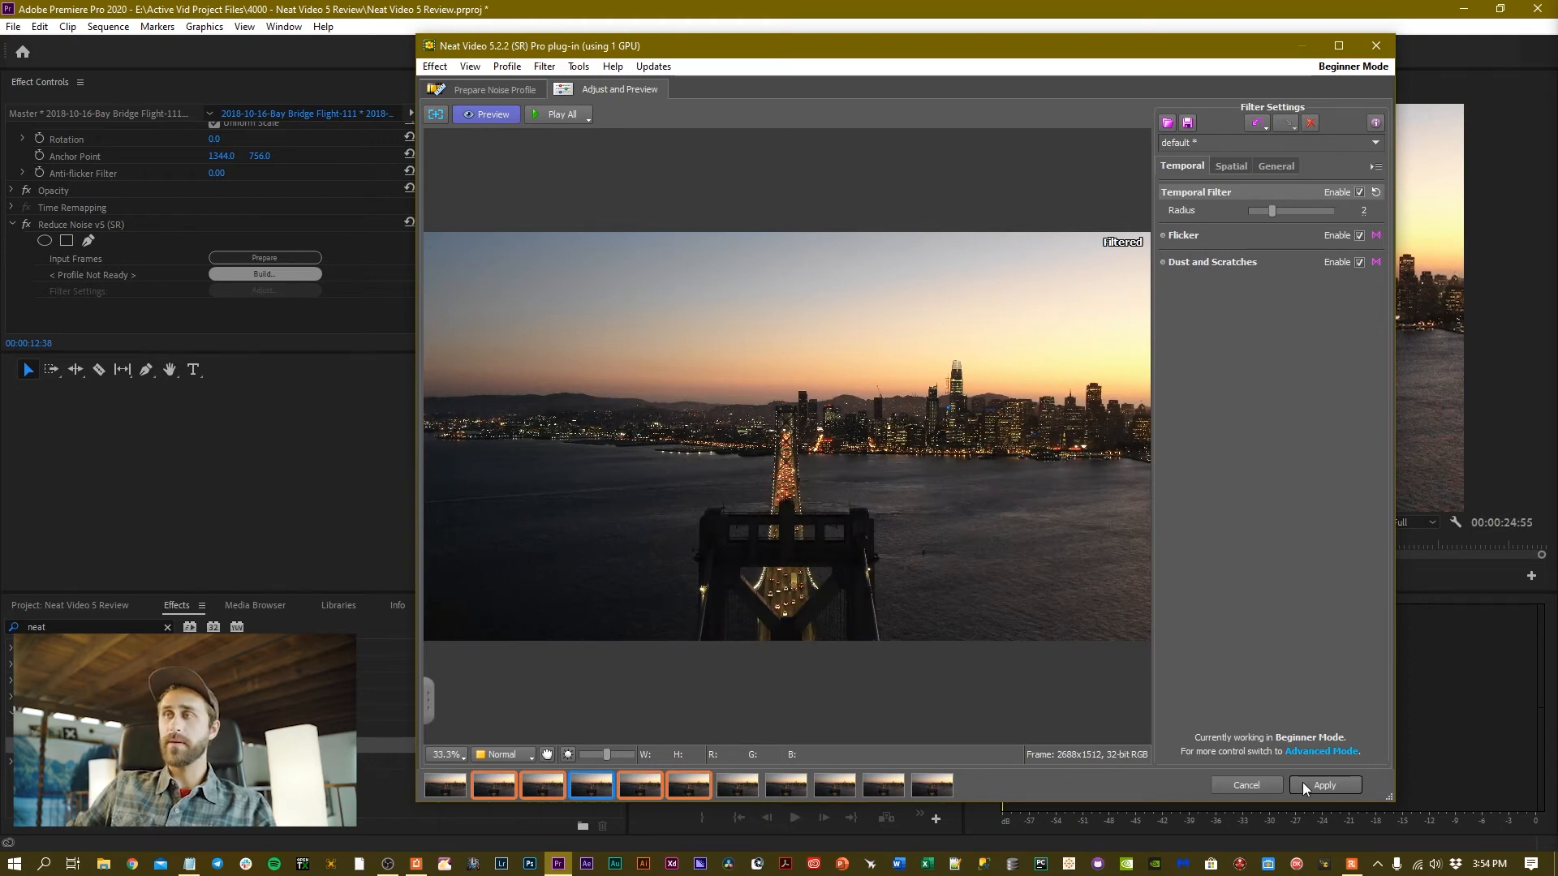
click(1325, 786)
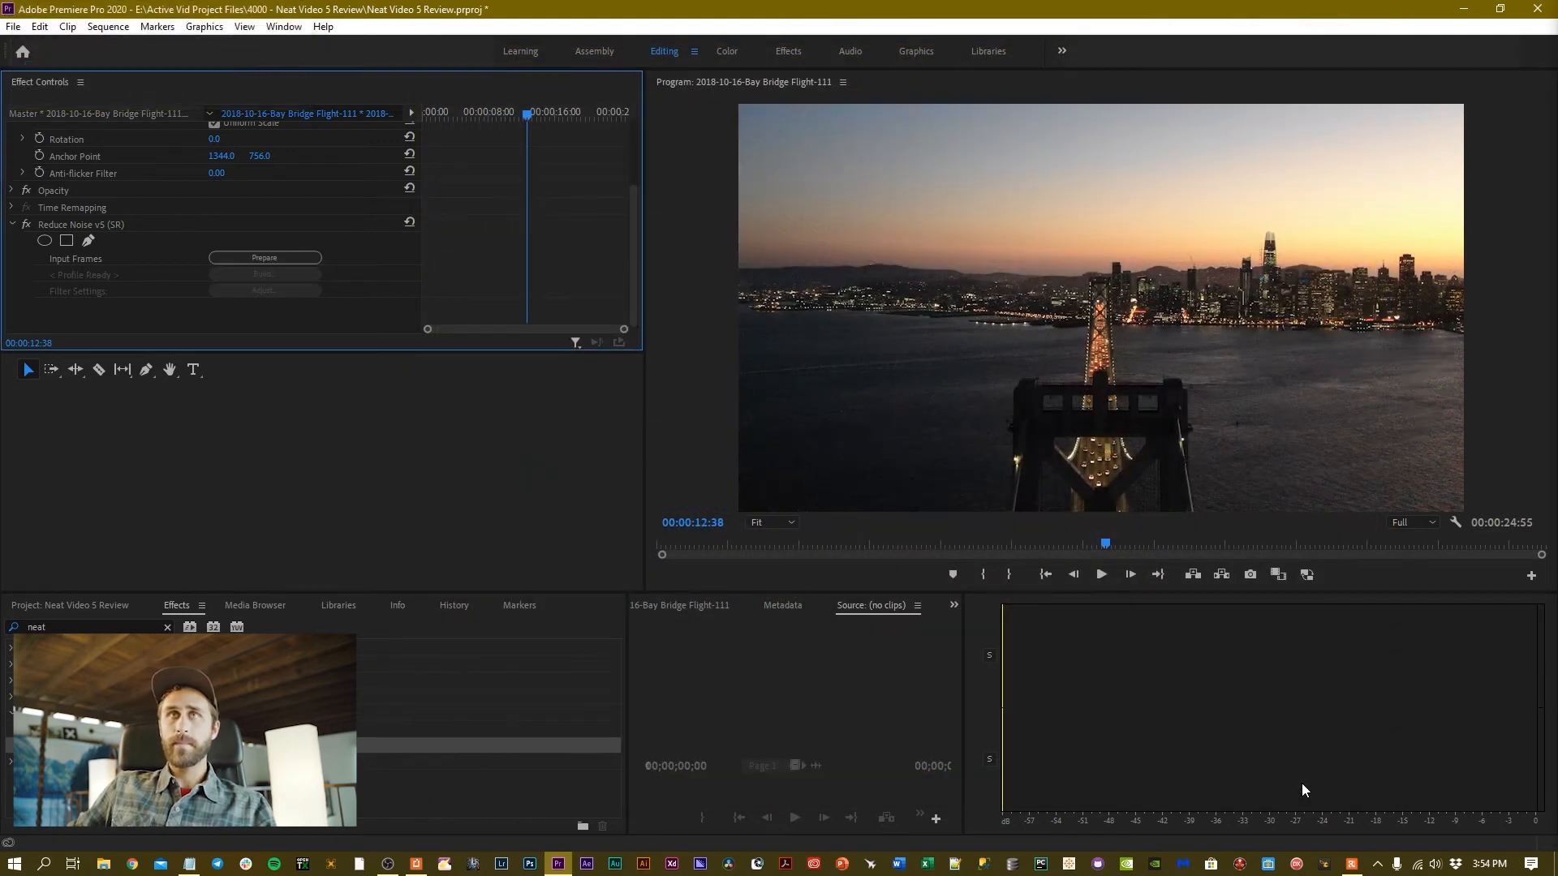